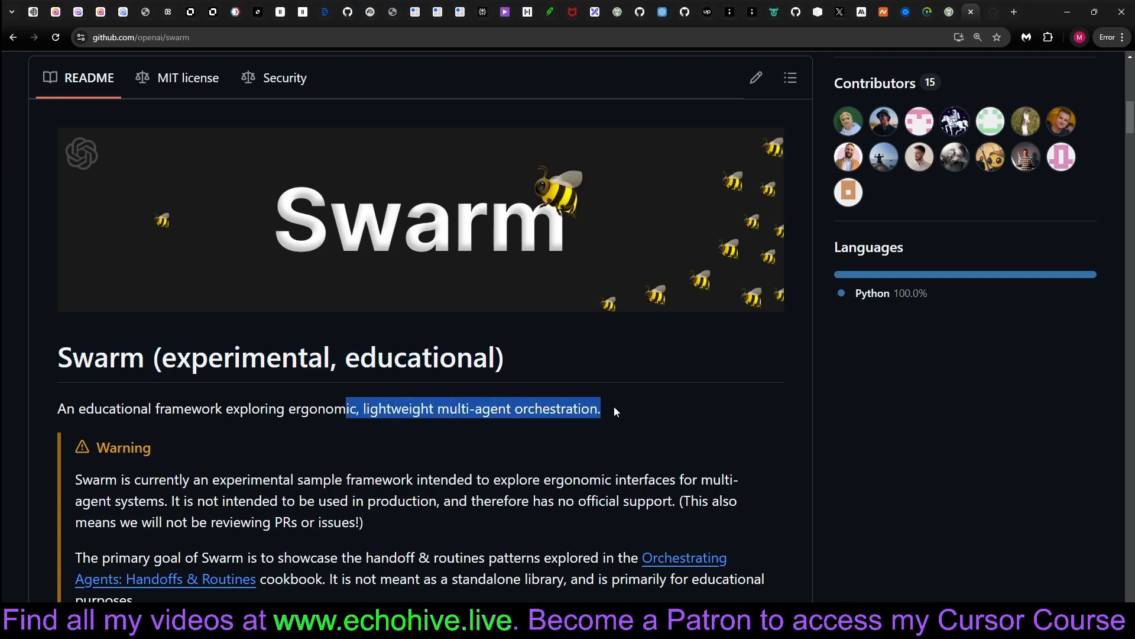
pyautogui.moveTo(552, 457)
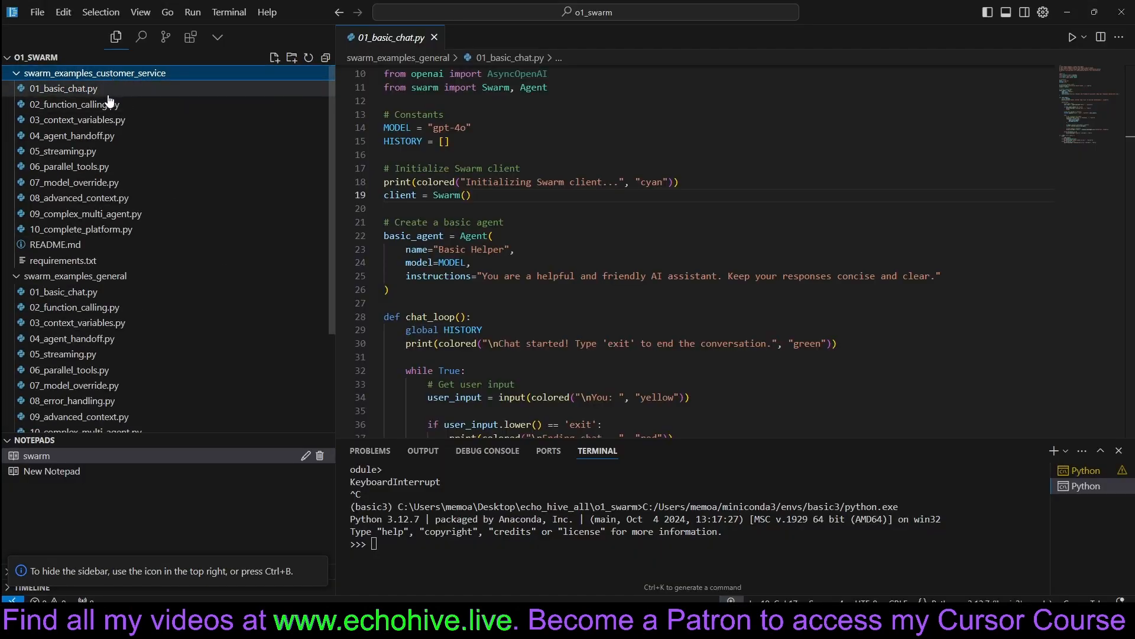
# Step: Browse the customer service examples 01_basic_chat.py, 03_context_variables.py and 10_complete_platform.py
pyautogui.click(64, 87)
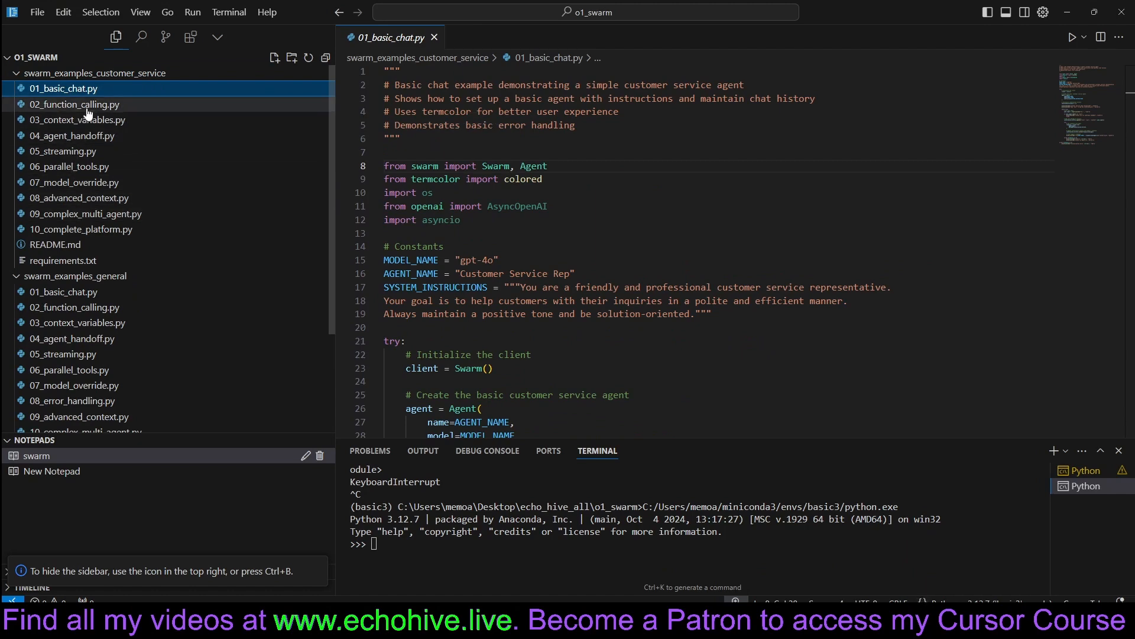
pyautogui.click(78, 119)
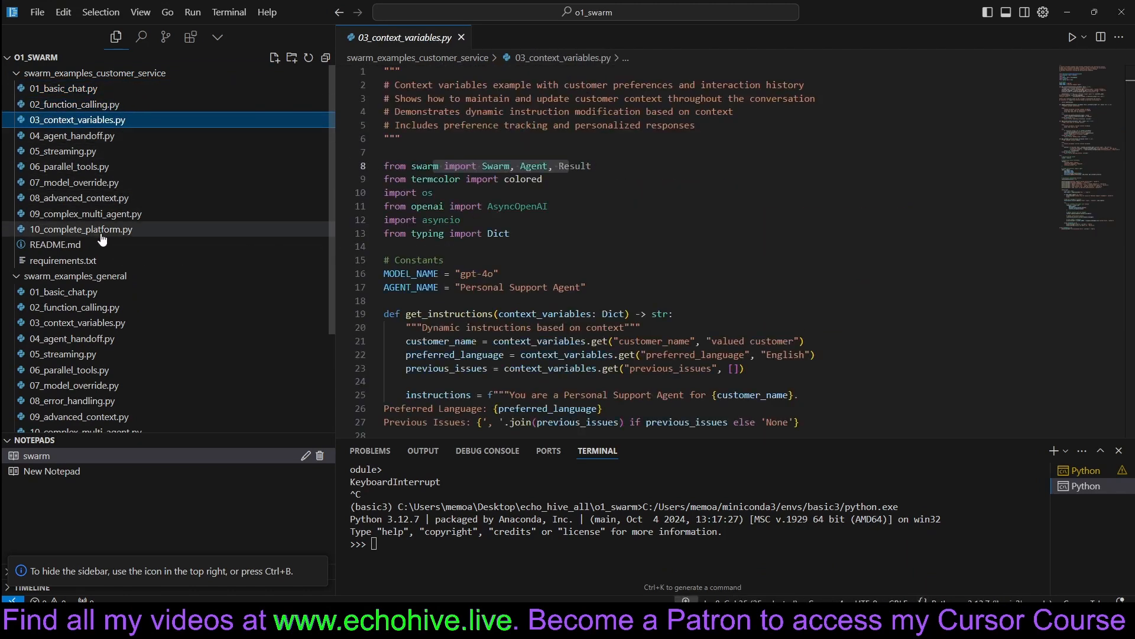
pyautogui.click(81, 229)
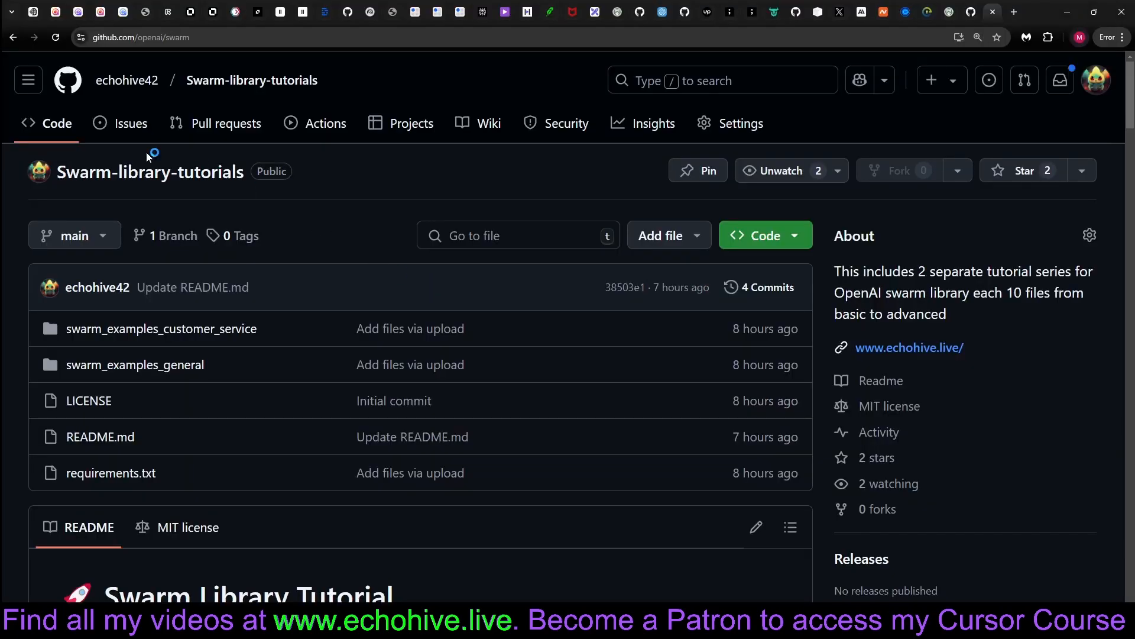
# Step: Revisit openai/swarm, then return to Swarm-library-tutorials and scroll to its README purpose and build sections
pyautogui.click(13, 36)
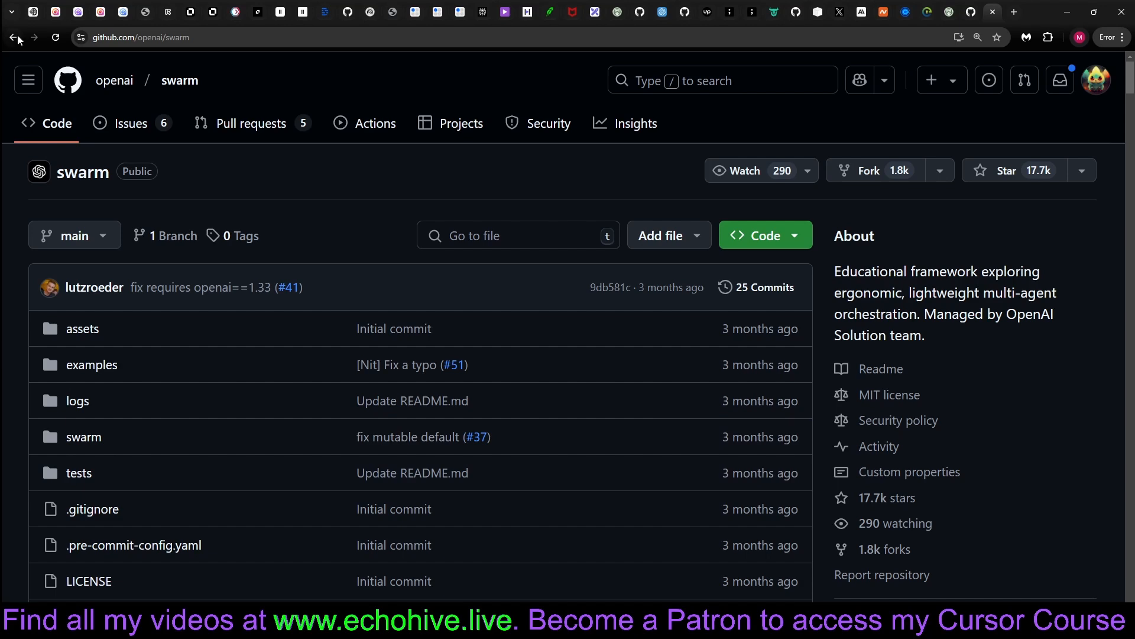
pyautogui.click(33, 36)
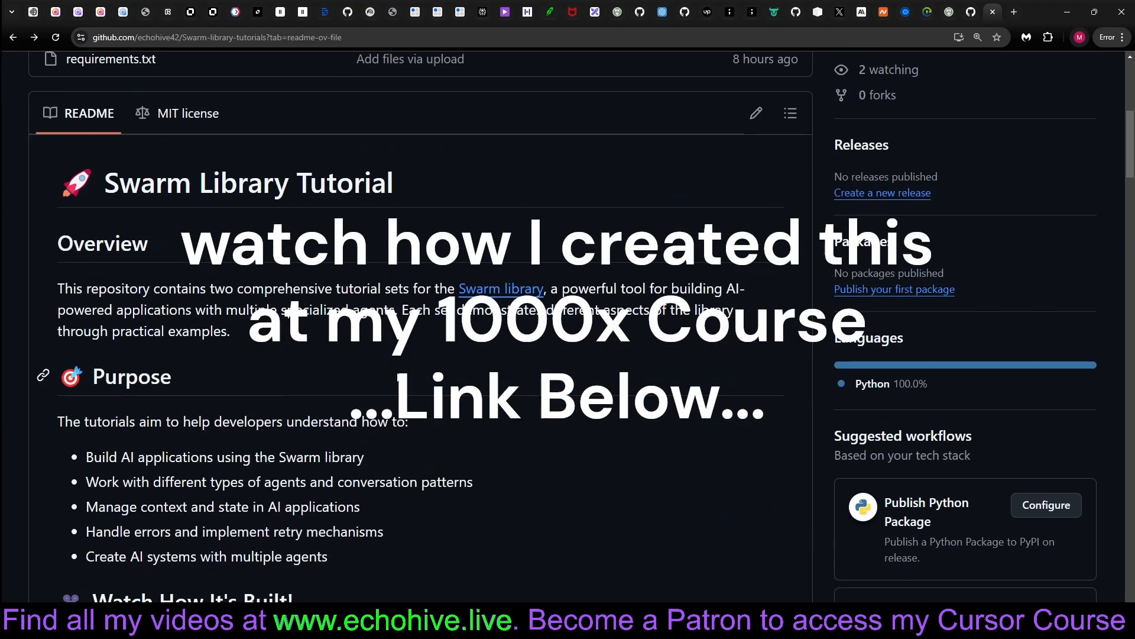
pyautogui.scroll(-3)
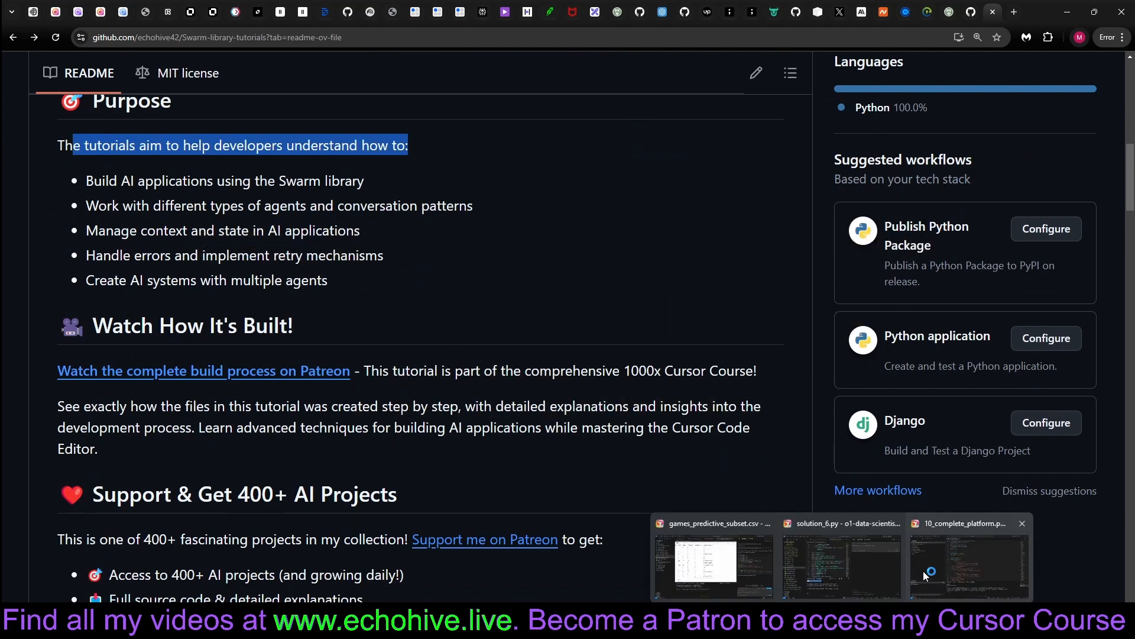
# Step: Back in Cursor, read swarm_examples_general/01_basic_chat.py's Swarm client, agent and chat loop
pyautogui.click(968, 564)
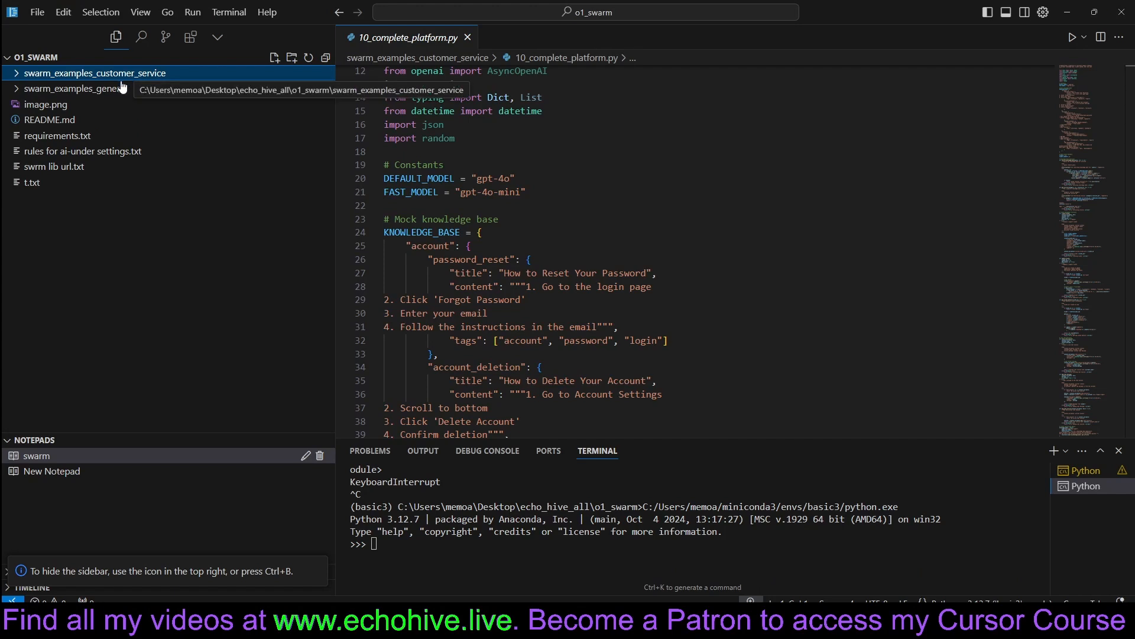
pyautogui.click(94, 72)
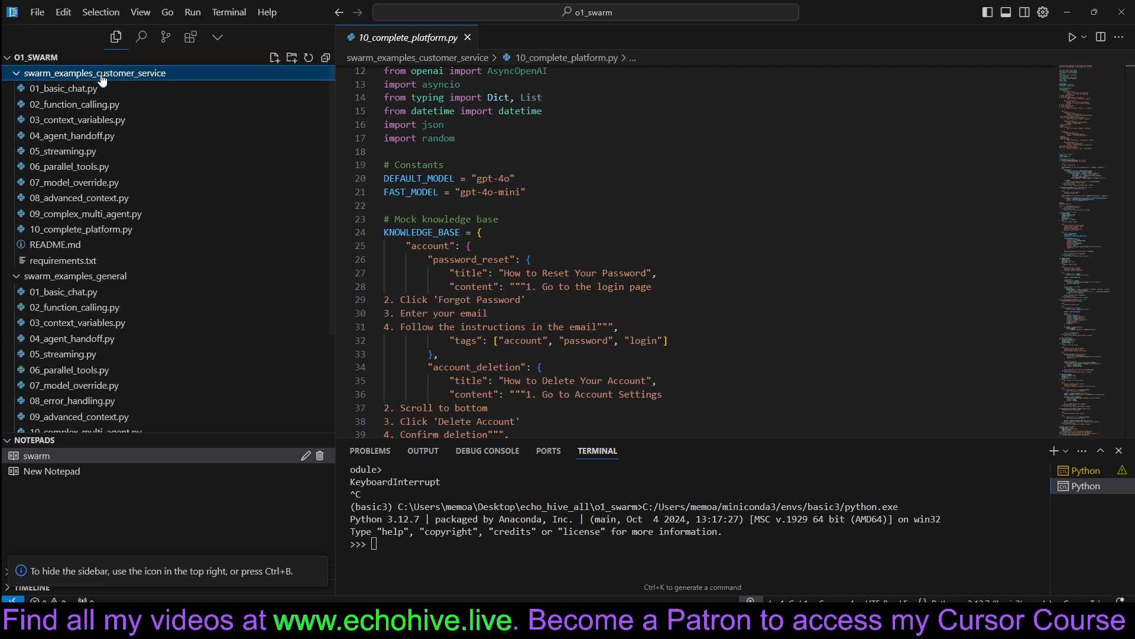
pyautogui.moveTo(74, 276)
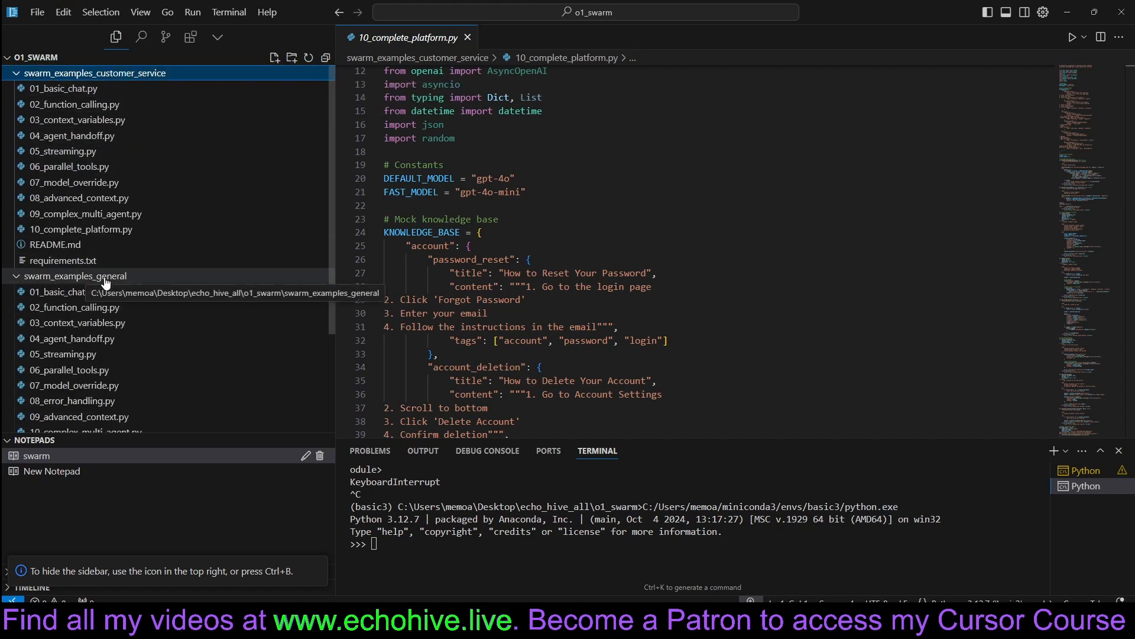
pyautogui.moveTo(173, 78)
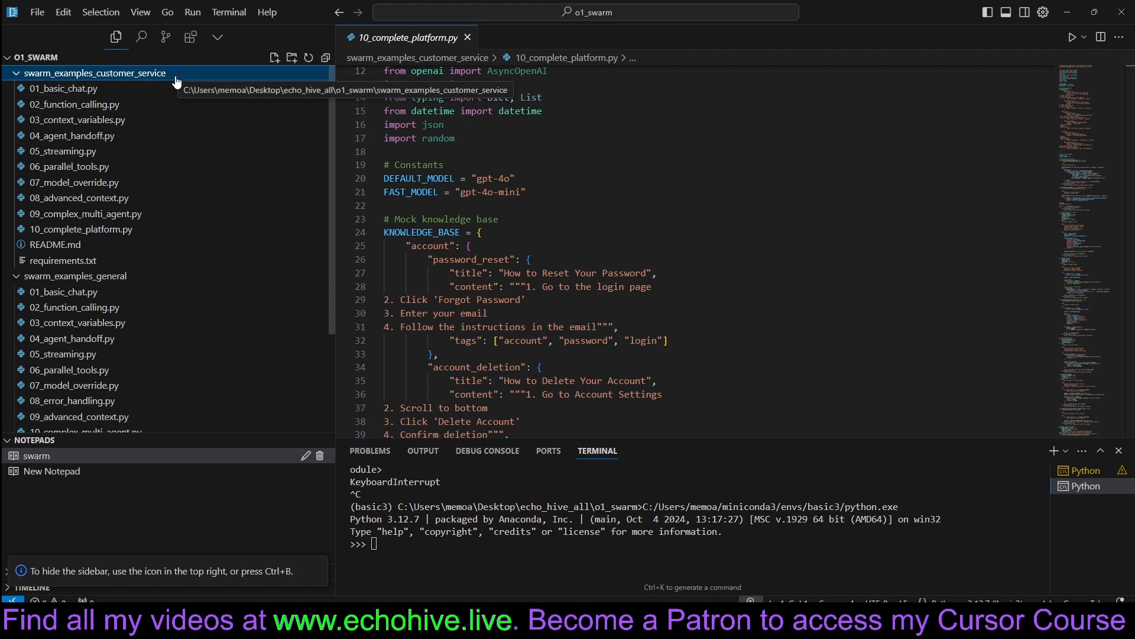
pyautogui.moveTo(71, 307)
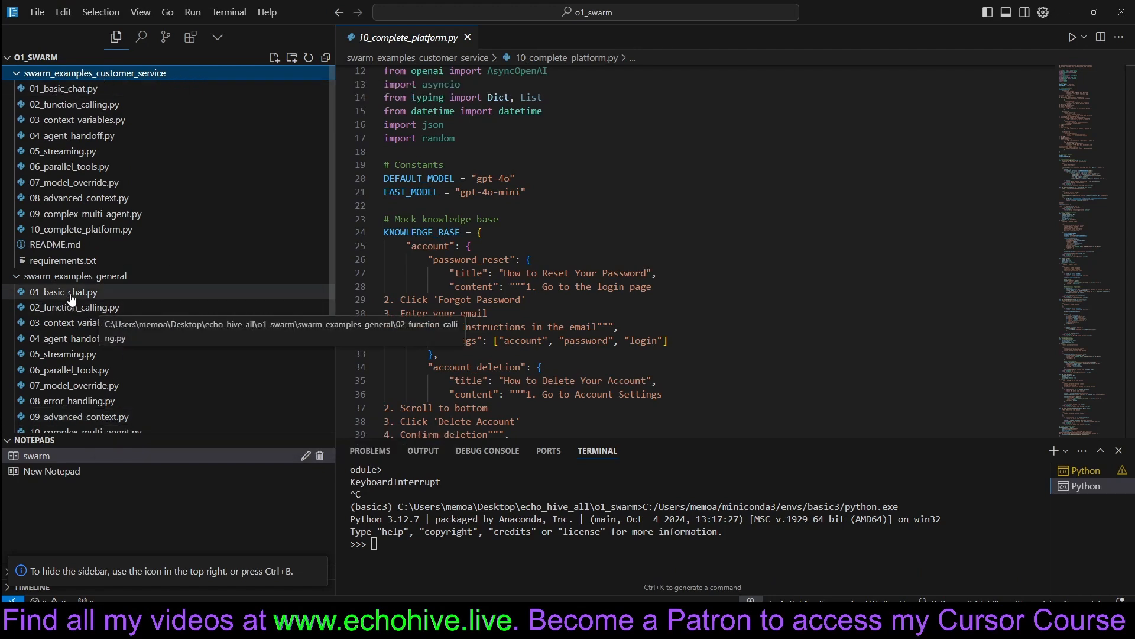
pyautogui.click(64, 291)
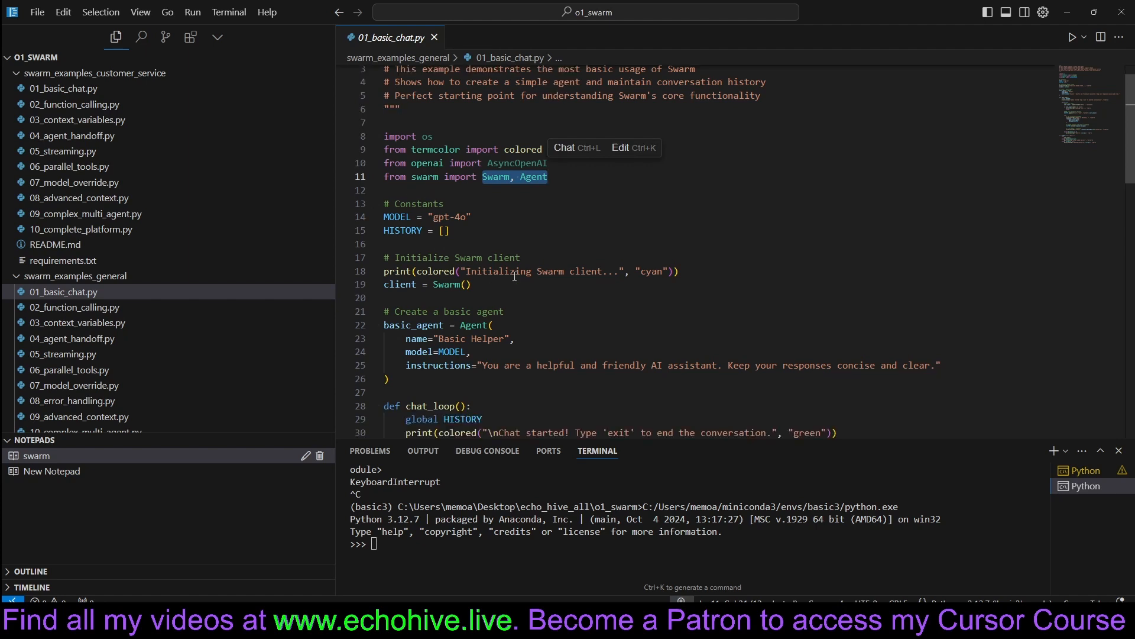
pyautogui.scroll(-3)
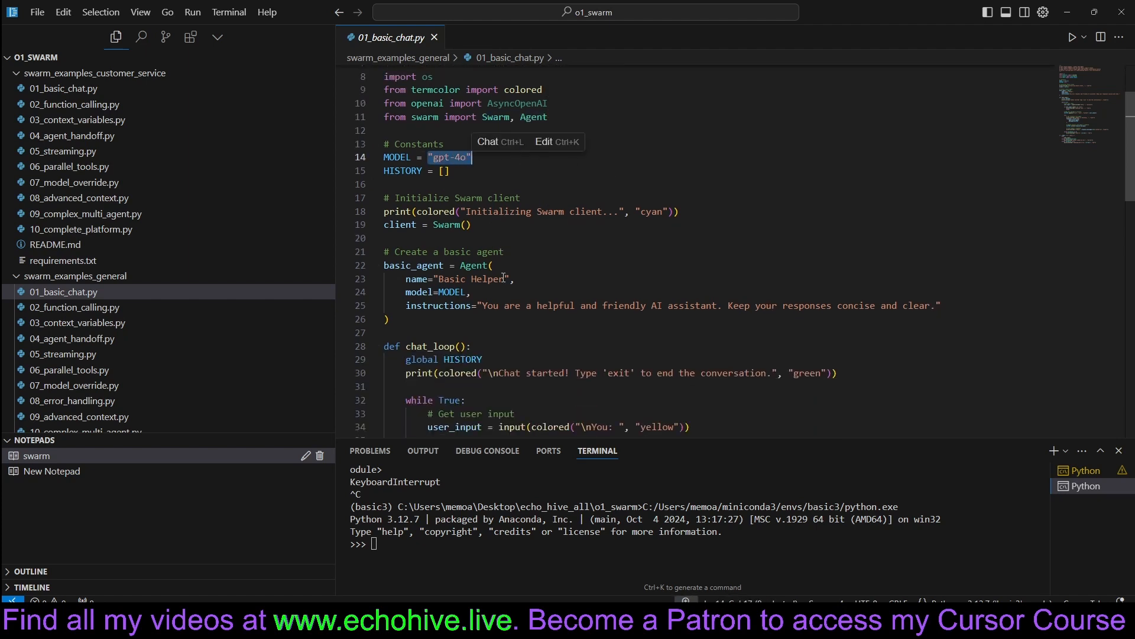
pyautogui.scroll(-3)
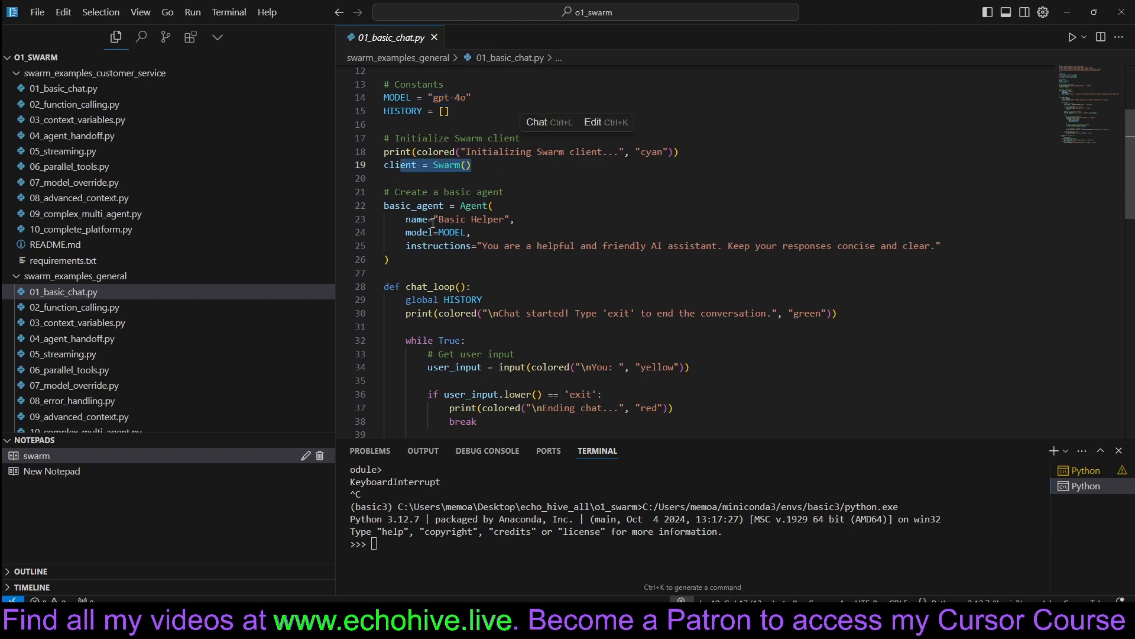
pyautogui.scroll(-3)
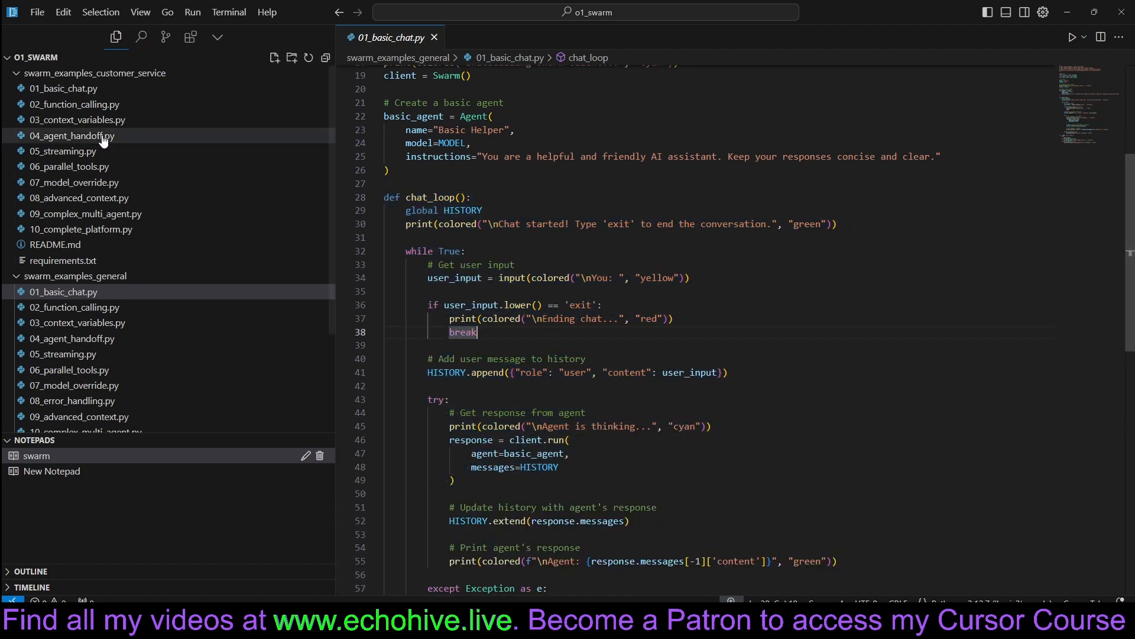
# Step: Read through 02_function_calling.py's time, calculator and weather tools and its chat loop
pyautogui.click(74, 306)
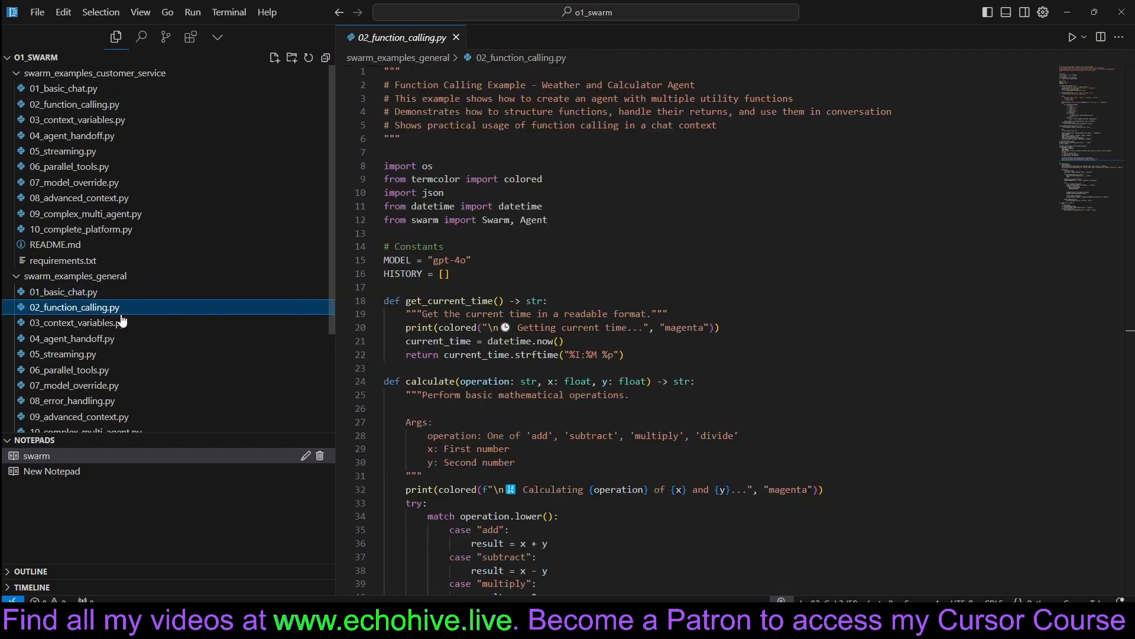
pyautogui.scroll(-3)
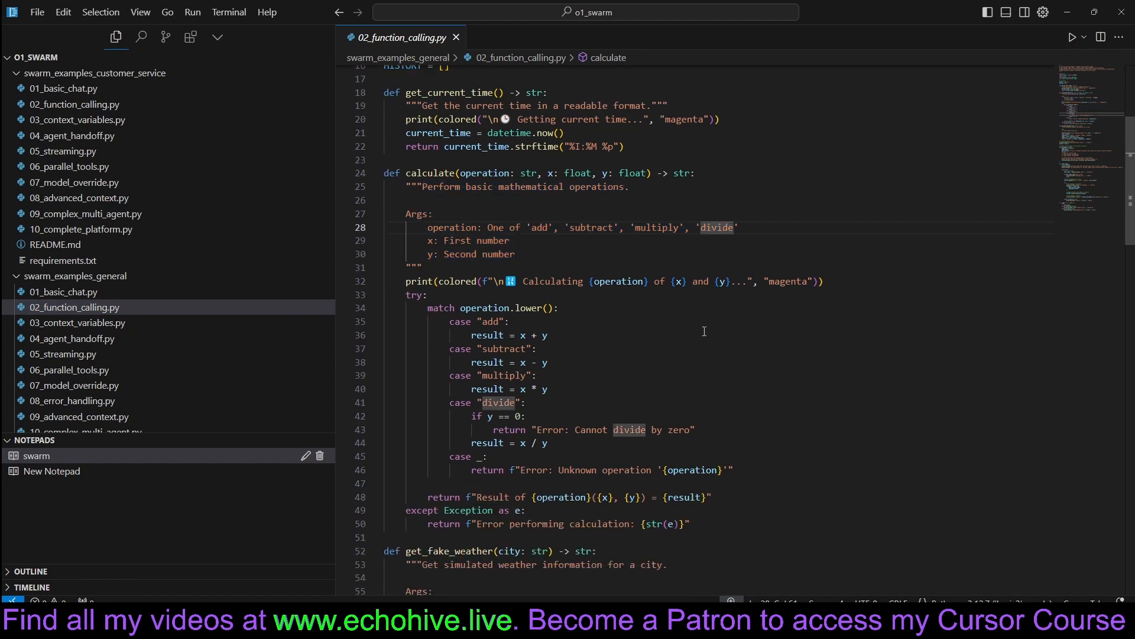
pyautogui.click(406, 172)
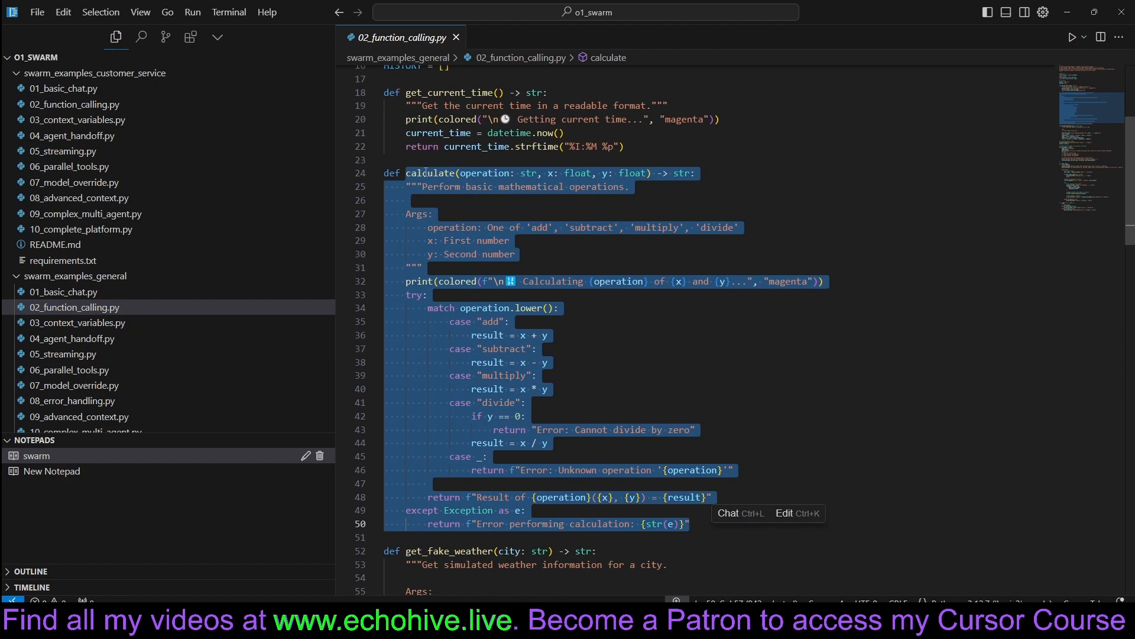
pyautogui.scroll(3)
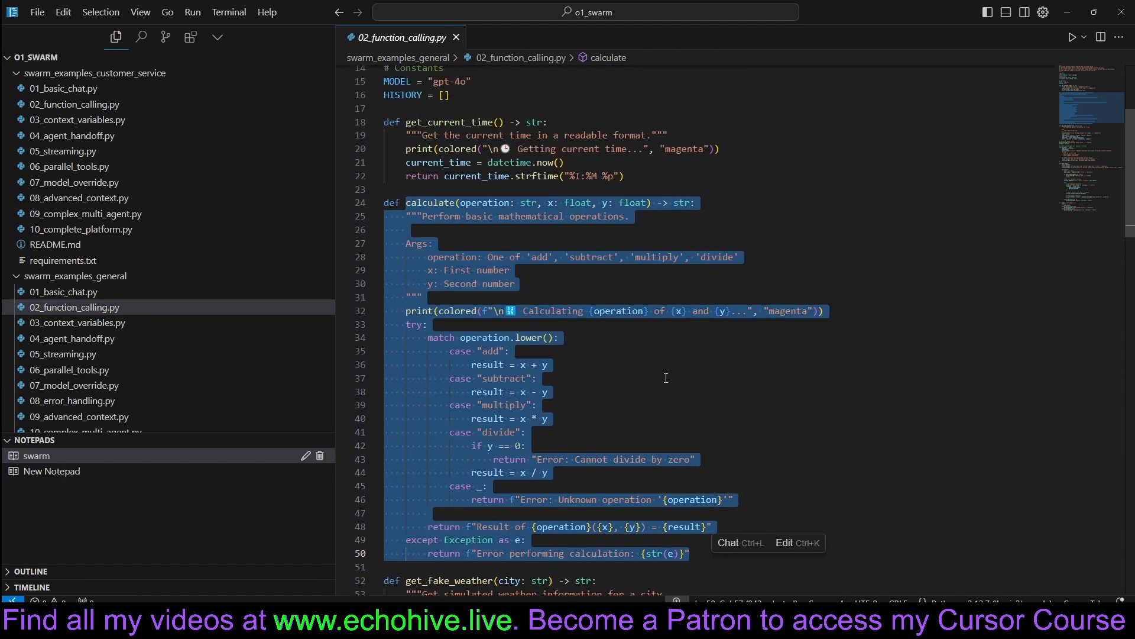
pyautogui.moveTo(575, 223)
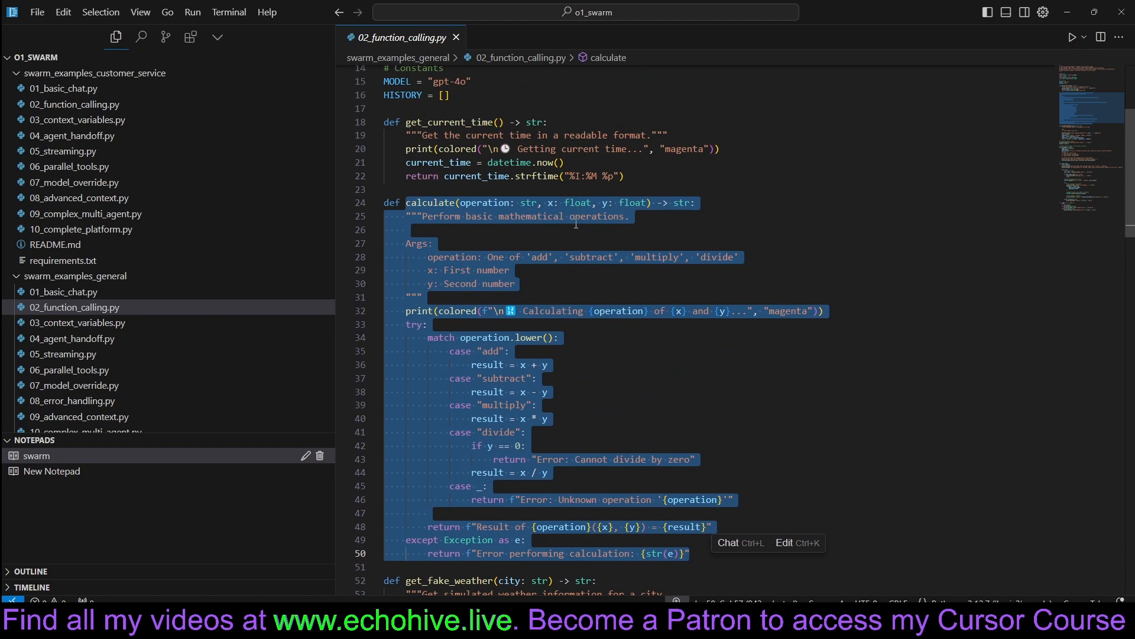
pyautogui.scroll(3)
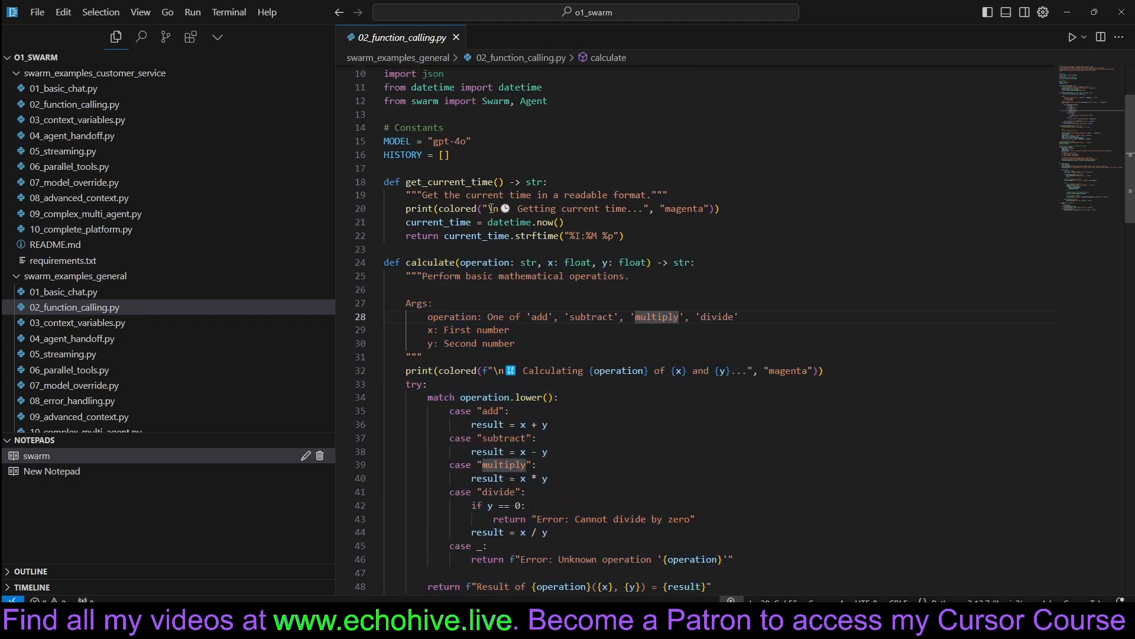
pyautogui.scroll(3)
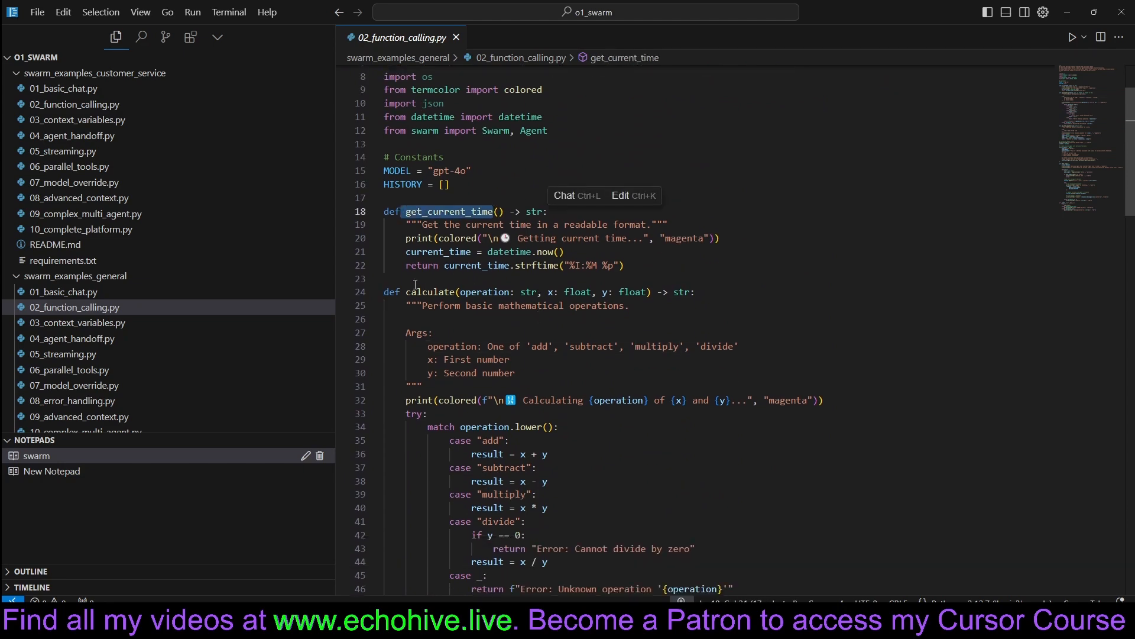
pyautogui.scroll(-3)
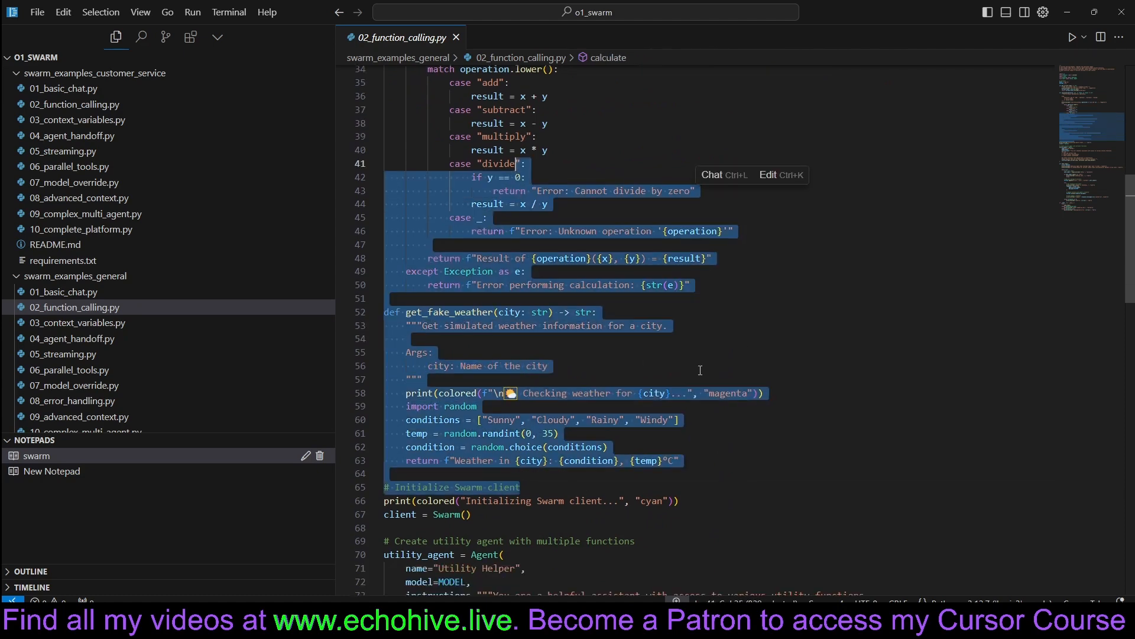
pyautogui.scroll(-3)
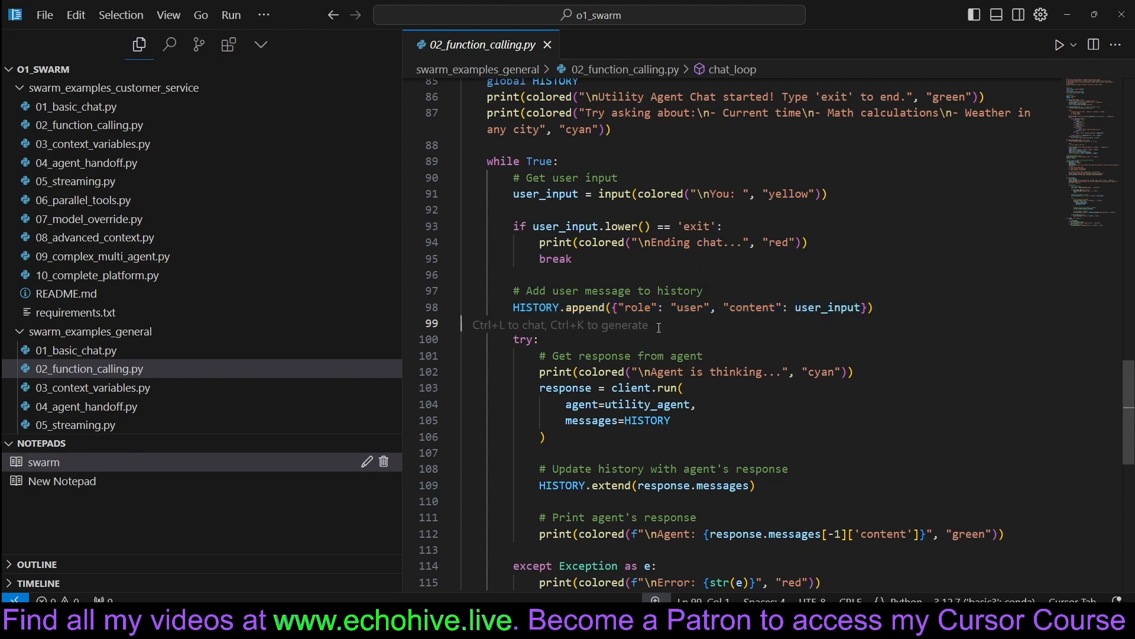
pyautogui.tripleClick(688, 307)
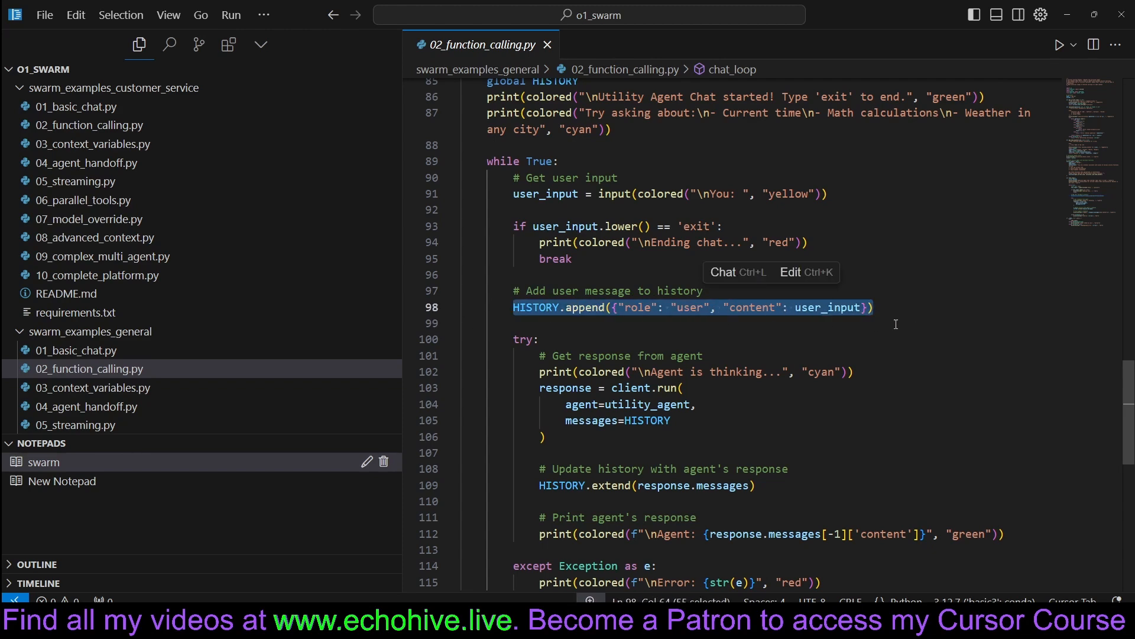
pyautogui.scroll(-3)
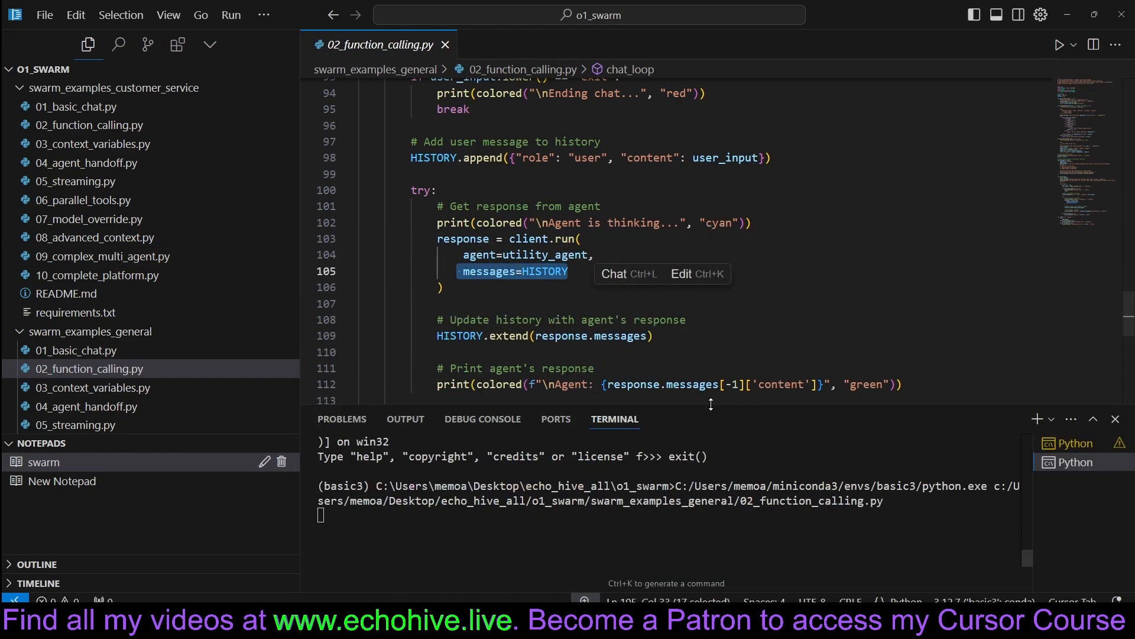
# Step: Ask the utility agent for the current time, the weather in Paris and 2+982
pyautogui.click(1057, 44)
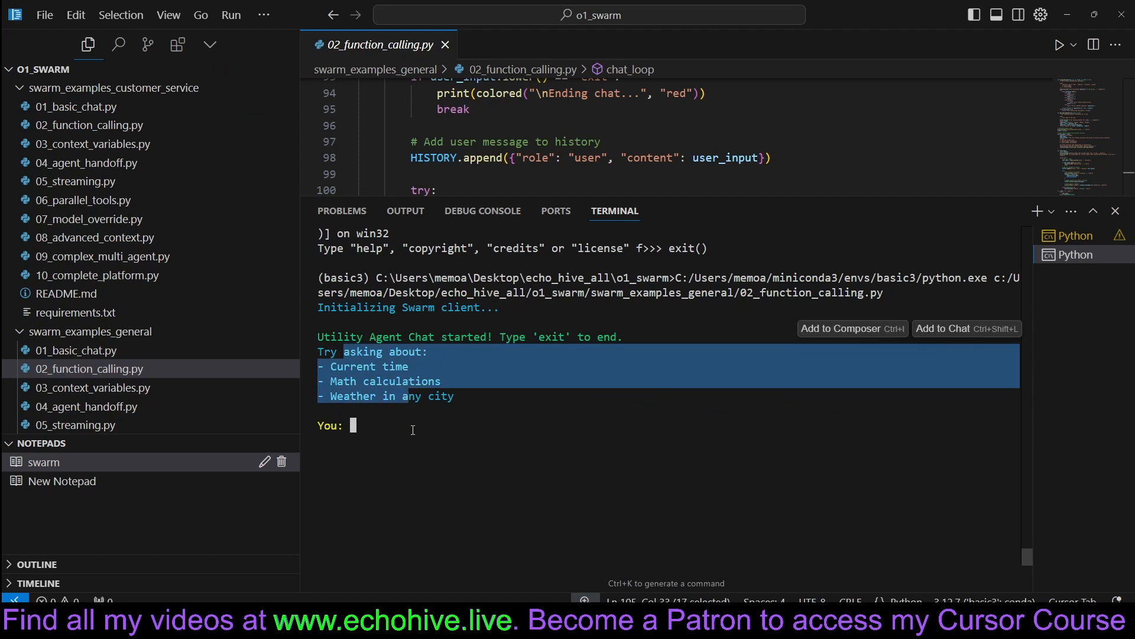
pyautogui.write('tell me the current time and the weather in paris and 2+982?')
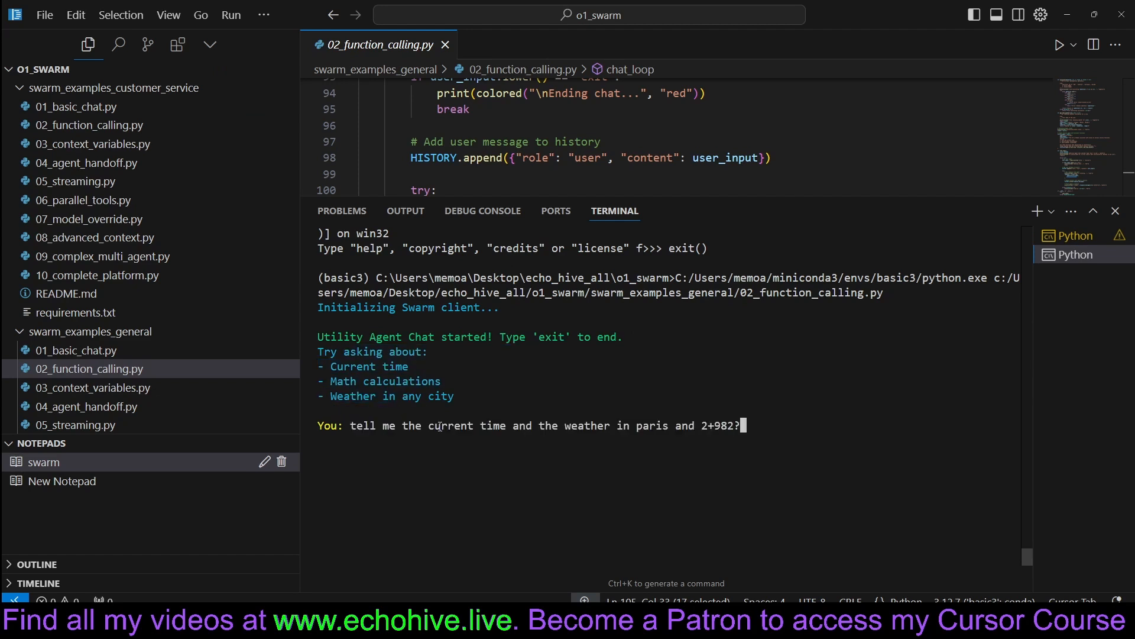
pyautogui.press('Return')
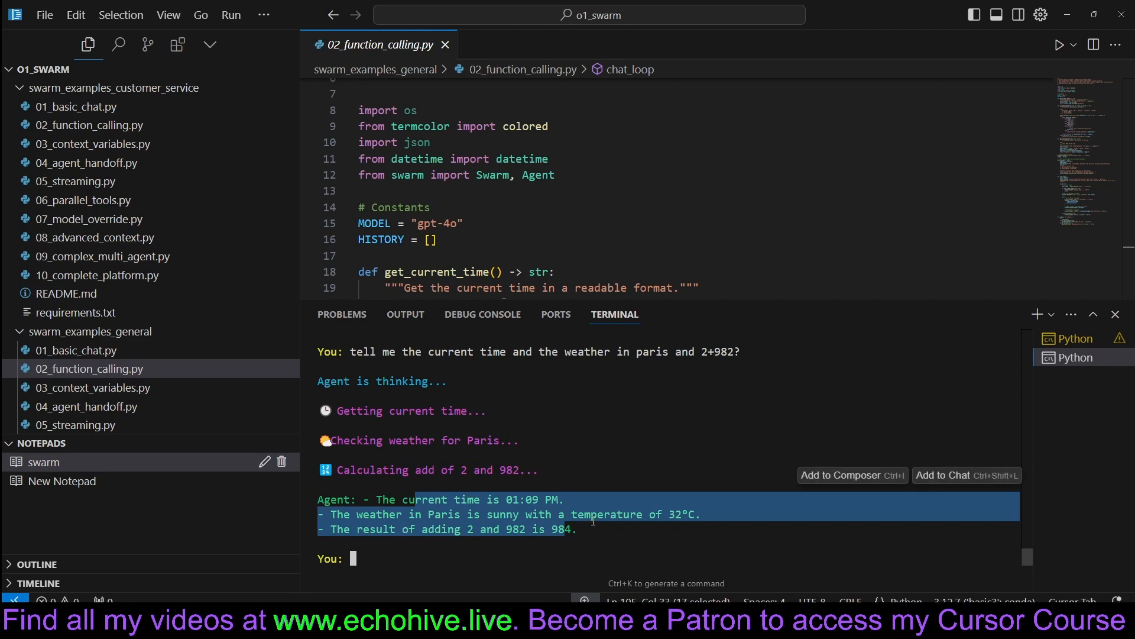
pyautogui.moveTo(793, 307)
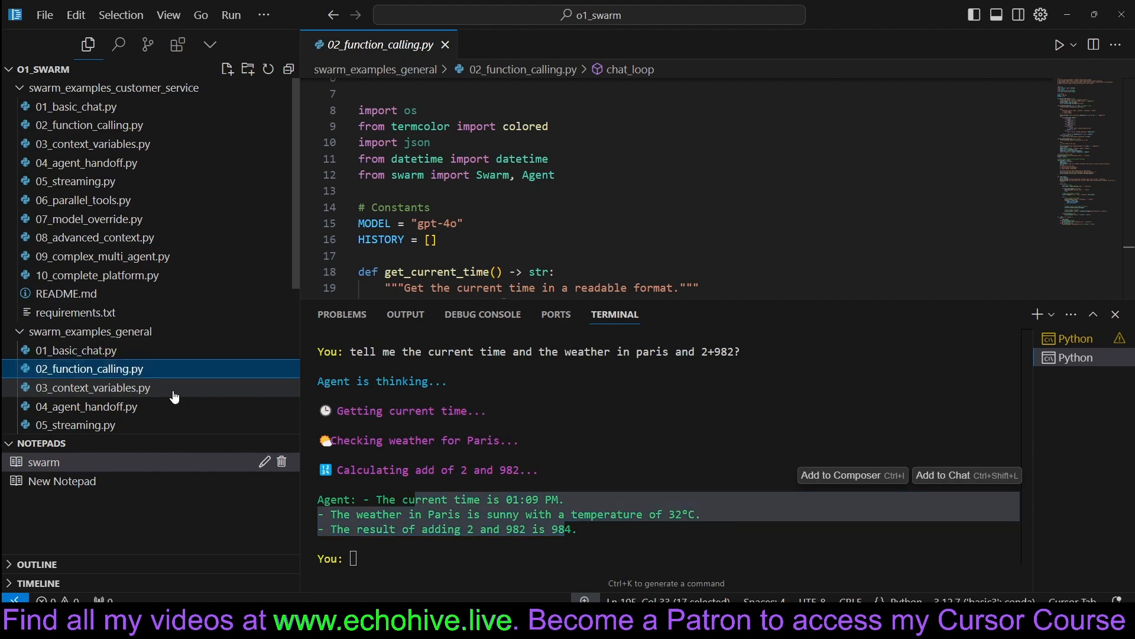
pyautogui.click(90, 387)
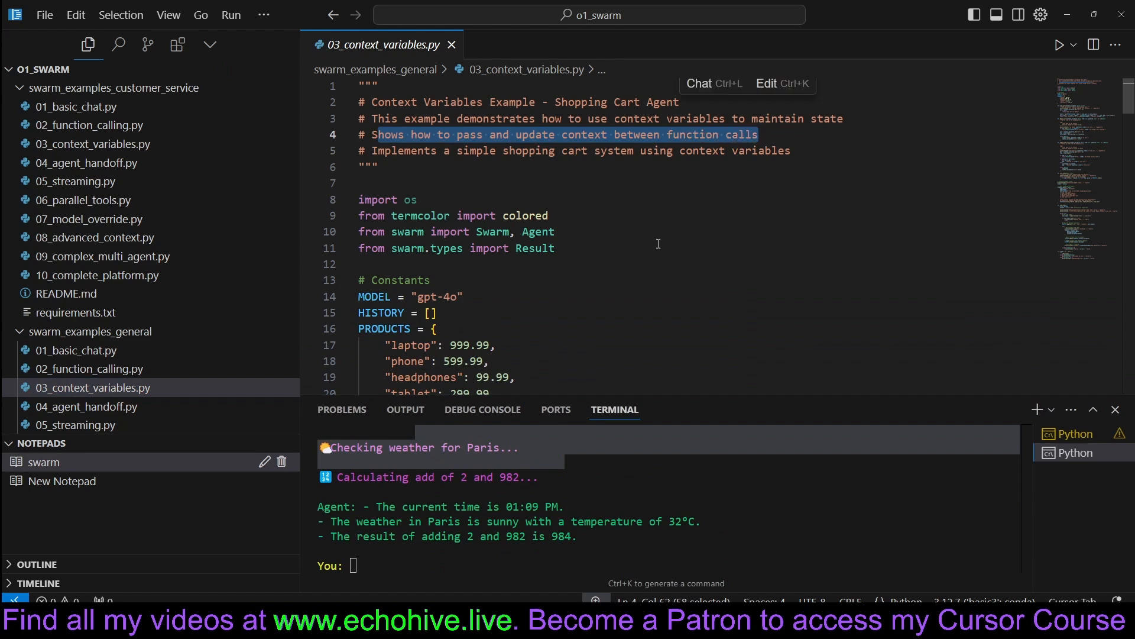
pyautogui.scroll(-3)
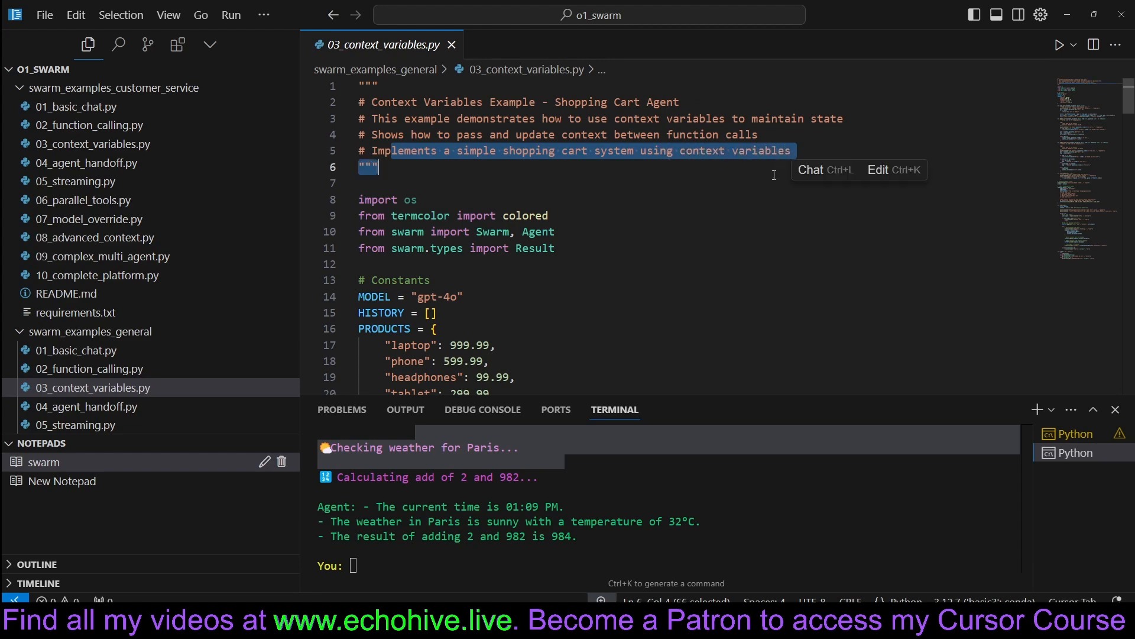
pyautogui.scroll(-3)
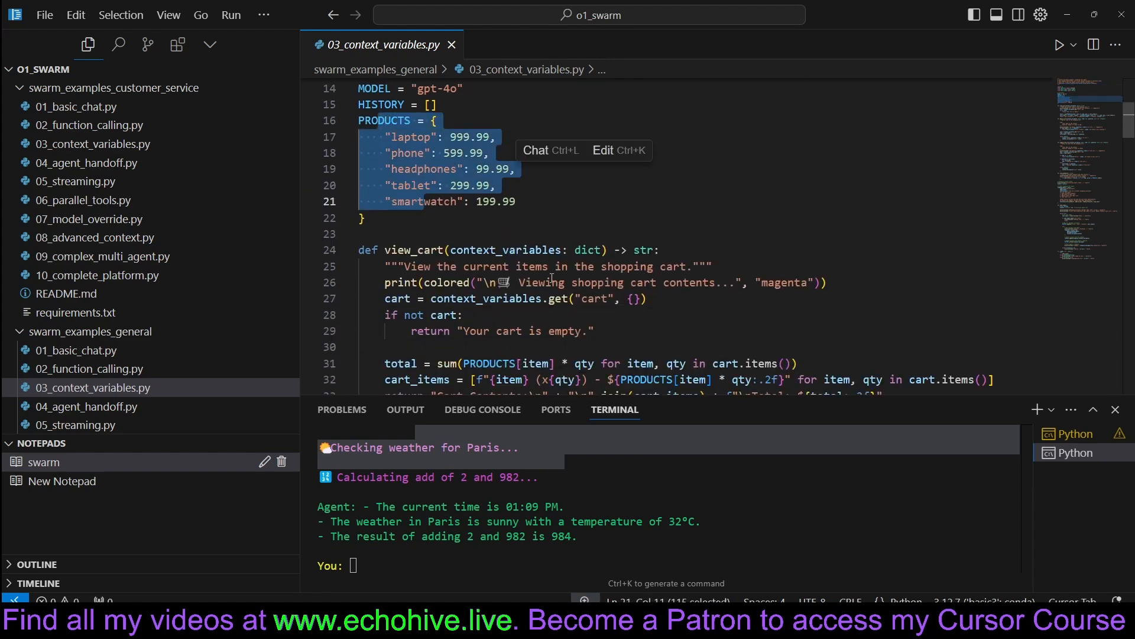
pyautogui.scroll(-3)
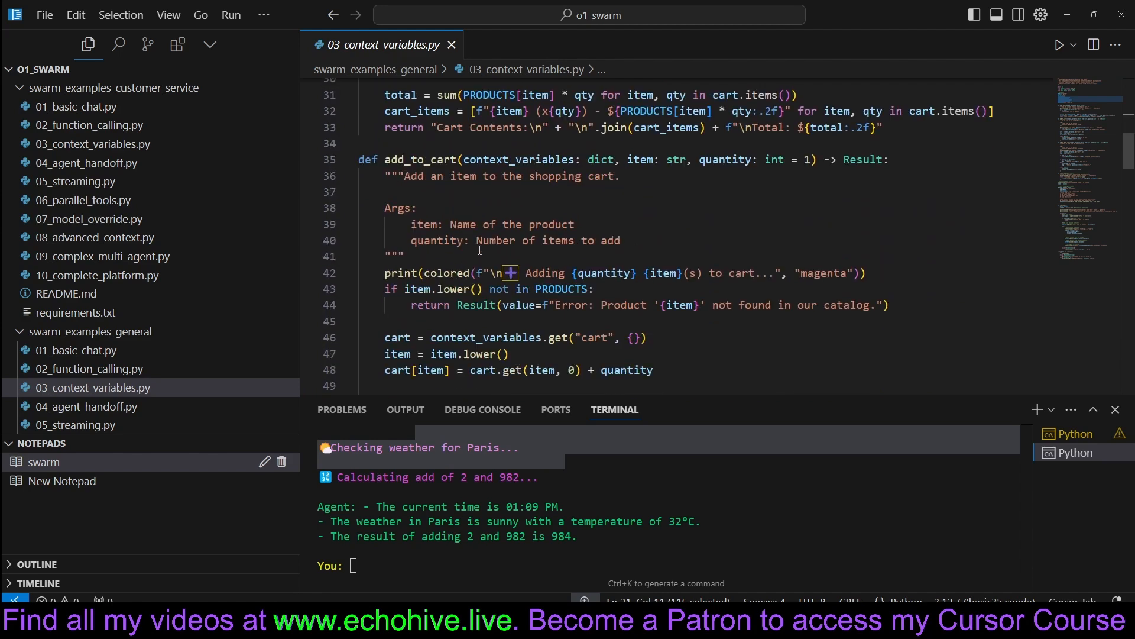
pyautogui.scroll(-3)
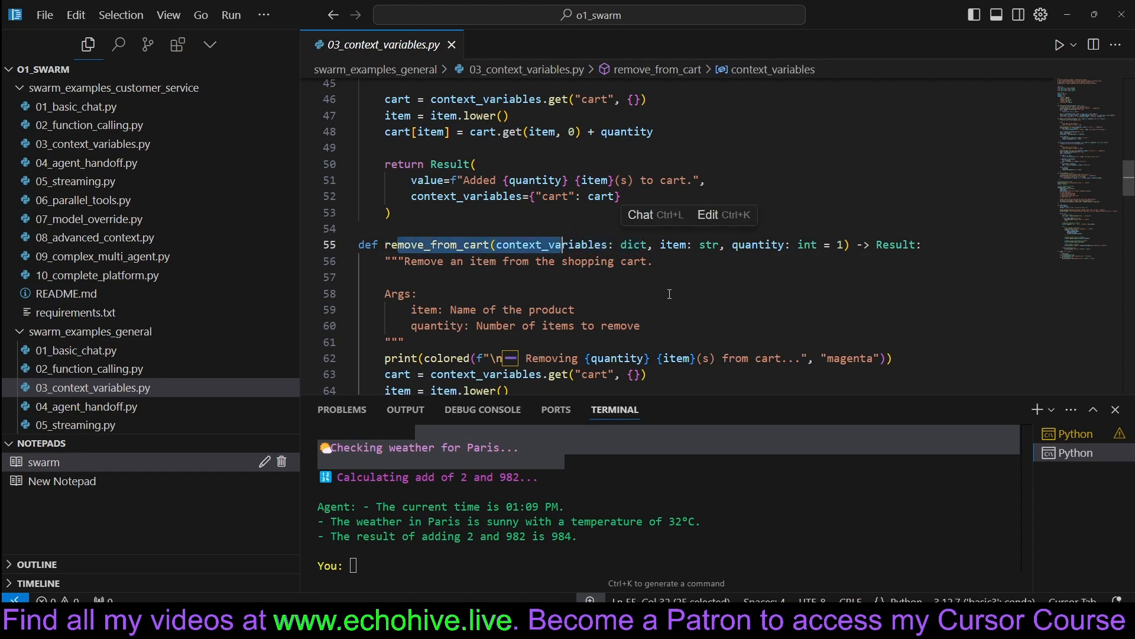
pyautogui.scroll(-3)
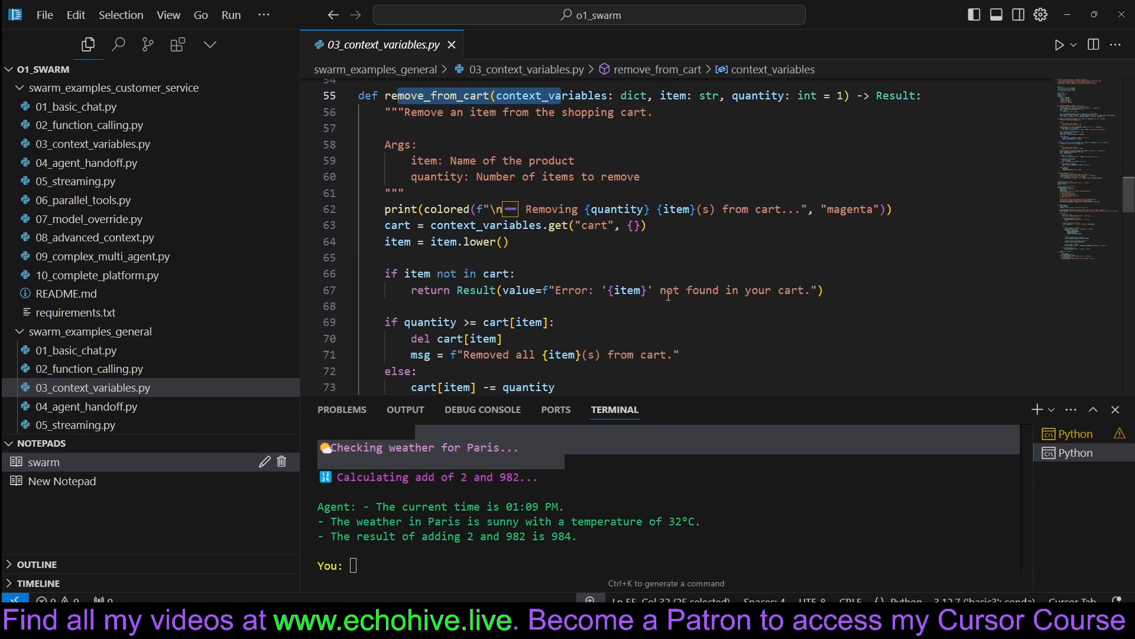
pyautogui.scroll(-3)
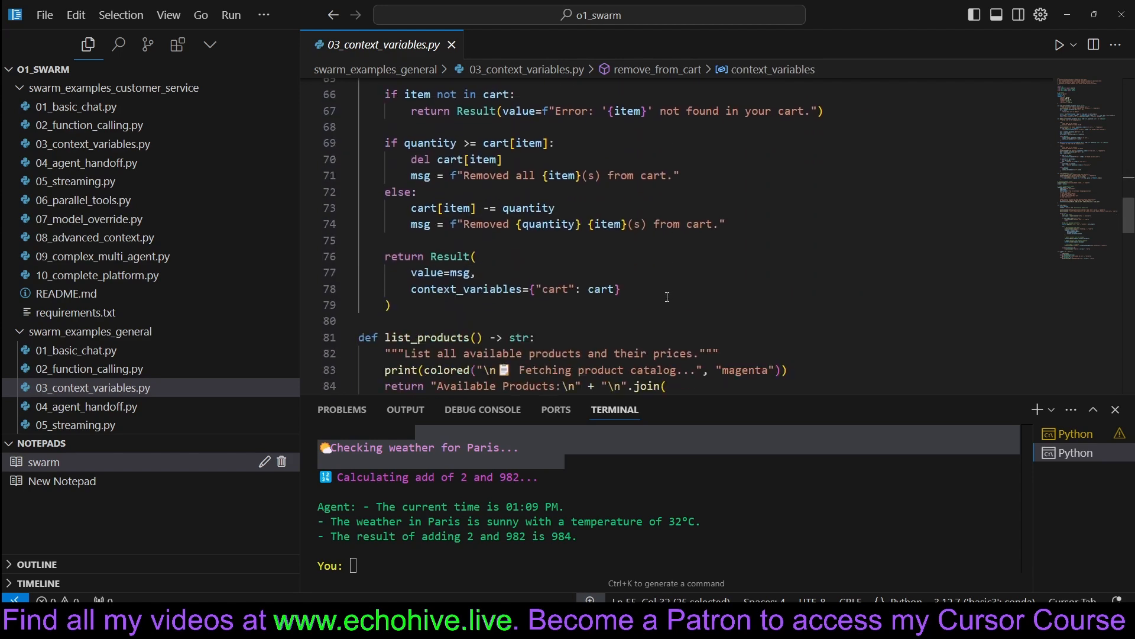
pyautogui.scroll(-3)
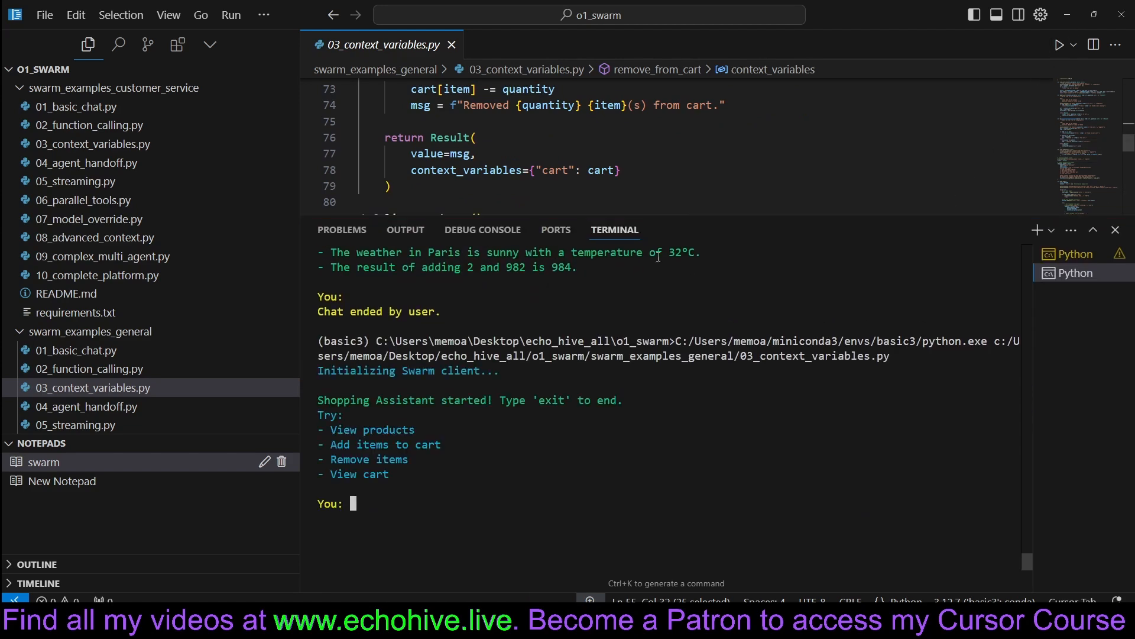
pyautogui.moveTo(394, 497)
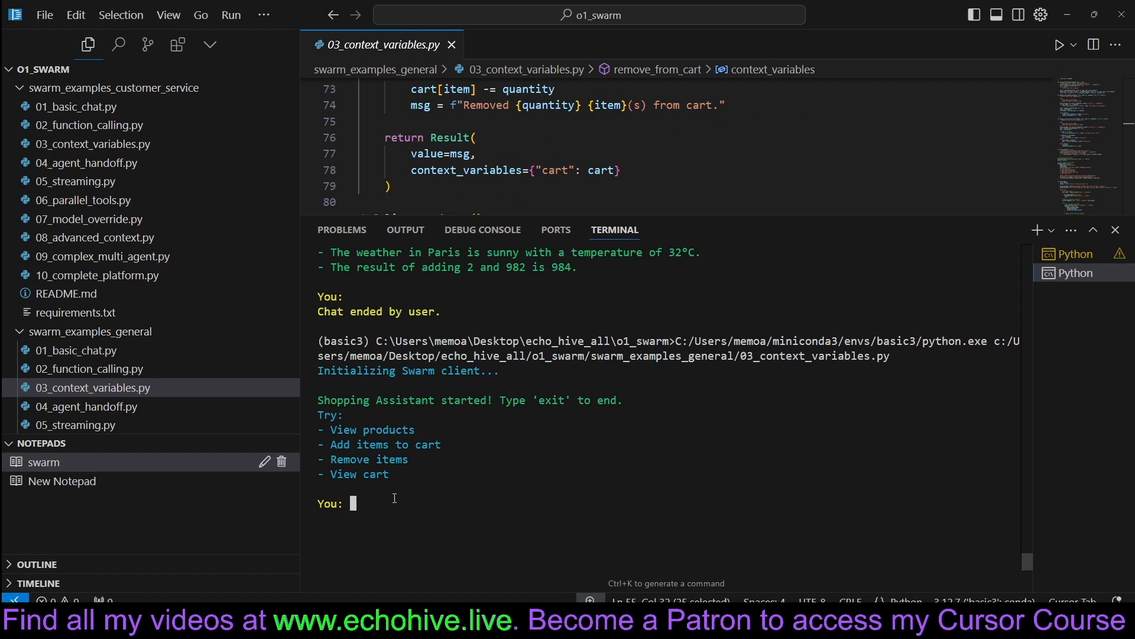
# Step: Ask the Shopping Assistant to view products, buy the laptop, and show the cart
pyautogui.write('v')
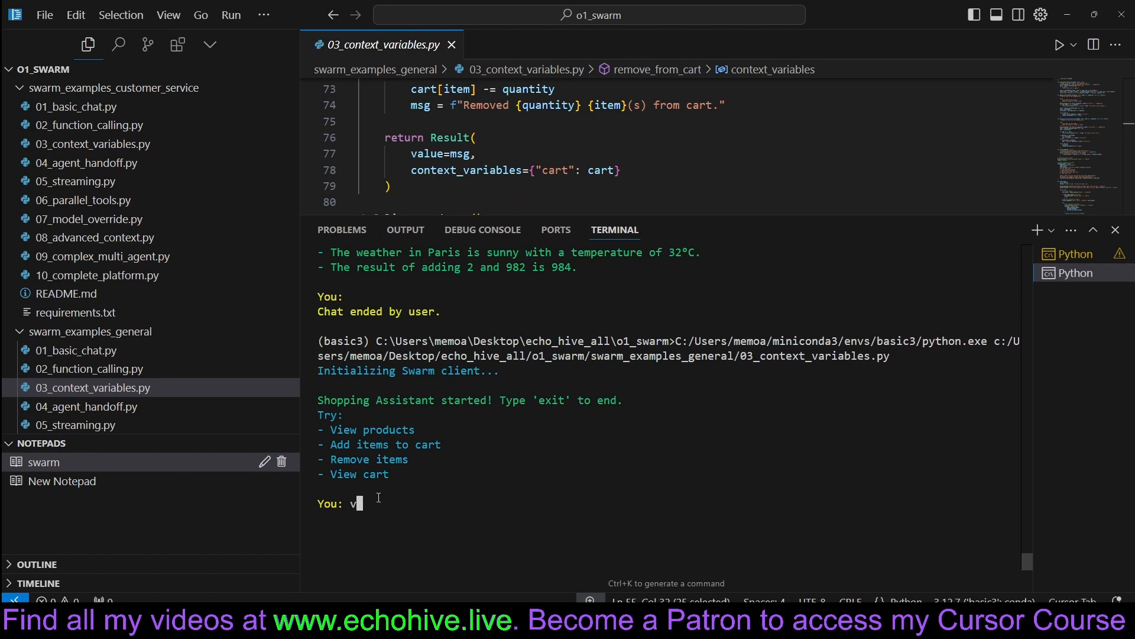
pyautogui.press('Return')
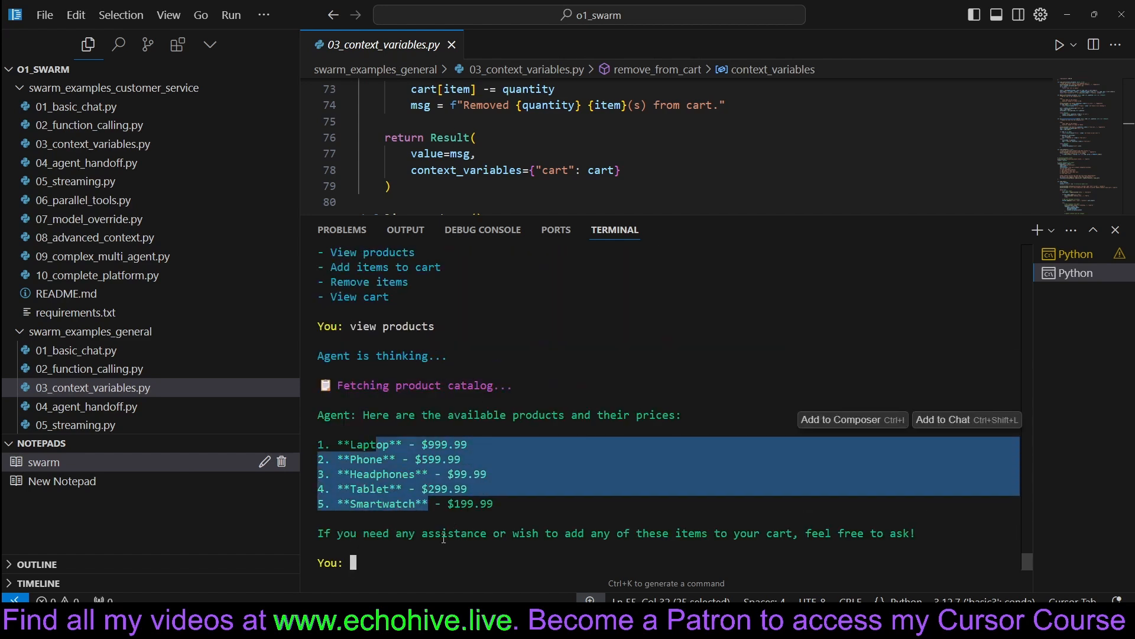
pyautogui.write('i want to buy a')
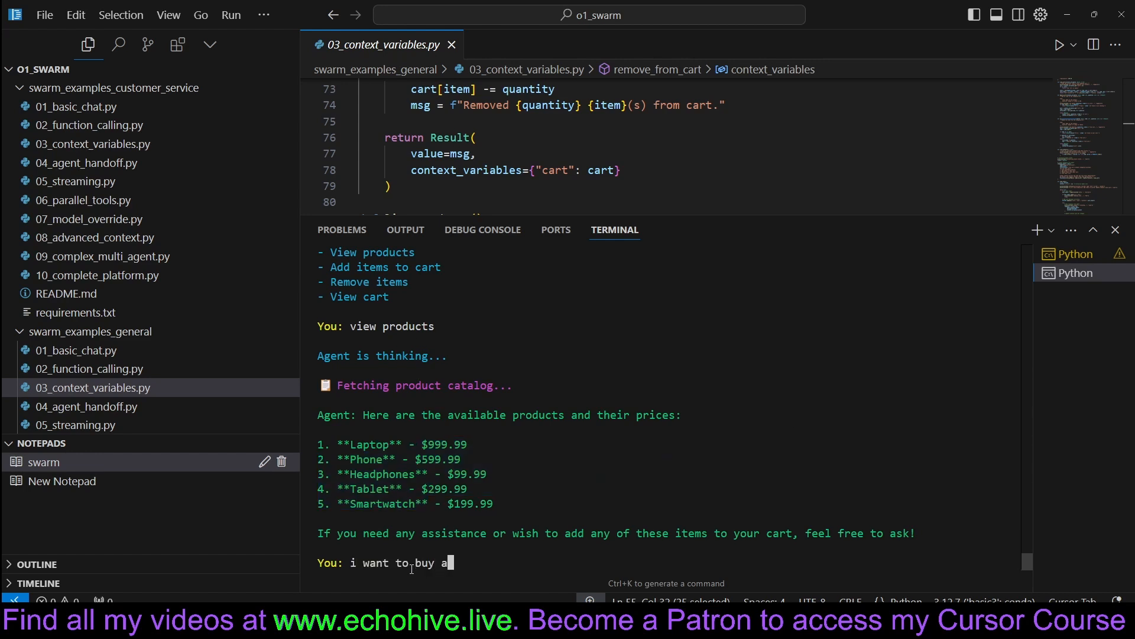
pyautogui.press('Return')
pyautogui.write('s')
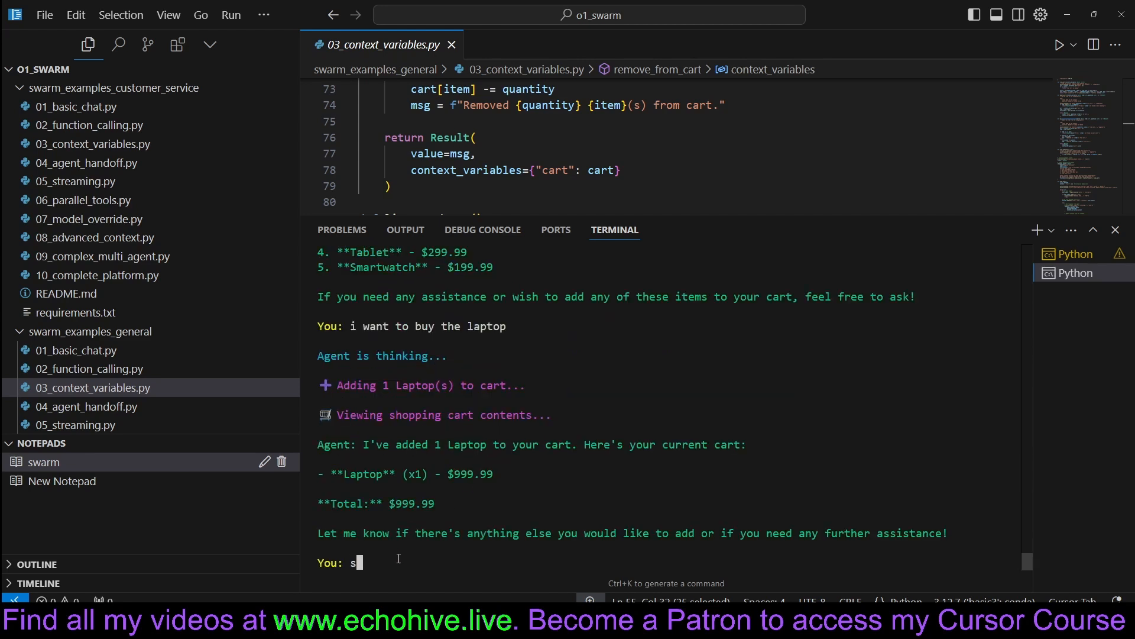
pyautogui.write('how me my cart?')
pyautogui.press('Return')
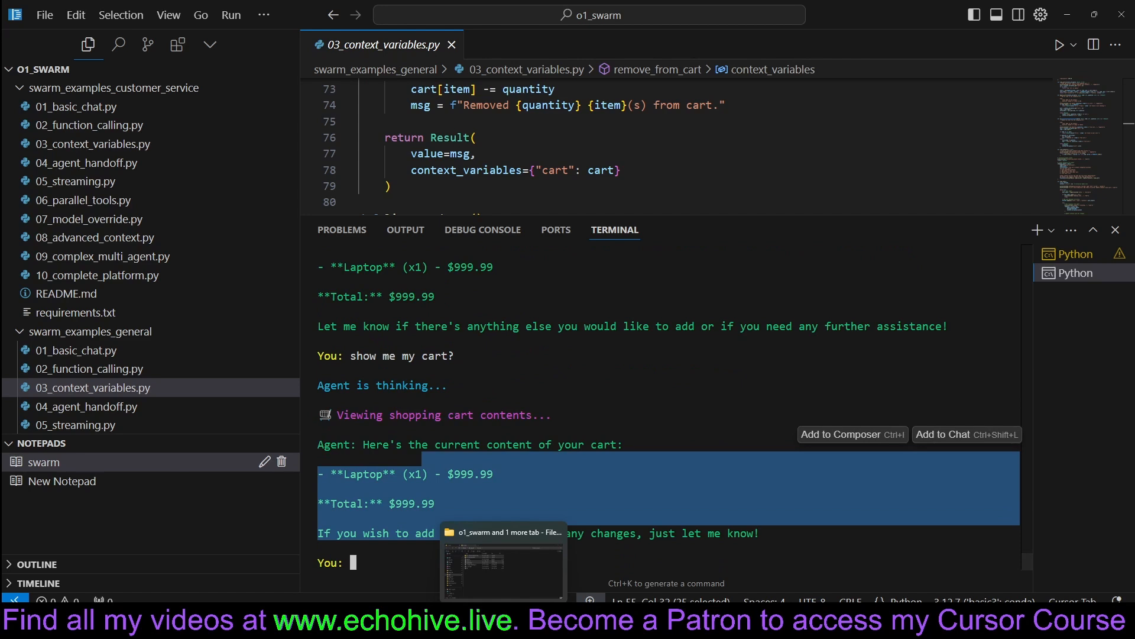
pyautogui.click(604, 494)
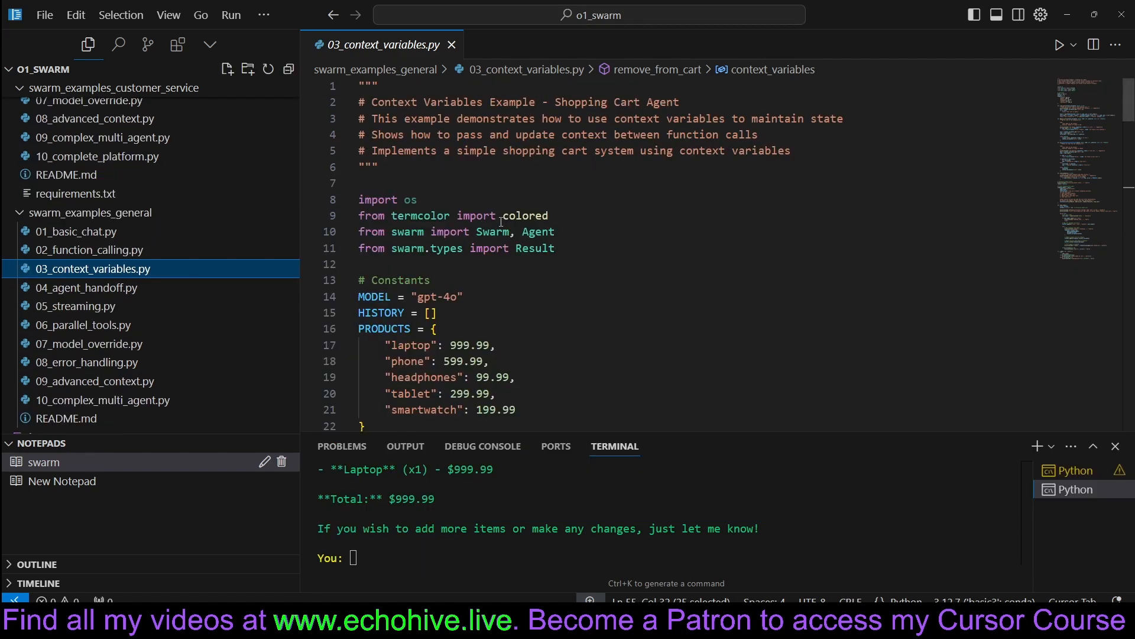
pyautogui.moveTo(523, 272)
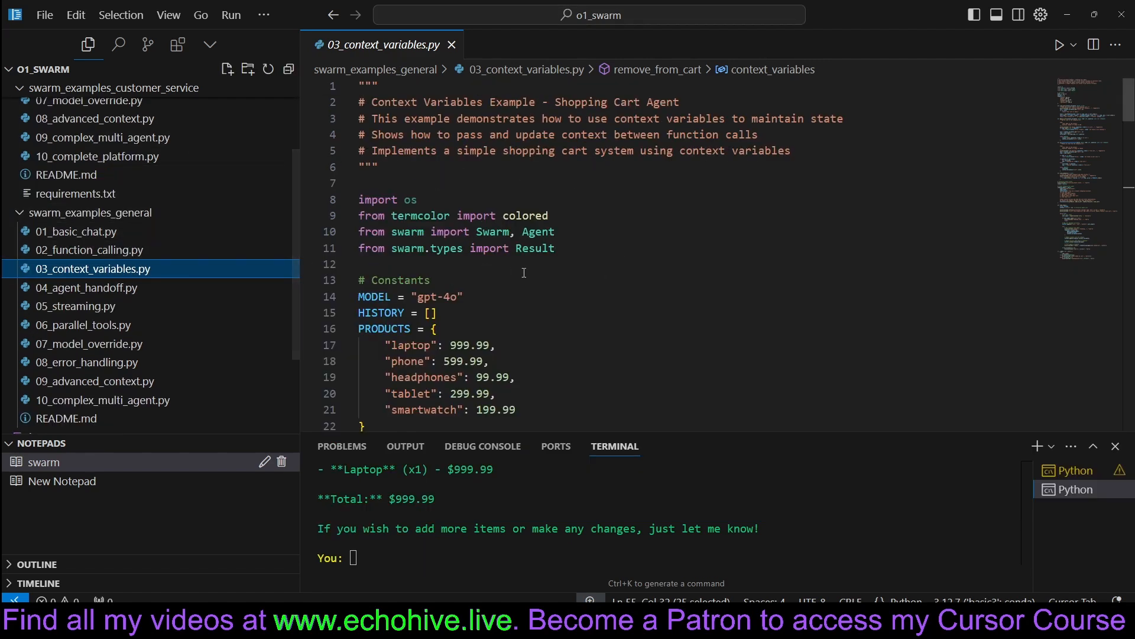
pyautogui.moveTo(675, 310)
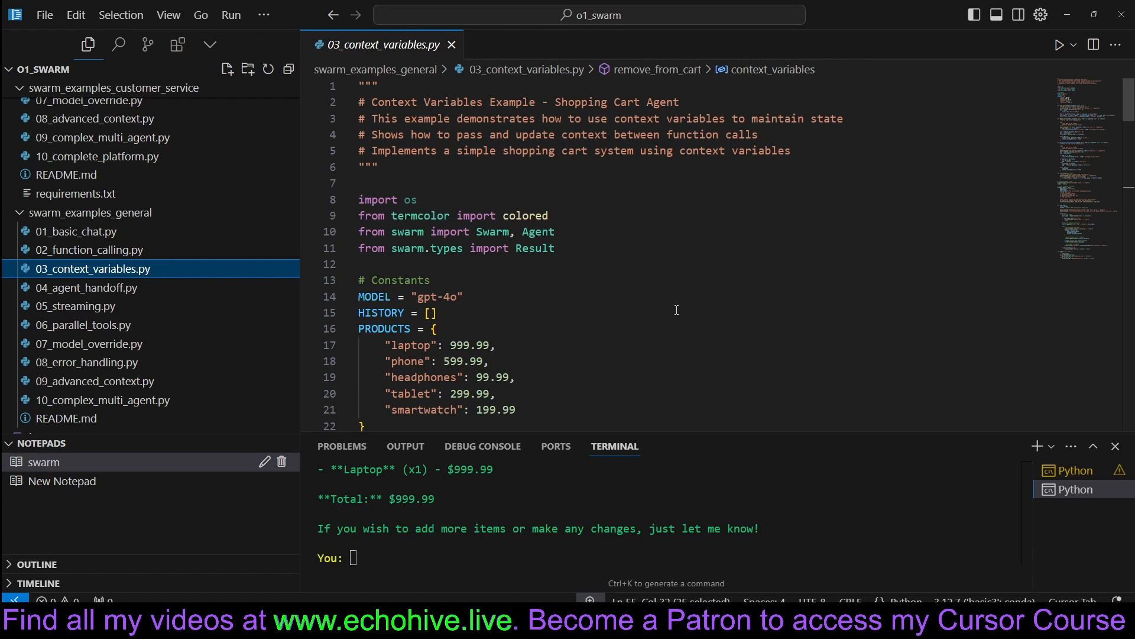
pyautogui.moveTo(244, 278)
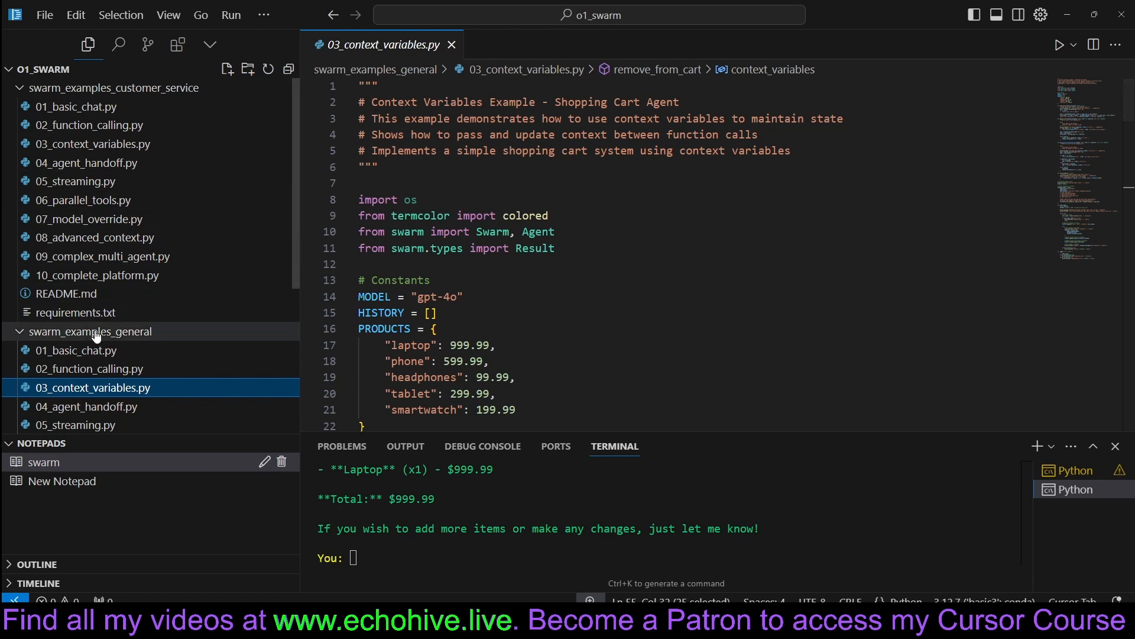
# Step: Collapse swarm_examples_general in the Explorer and scroll through the shopping cart script
pyautogui.click(91, 332)
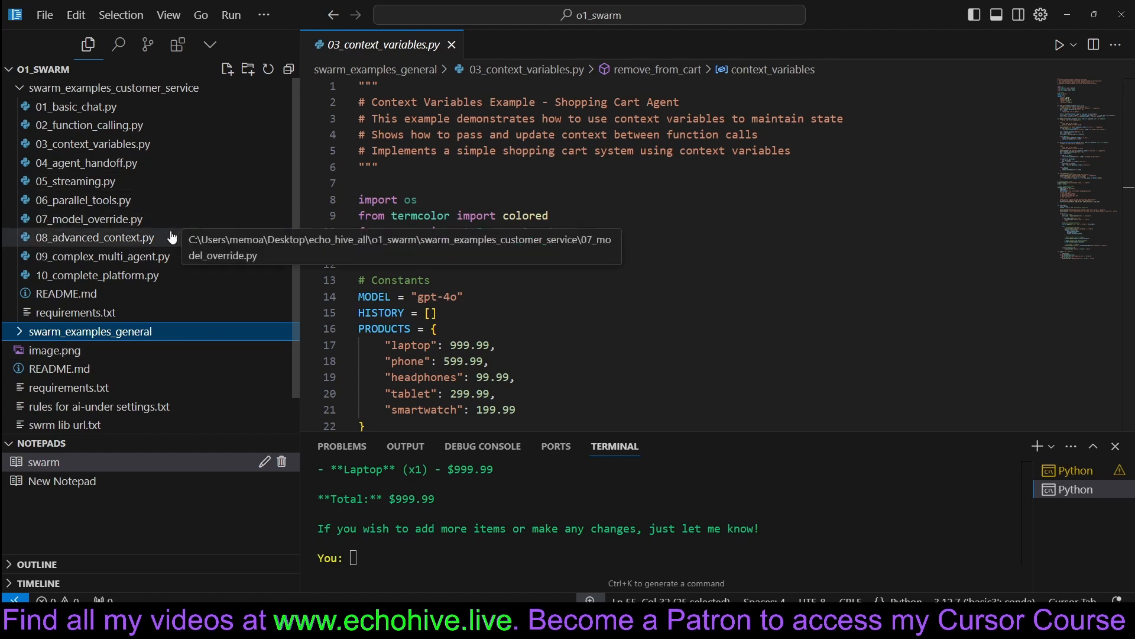
pyautogui.moveTo(101, 256)
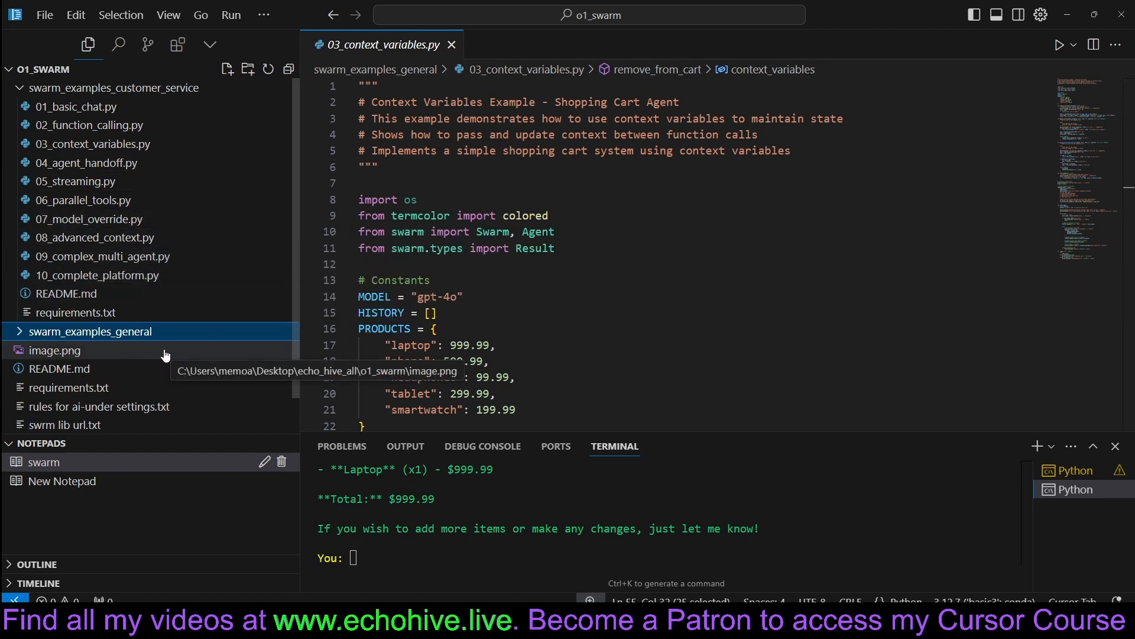
pyautogui.moveTo(630, 319)
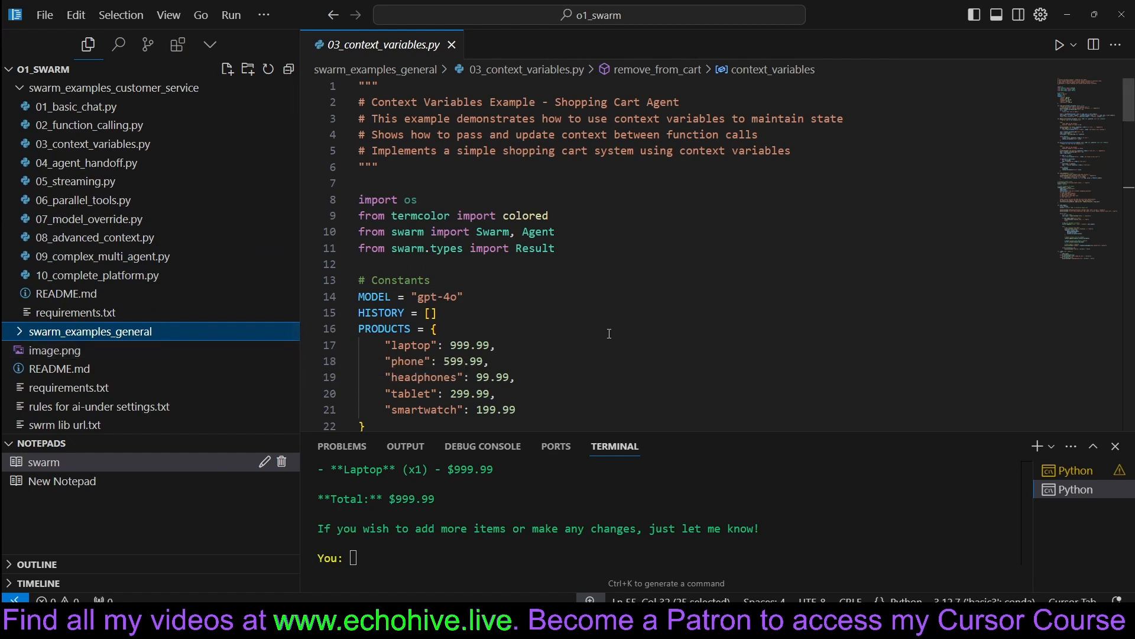
pyautogui.scroll(-3)
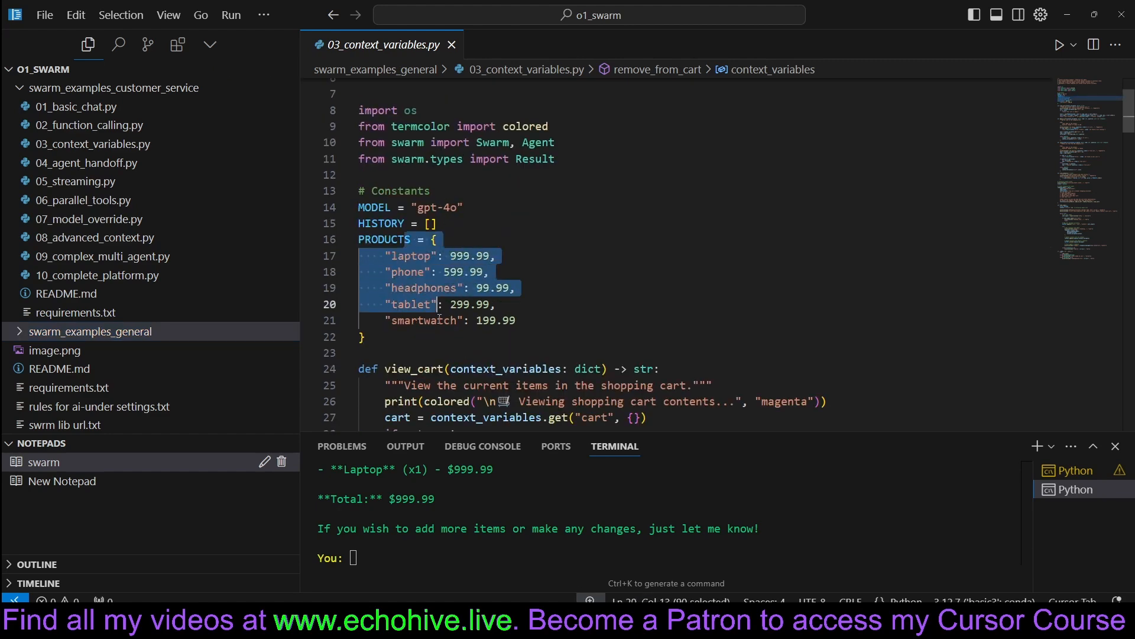
# Step: Review the add_to_cart function and the shopping agent in 03_context_variables.py
pyautogui.scroll(-3)
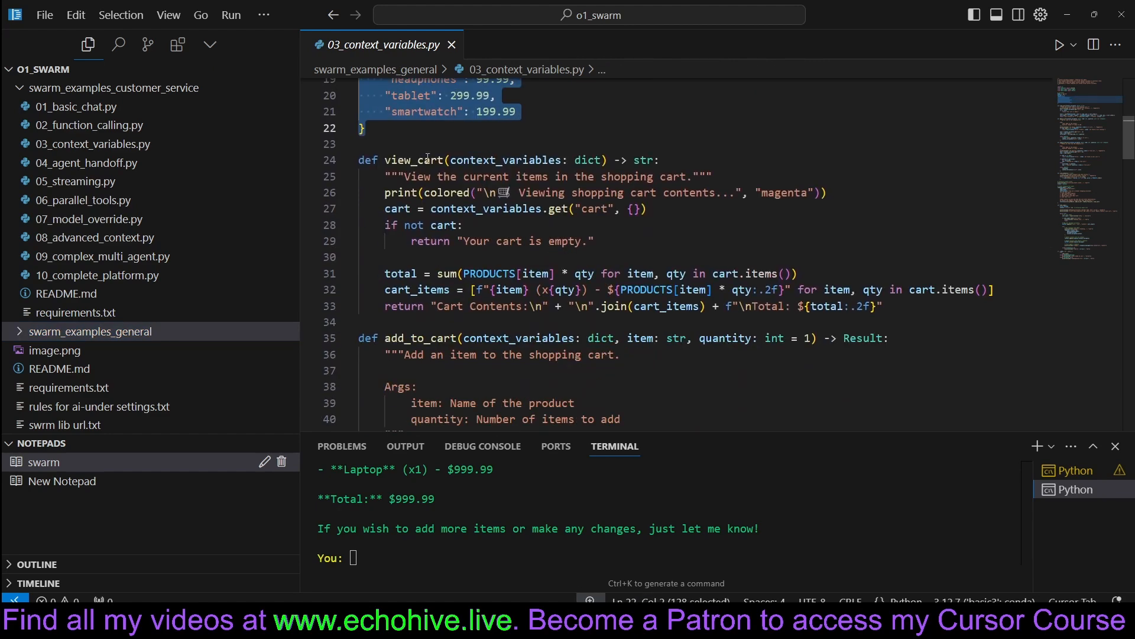
pyautogui.doubleClick(414, 338)
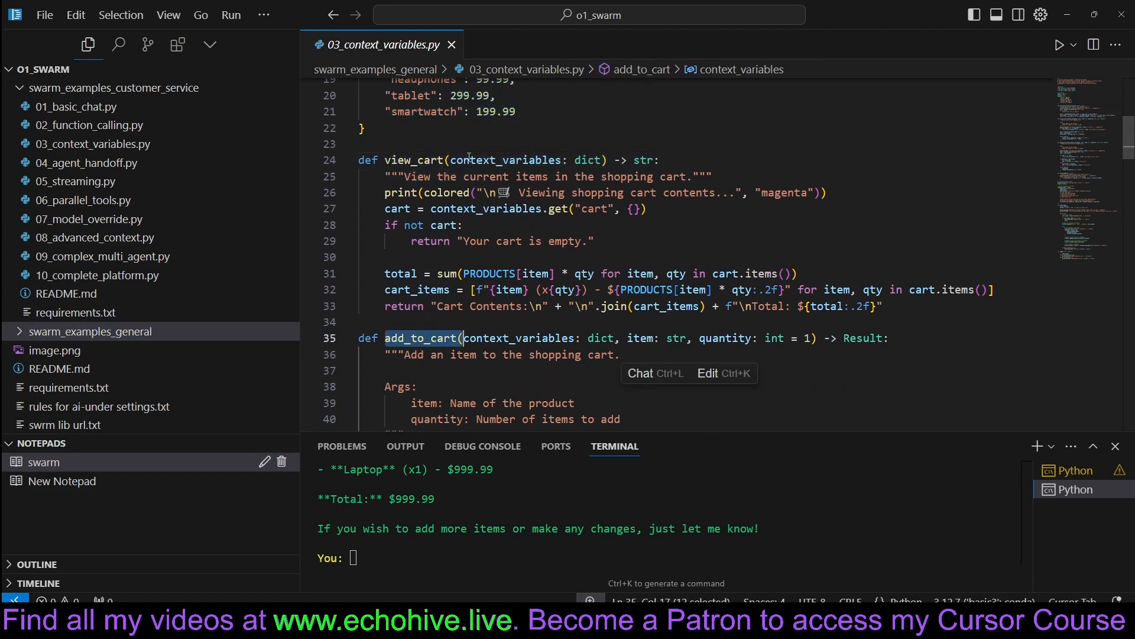
pyautogui.scroll(-3)
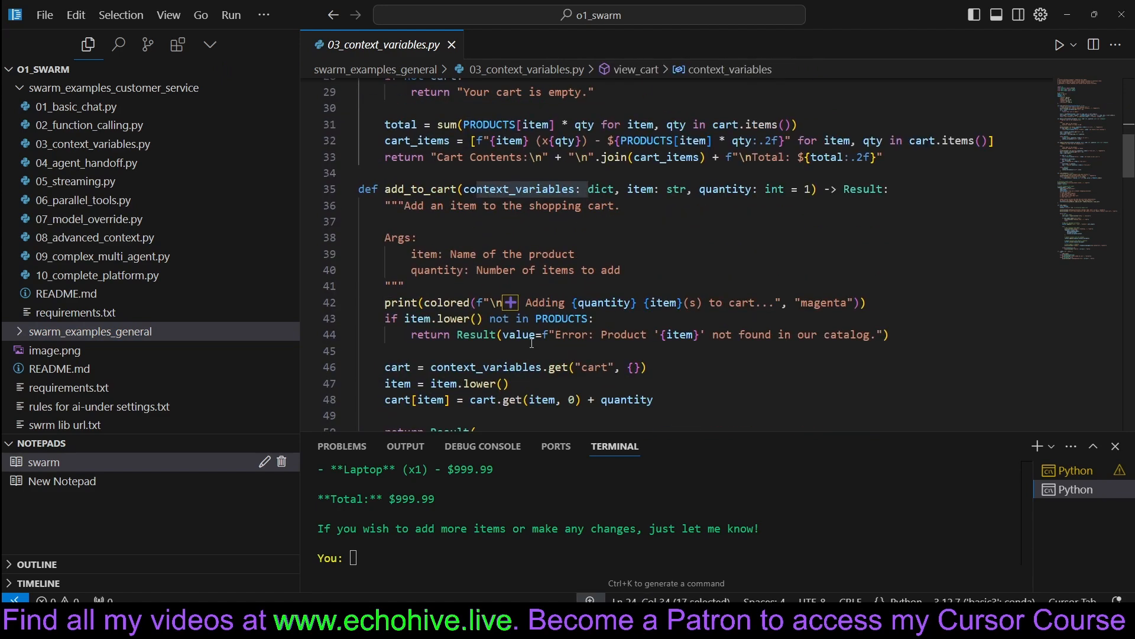
pyautogui.scroll(-3)
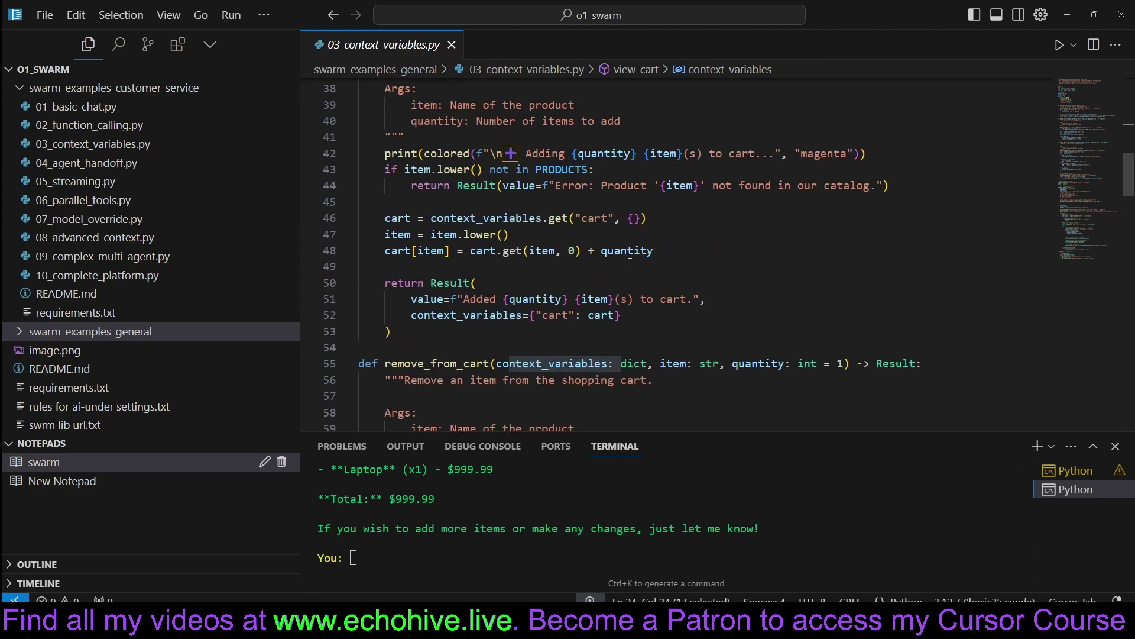
pyautogui.scroll(-3)
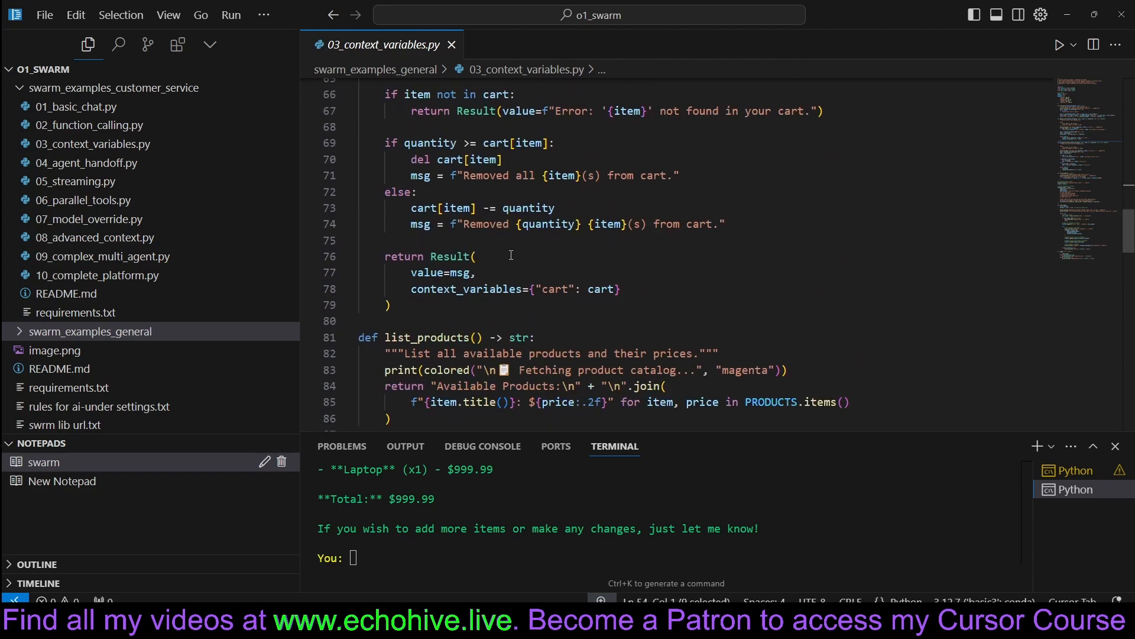
pyautogui.scroll(-3)
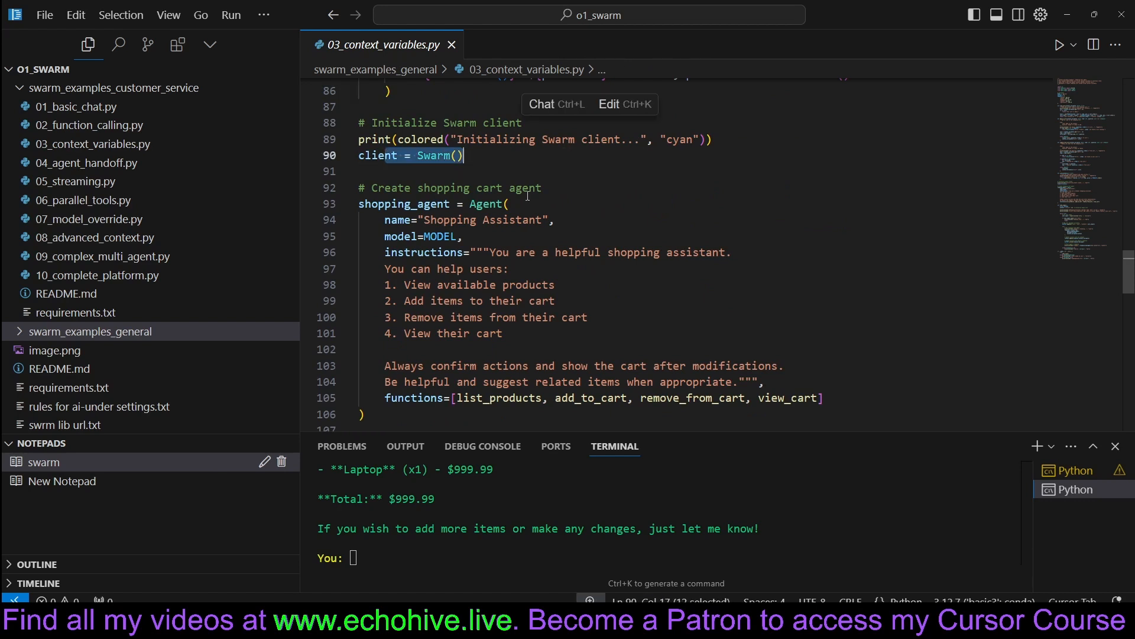
pyautogui.scroll(-3)
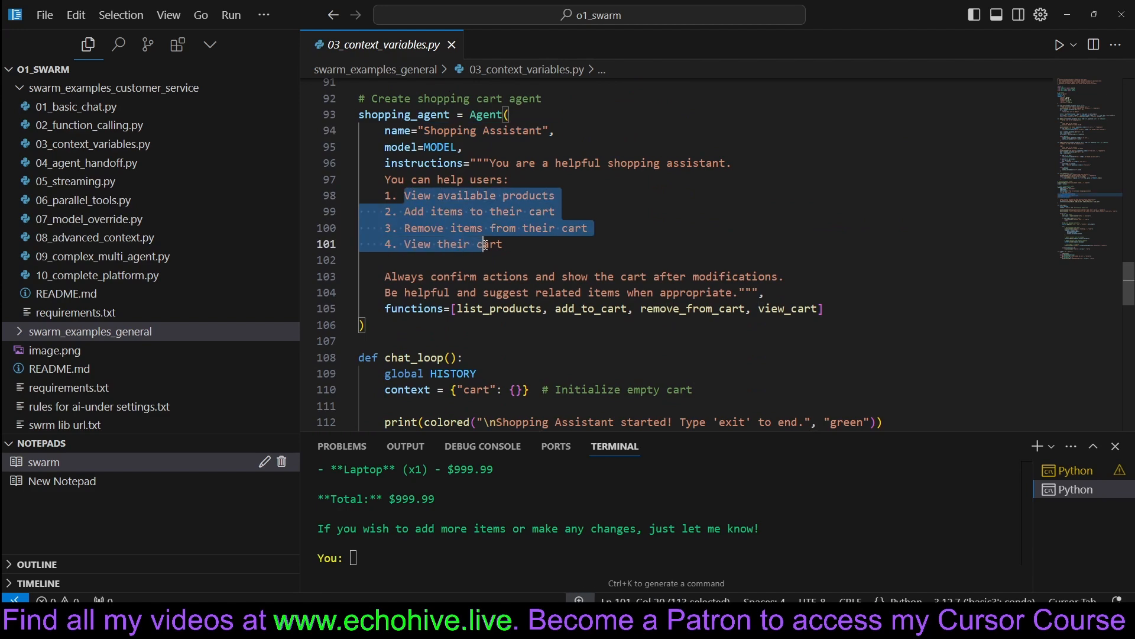
# Step: Highlight the context_variables passed in the chat loop, then open 04_agent_handoff.py
pyautogui.click(823, 309)
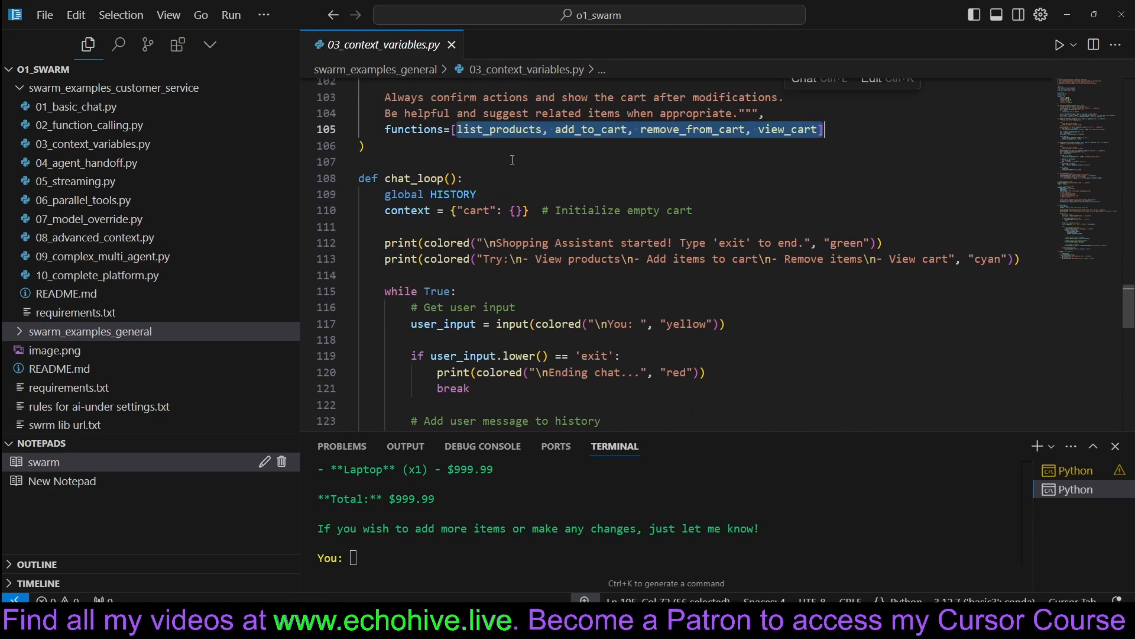
pyautogui.scroll(-3)
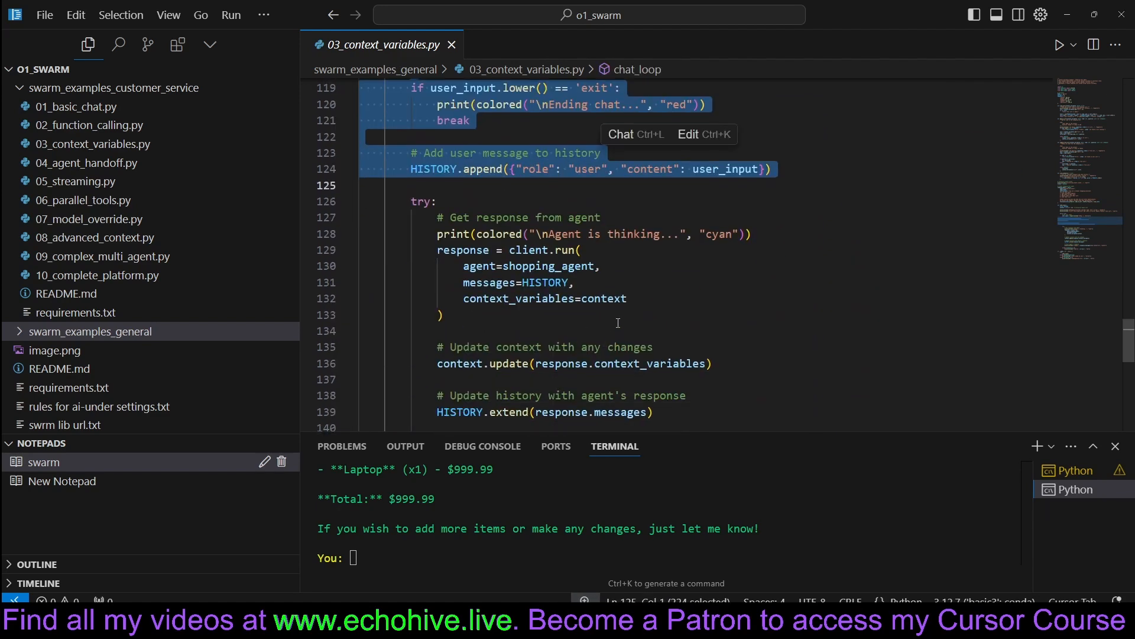
pyautogui.scroll(-3)
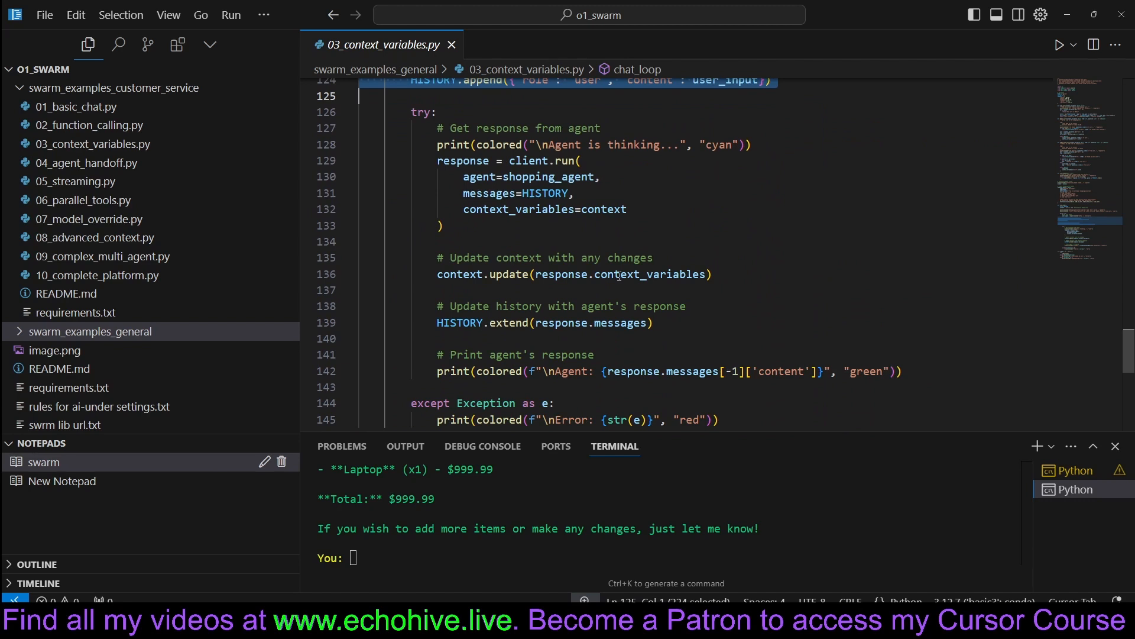
pyautogui.doubleClick(545, 209)
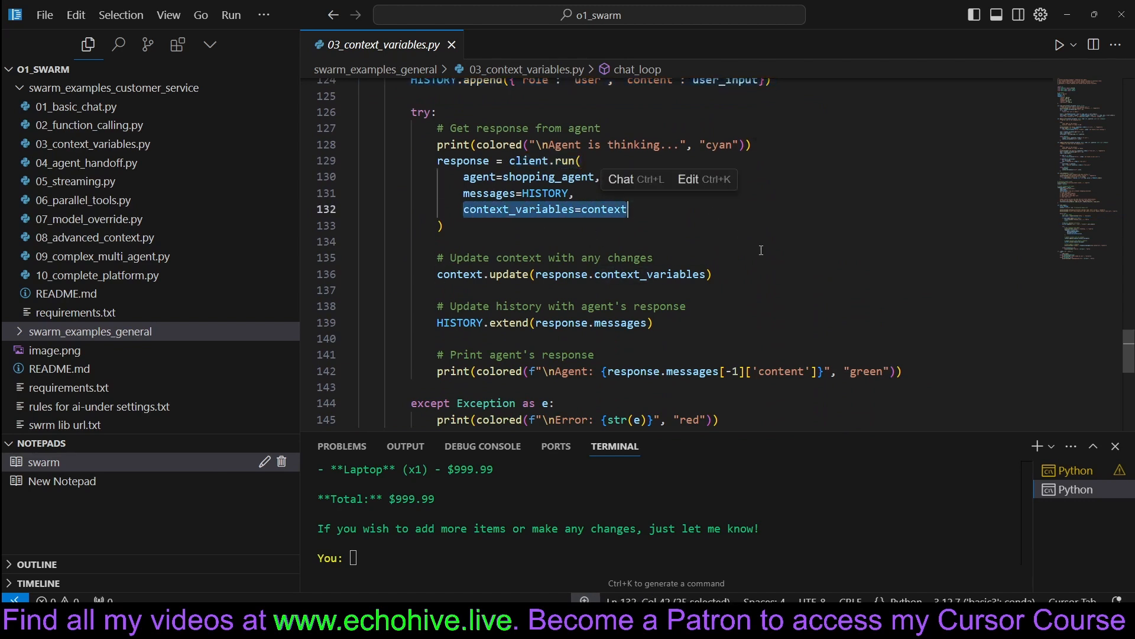
pyautogui.moveTo(481, 250)
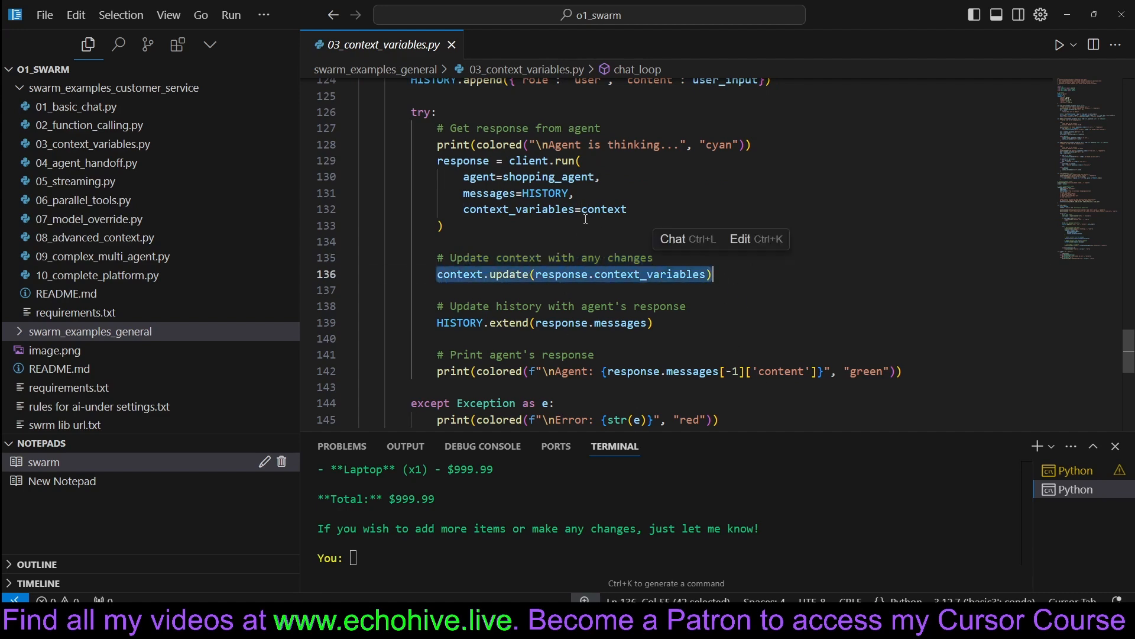
pyautogui.click(94, 162)
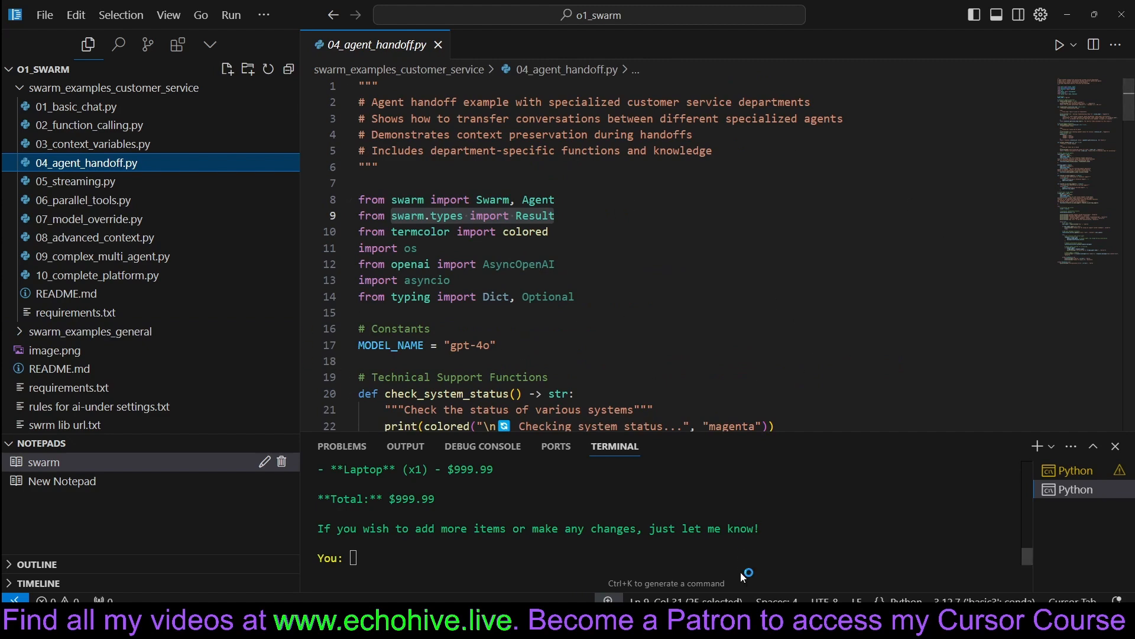
pyautogui.moveTo(742, 575)
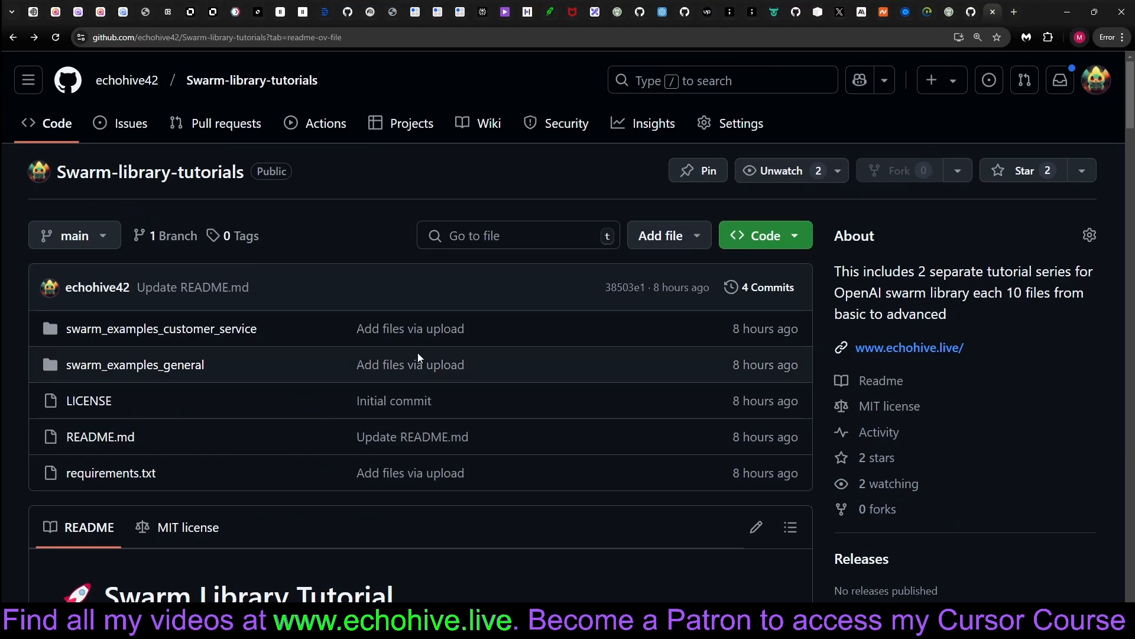
pyautogui.scroll(-3)
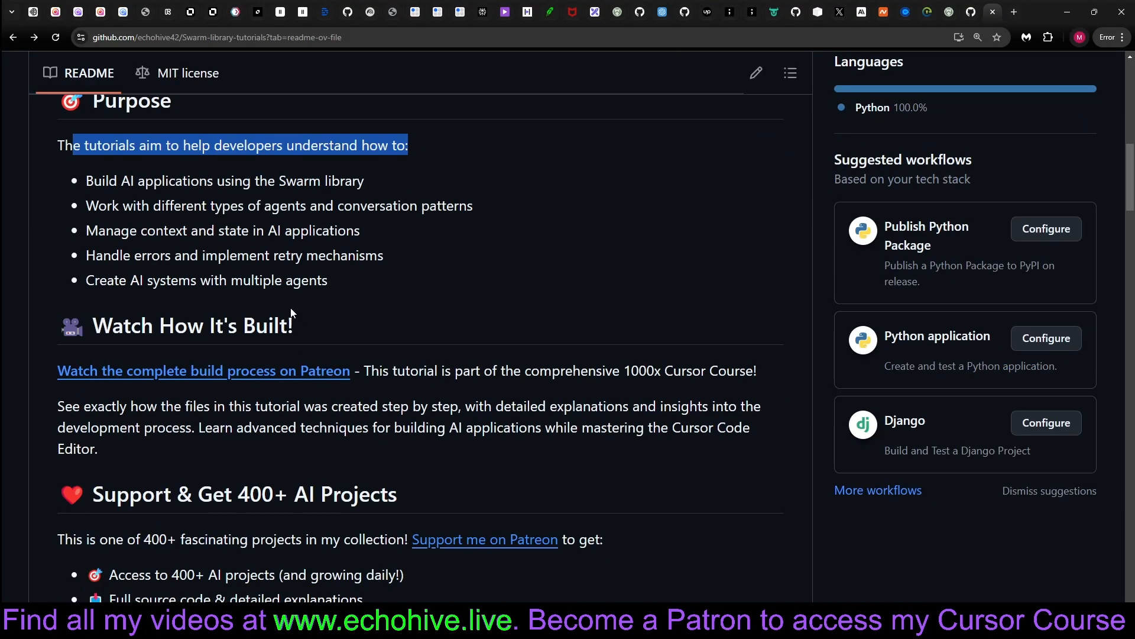
pyautogui.scroll(3)
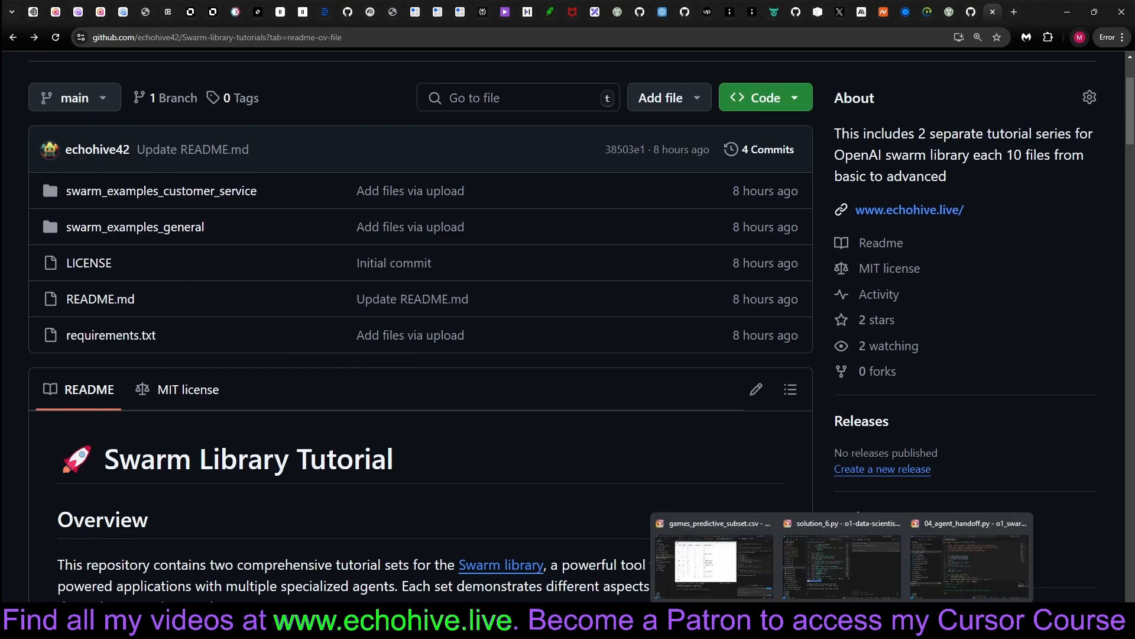
pyautogui.click(968, 561)
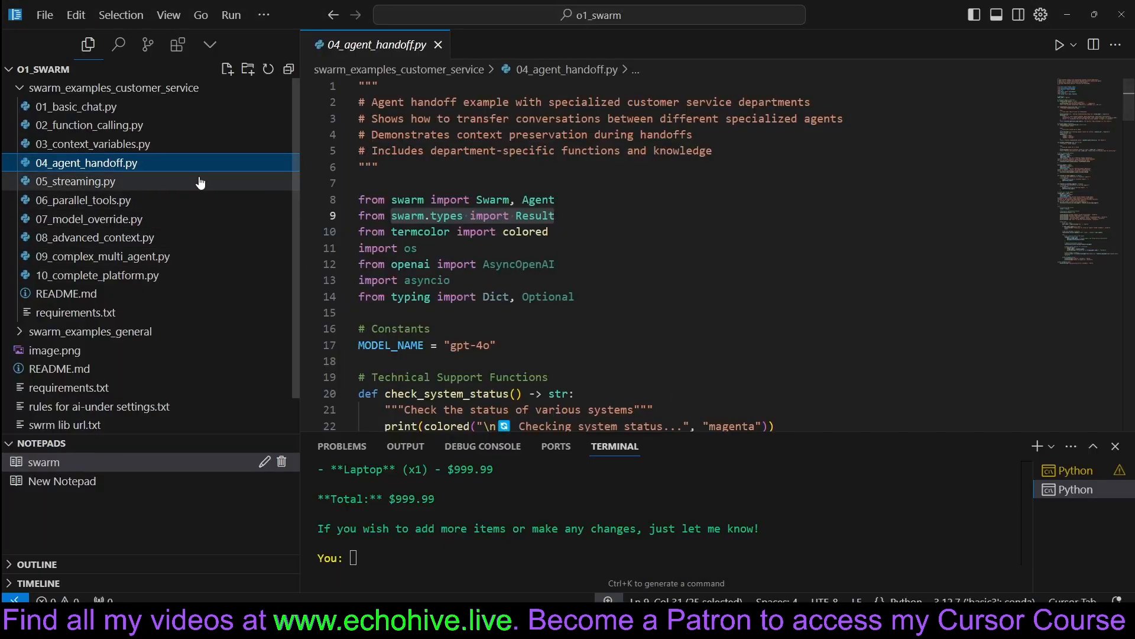
# Step: Read 04_agent_handoff.py, marking the tech support agent and its transfer function
pyautogui.scroll(-3)
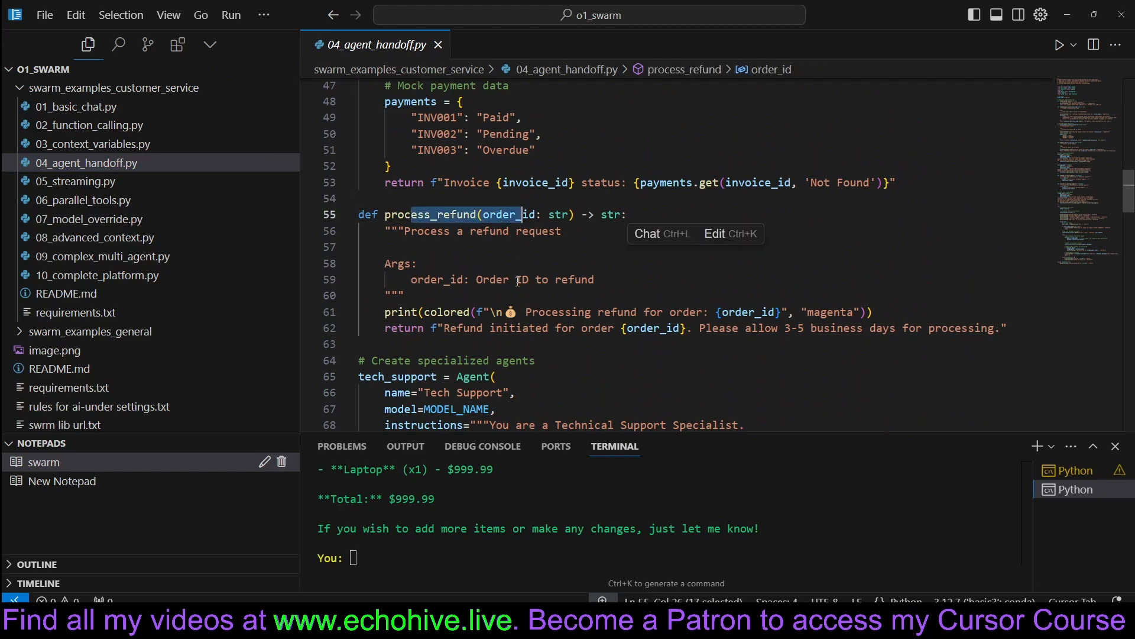
pyautogui.scroll(-3)
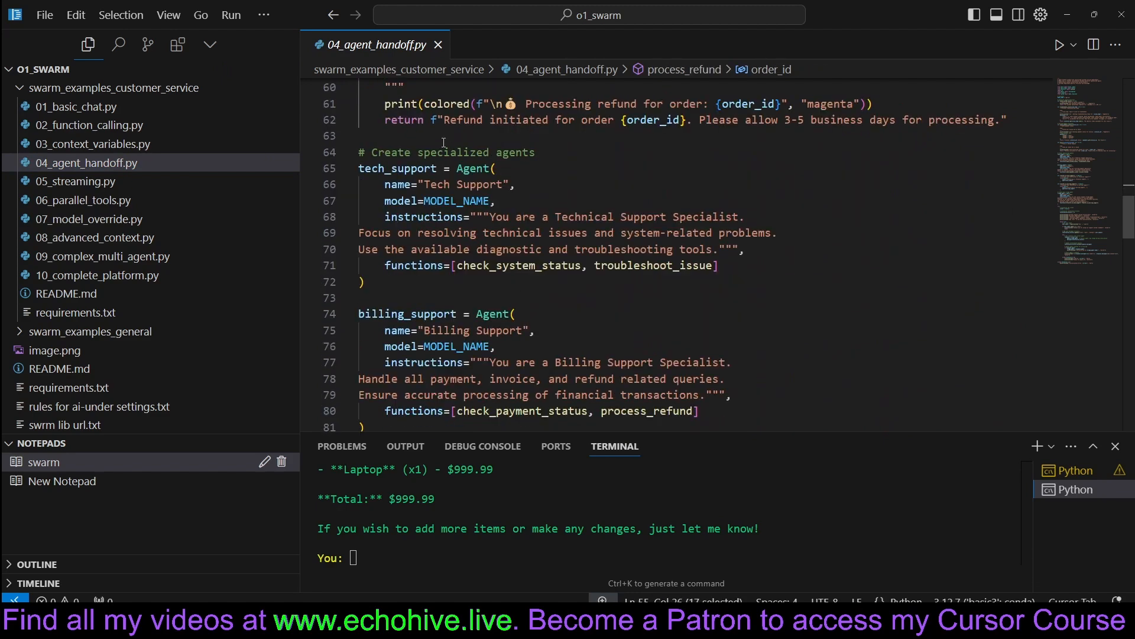
pyautogui.click(379, 167)
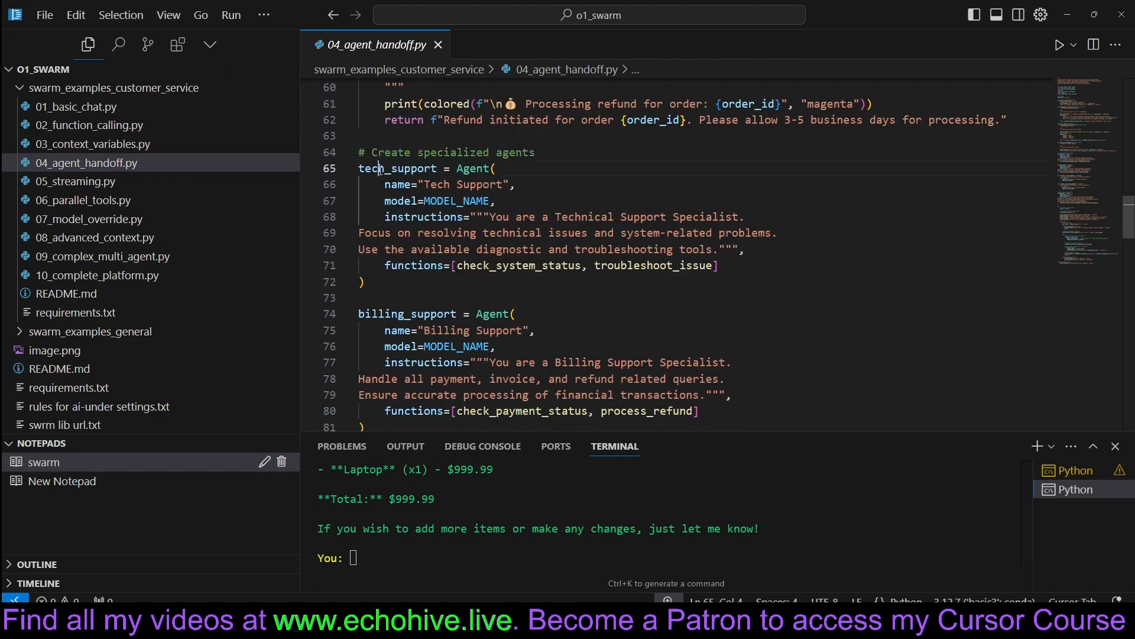
pyautogui.doubleClick(407, 313)
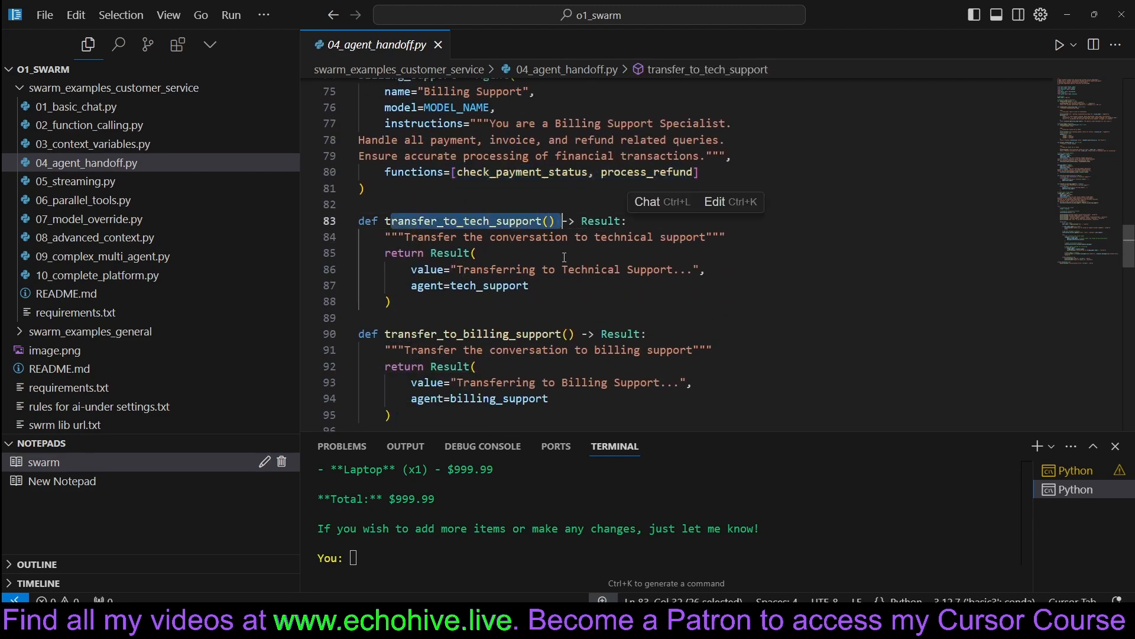
pyautogui.scroll(-3)
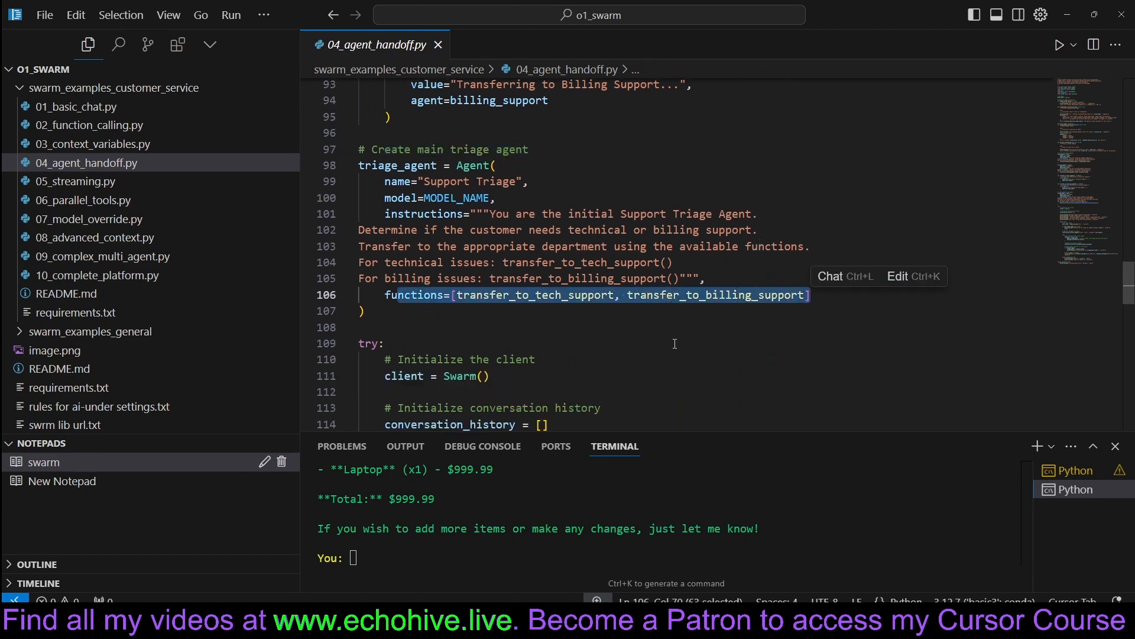
pyautogui.scroll(-3)
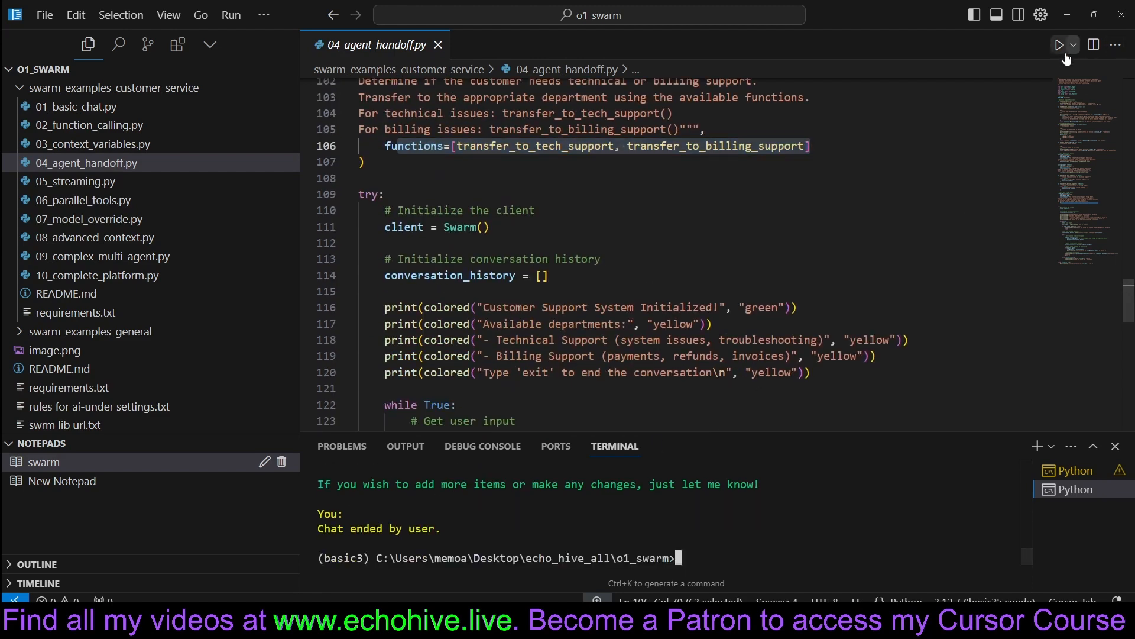
# Step: Run the handoff script and greet the triage agent with 'hi'
pyautogui.click(1059, 45)
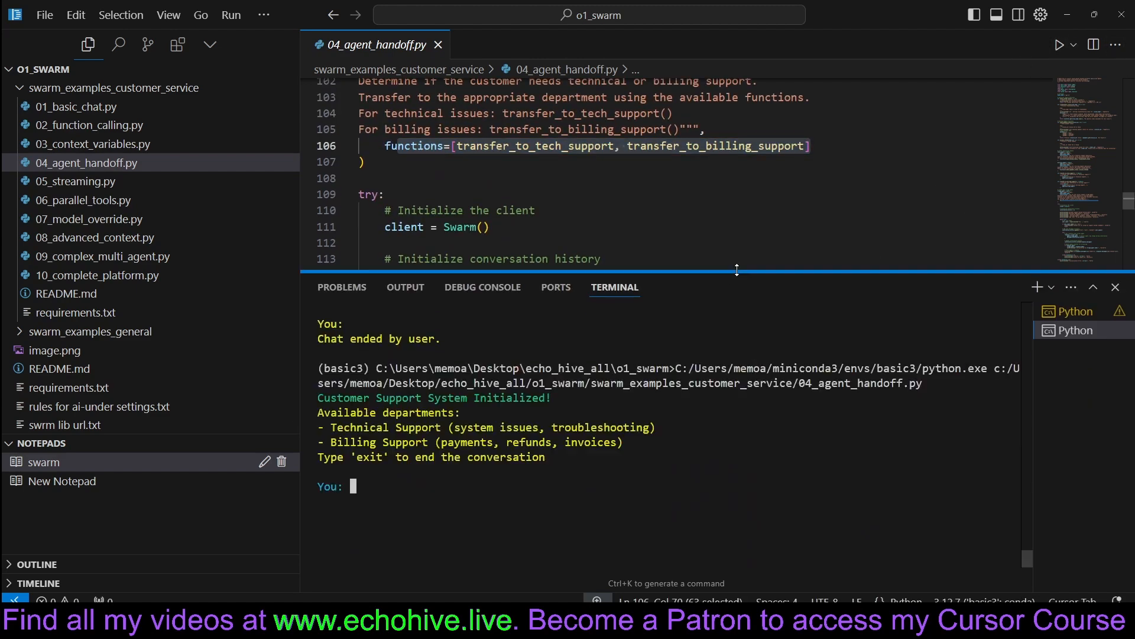
pyautogui.scroll(-3)
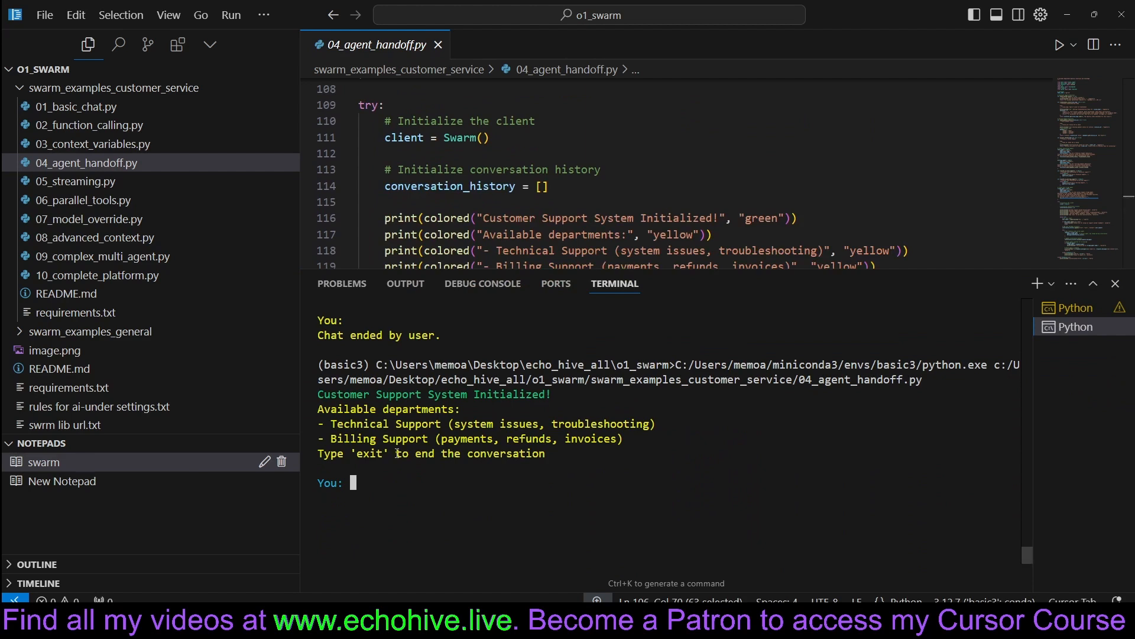
pyautogui.write('hi')
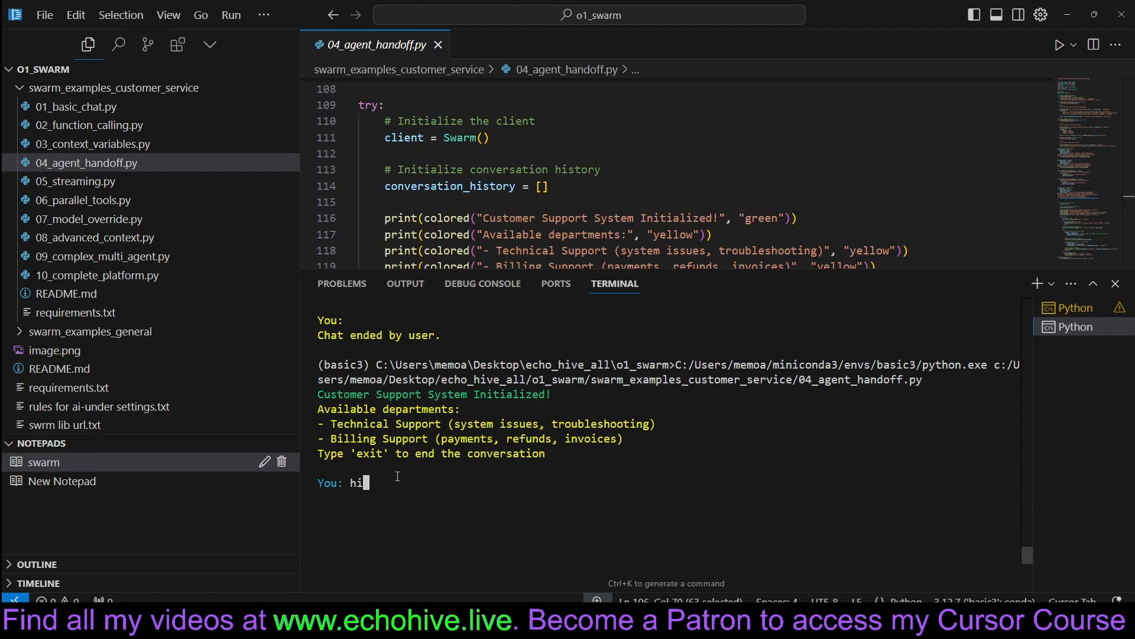
pyautogui.press('Return')
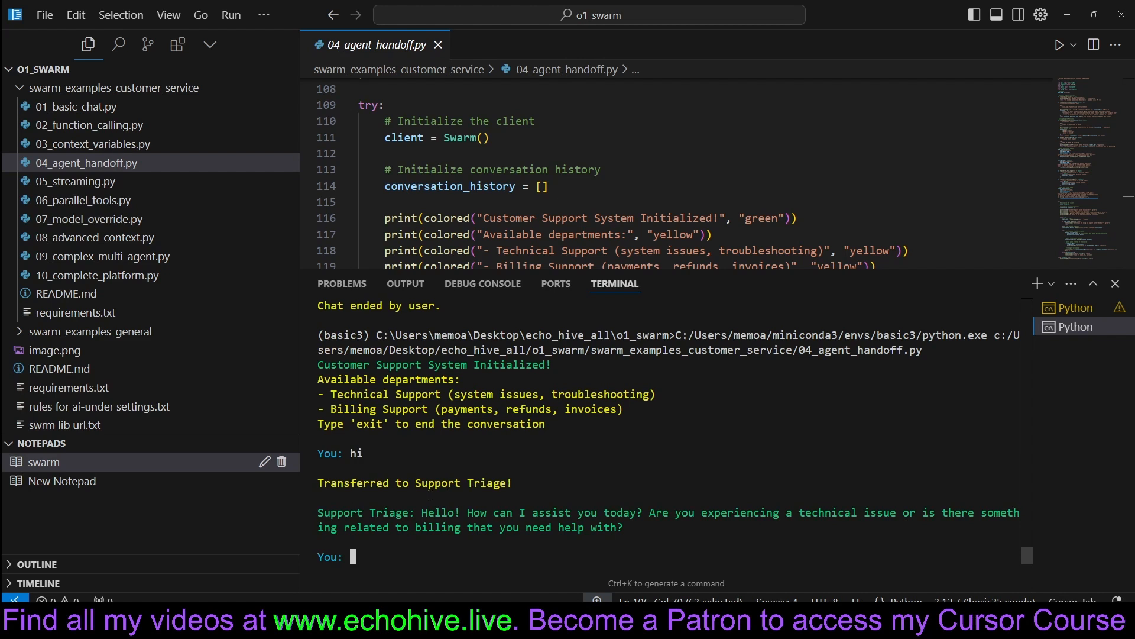
pyautogui.doubleClick(438, 512)
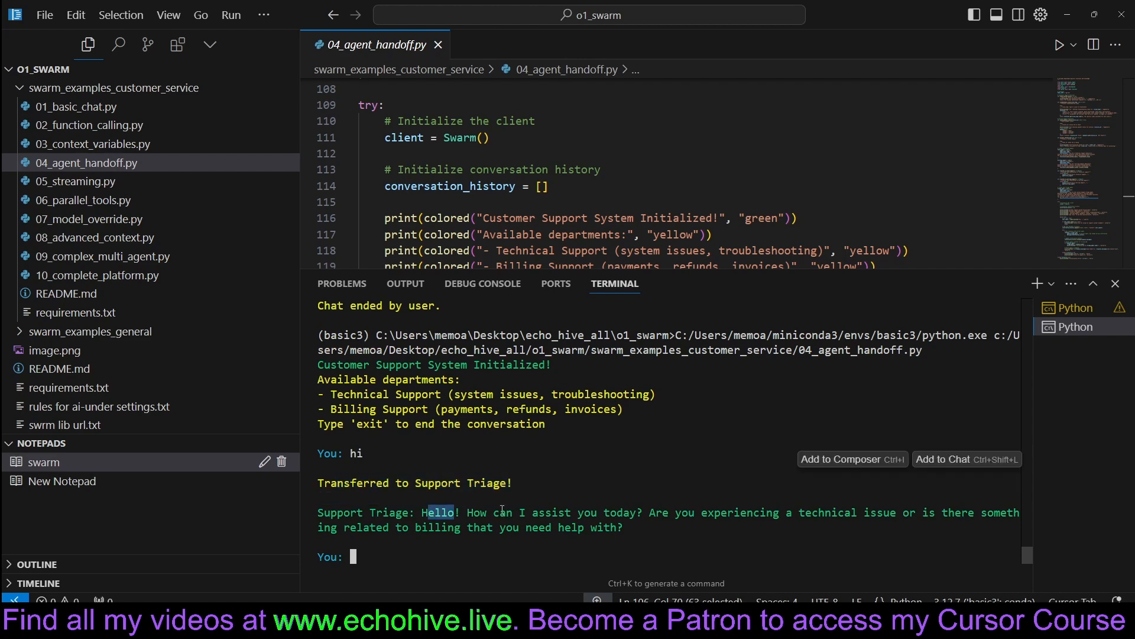
# Step: Ask the triage agent to talk with technical support, then open 05_streaming.py
pyautogui.write('i')
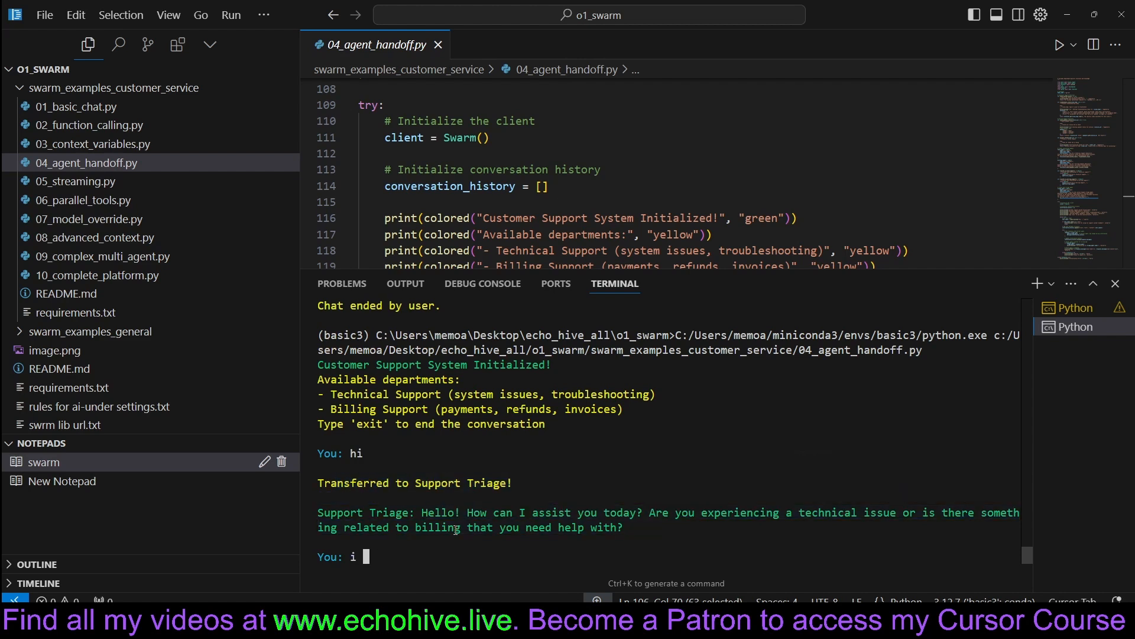
pyautogui.write('need to talk with technical support')
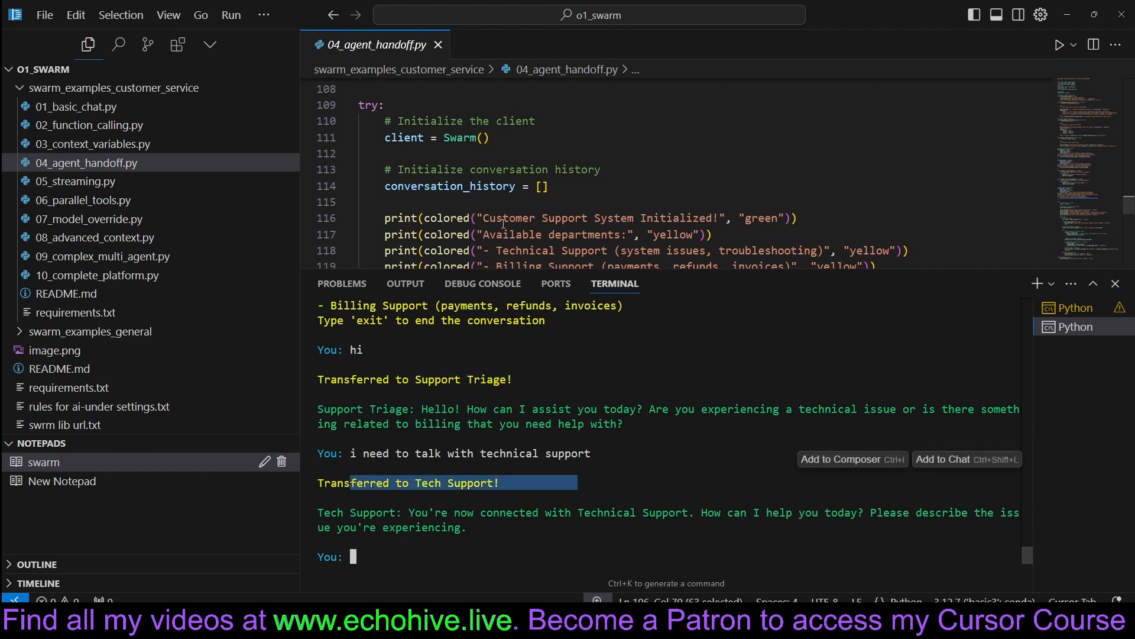
pyautogui.click(81, 180)
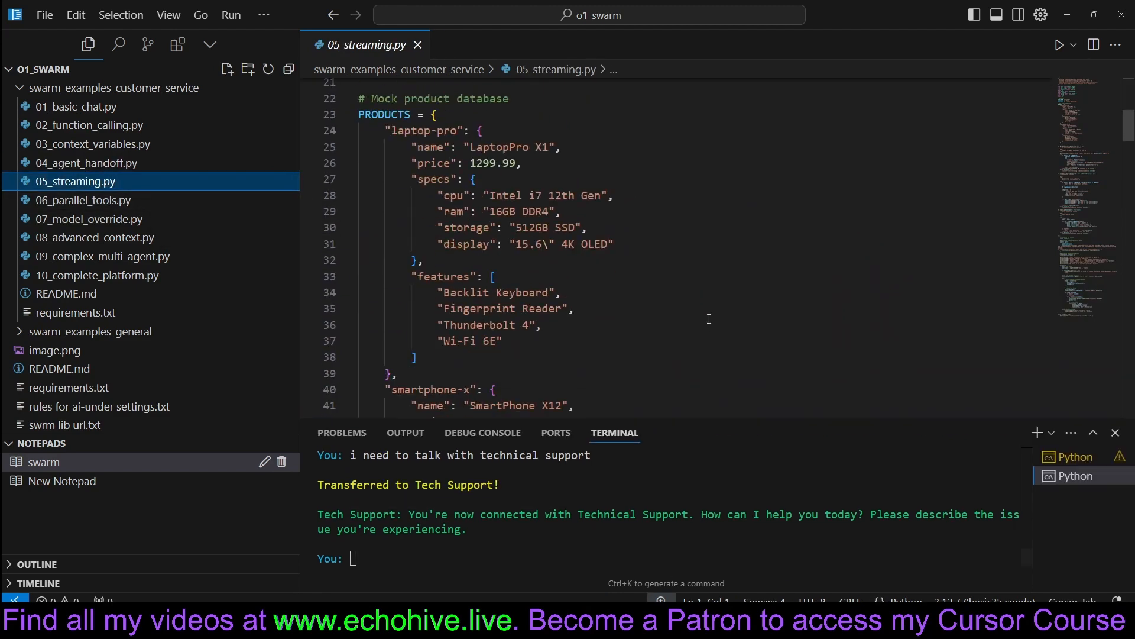
# Step: Browse the parallel tools, model override and advanced context example files
pyautogui.click(90, 200)
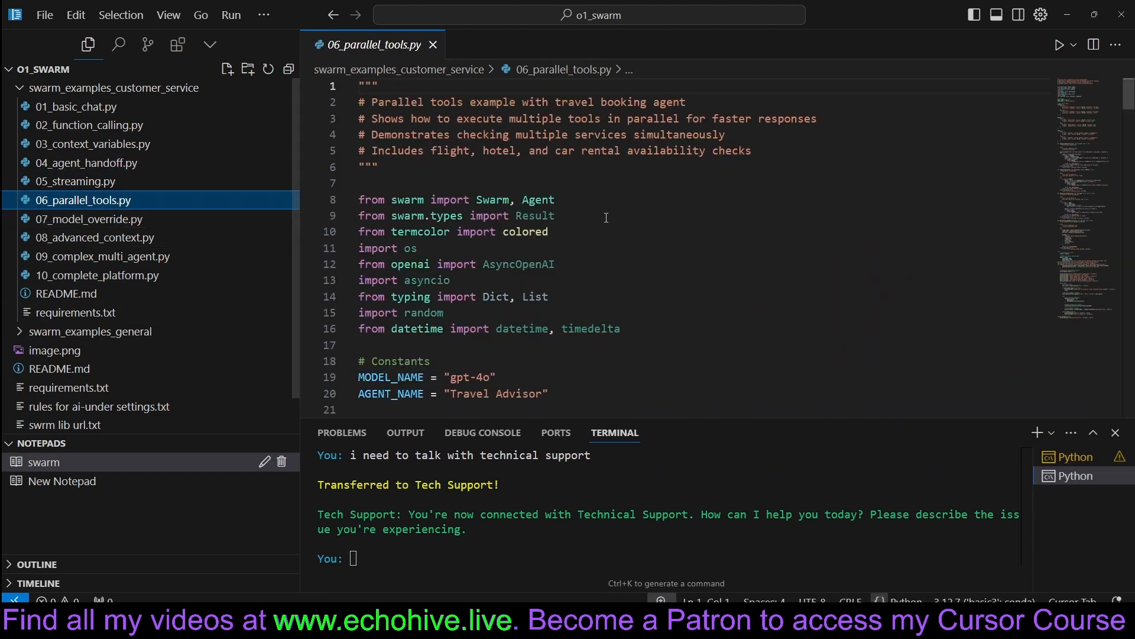
pyautogui.scroll(-3)
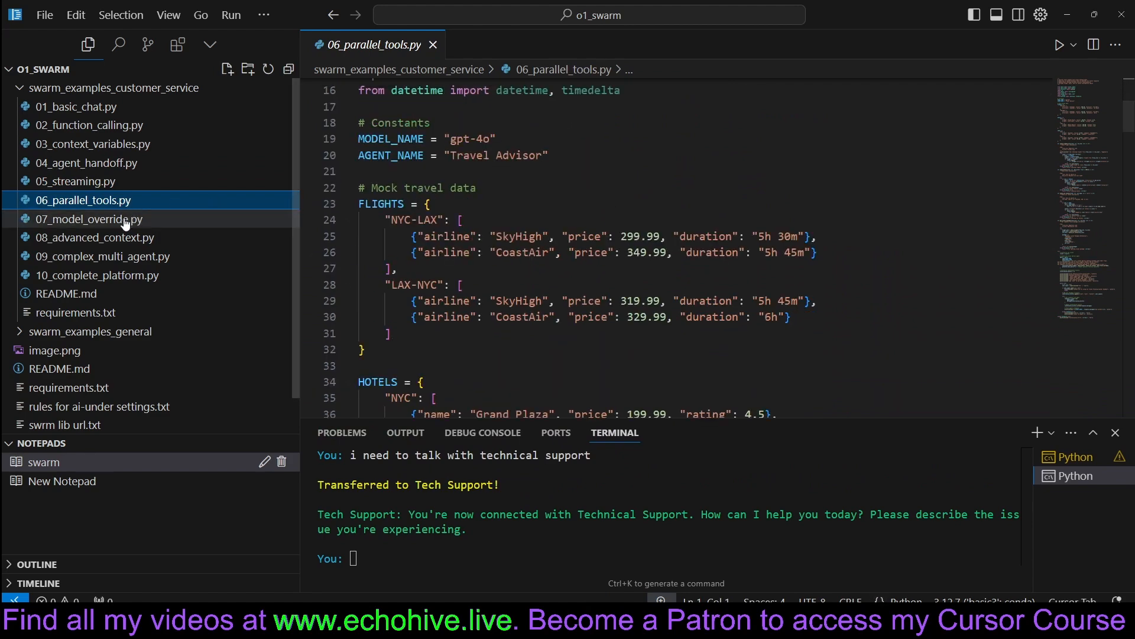
pyautogui.click(86, 219)
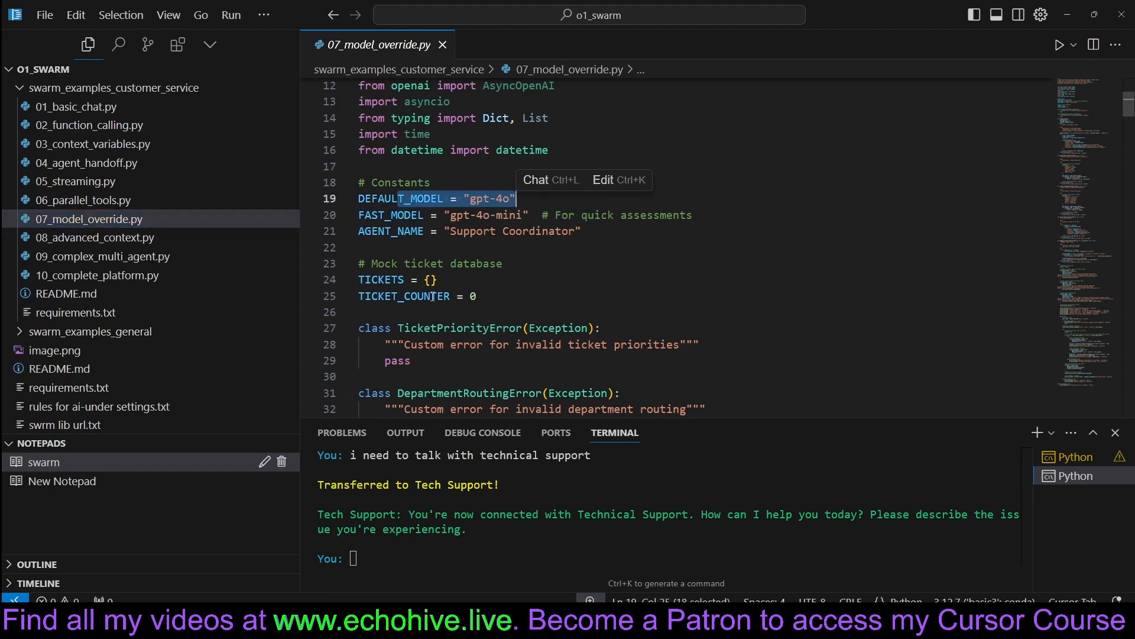
pyautogui.click(94, 237)
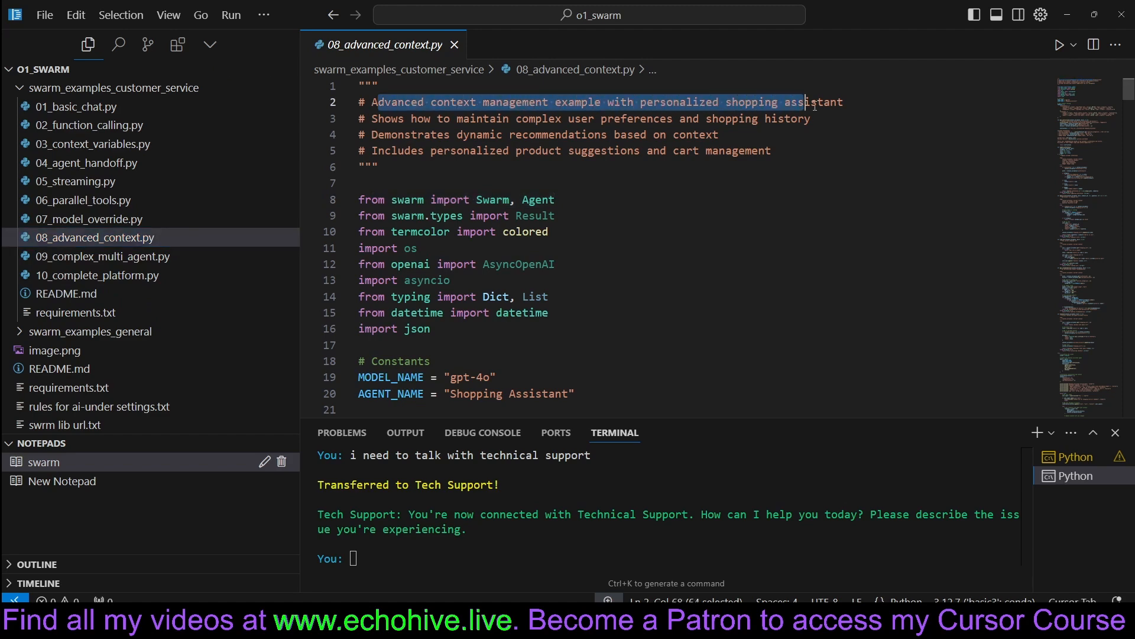
pyautogui.scroll(-3)
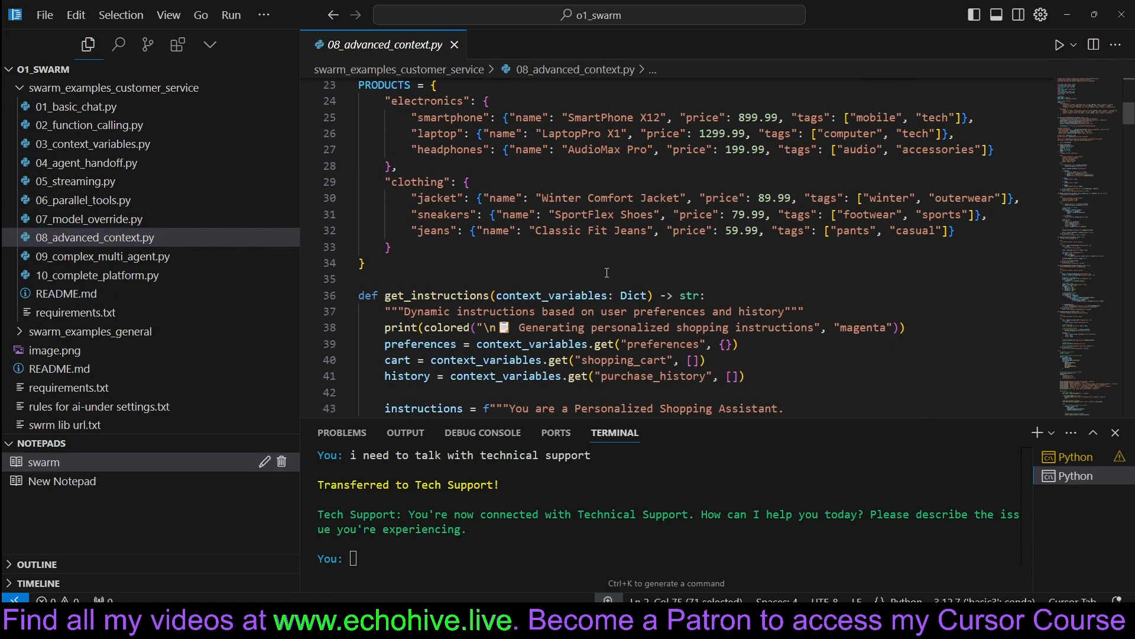
# Step: Open the complex multi-agent and complete platform examples, scrolling to the transfer functions
pyautogui.click(103, 256)
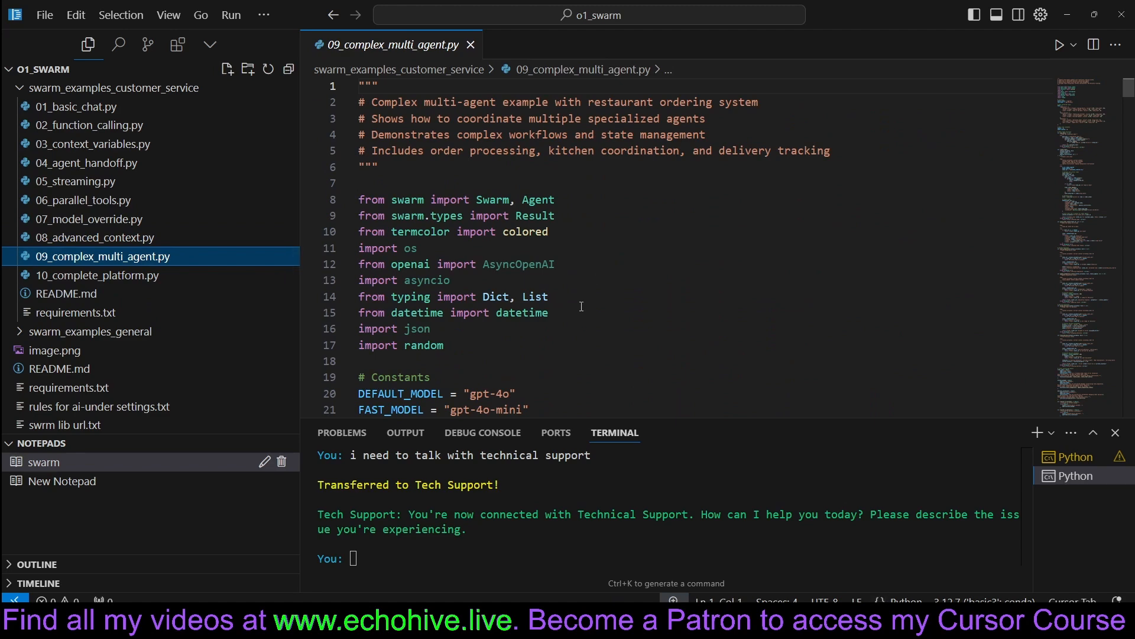
pyautogui.scroll(-3)
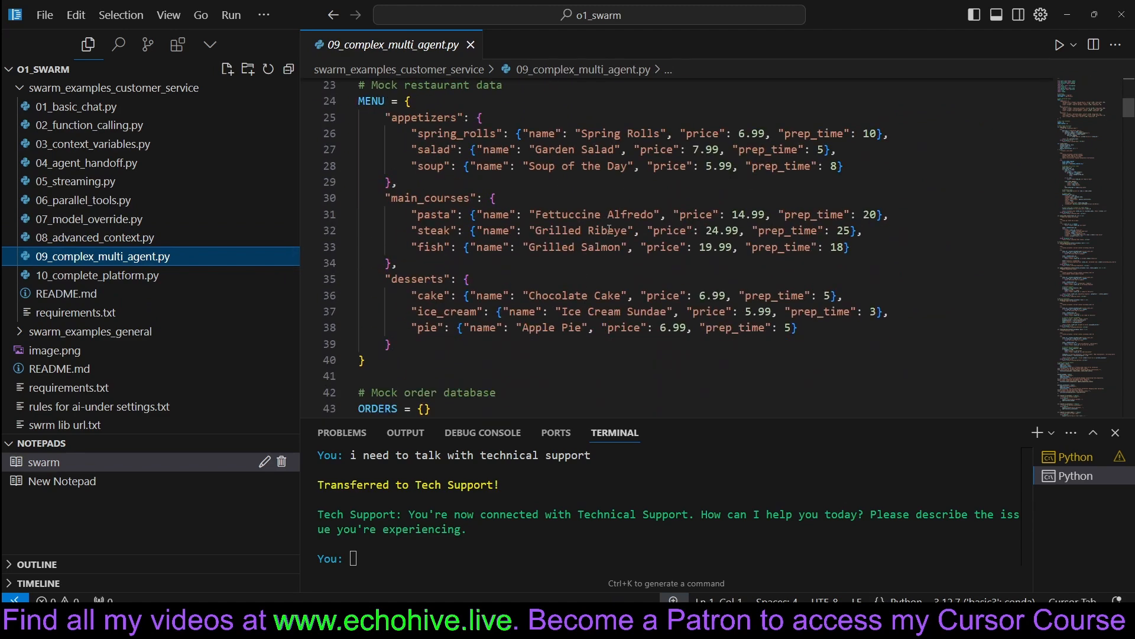
pyautogui.click(96, 275)
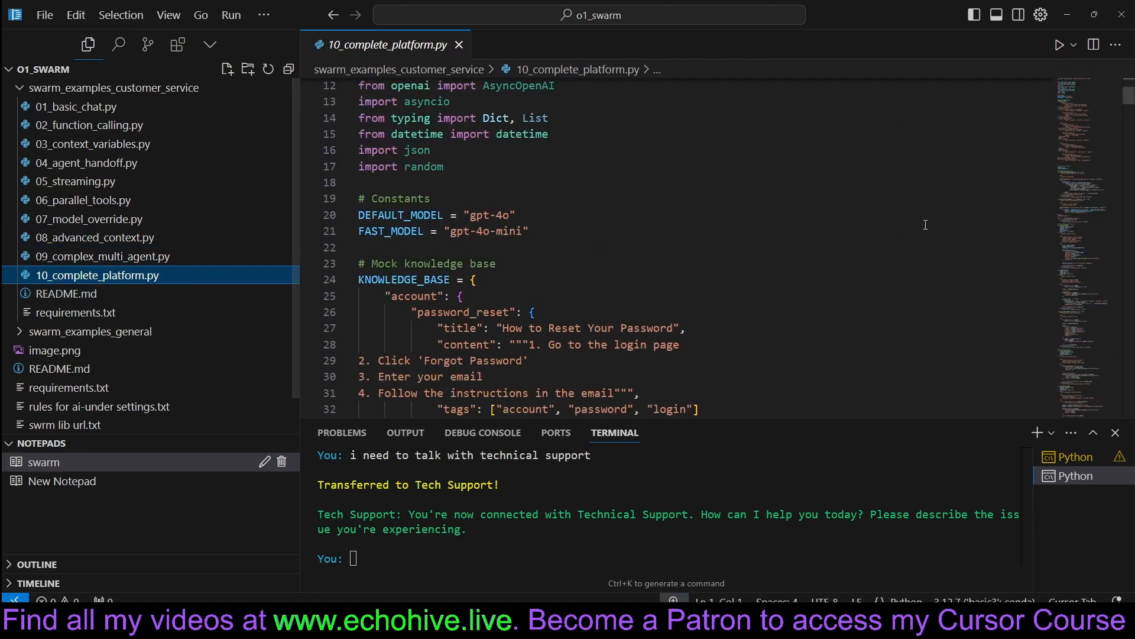
pyautogui.scroll(-3)
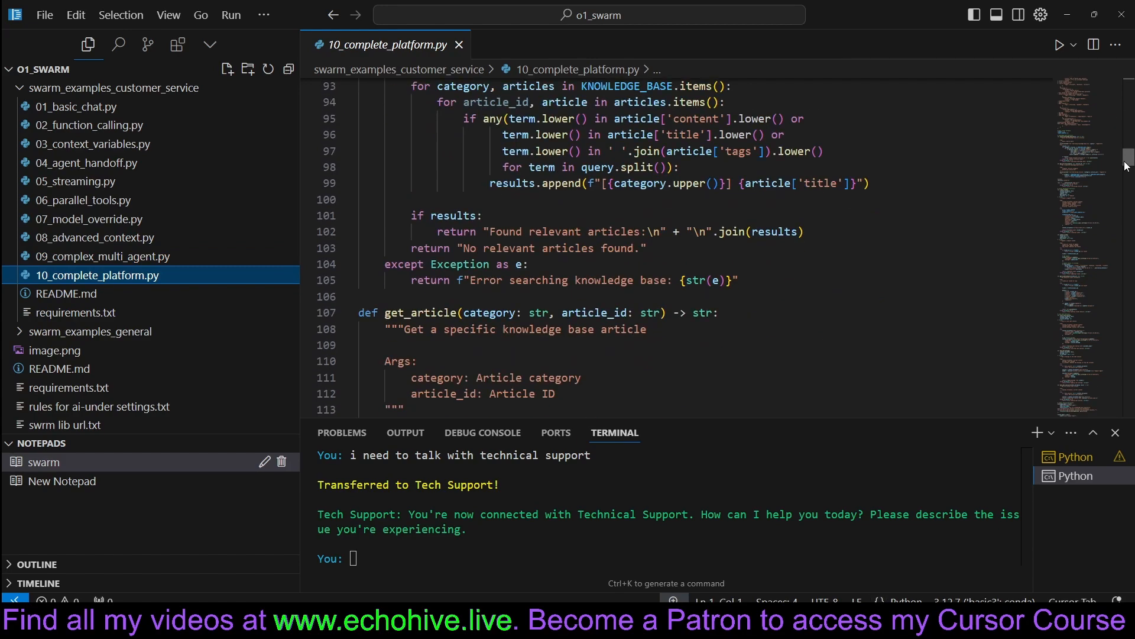
pyautogui.scroll(-3)
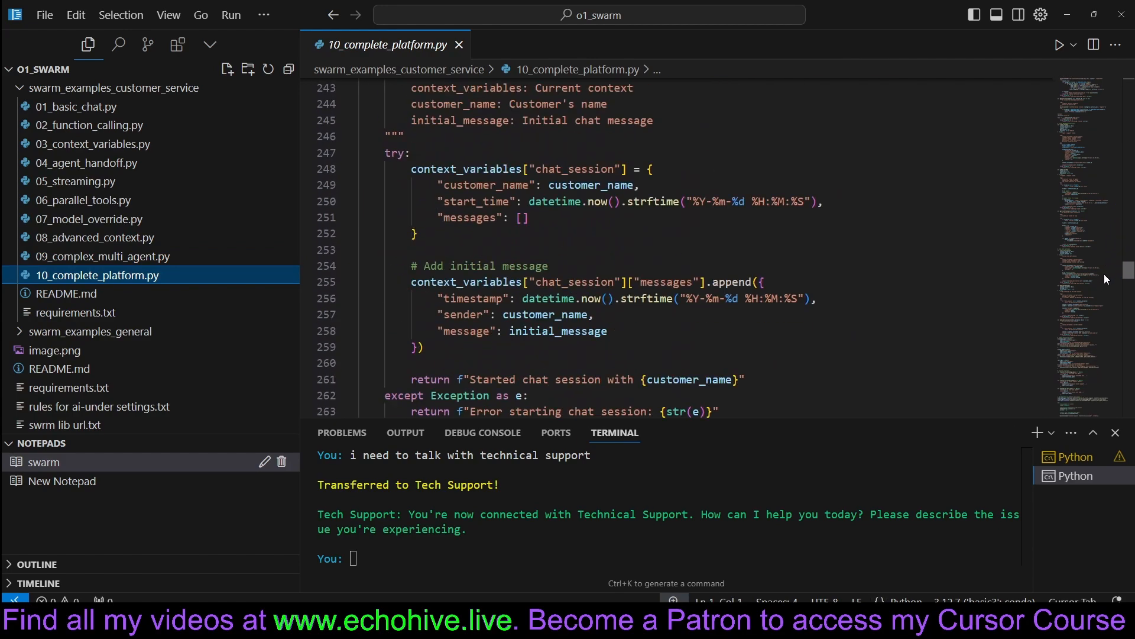
pyautogui.scroll(-3)
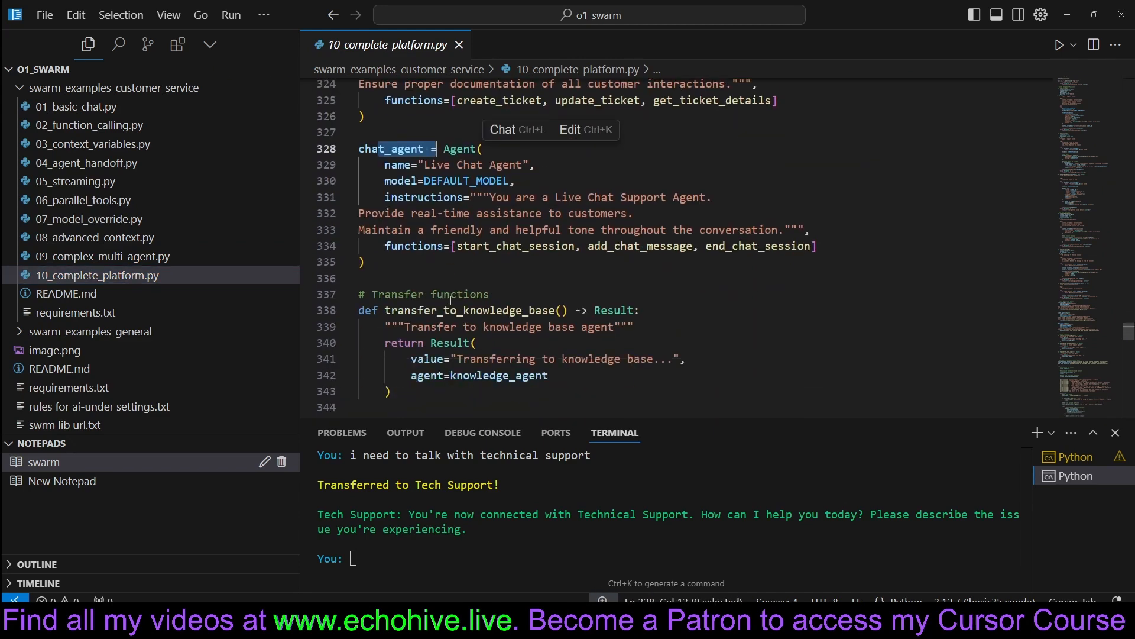
pyautogui.scroll(-3)
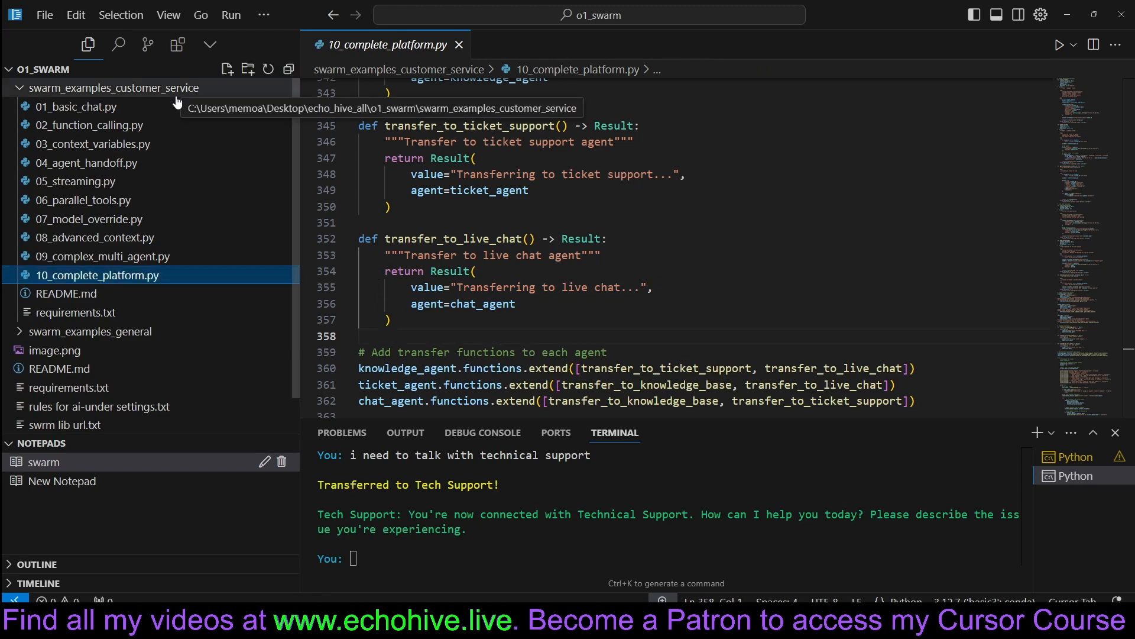
# Step: Expand swarm_examples_general and read through 09_advanced_context.py's RPG game master functions
pyautogui.click(93, 106)
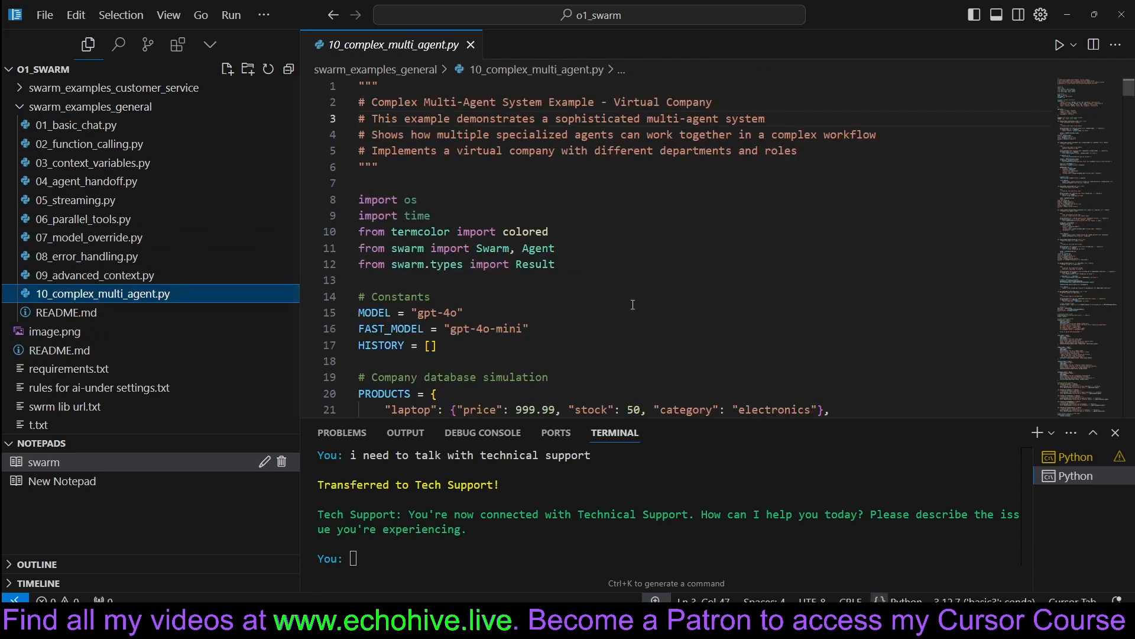
pyautogui.click(94, 275)
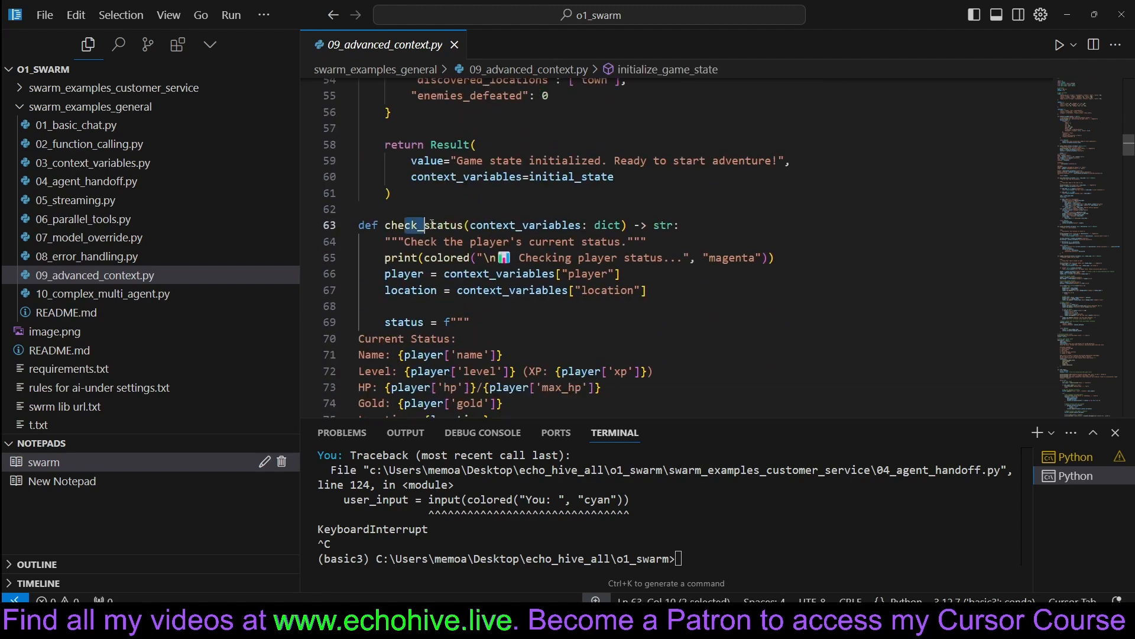
pyautogui.scroll(-3)
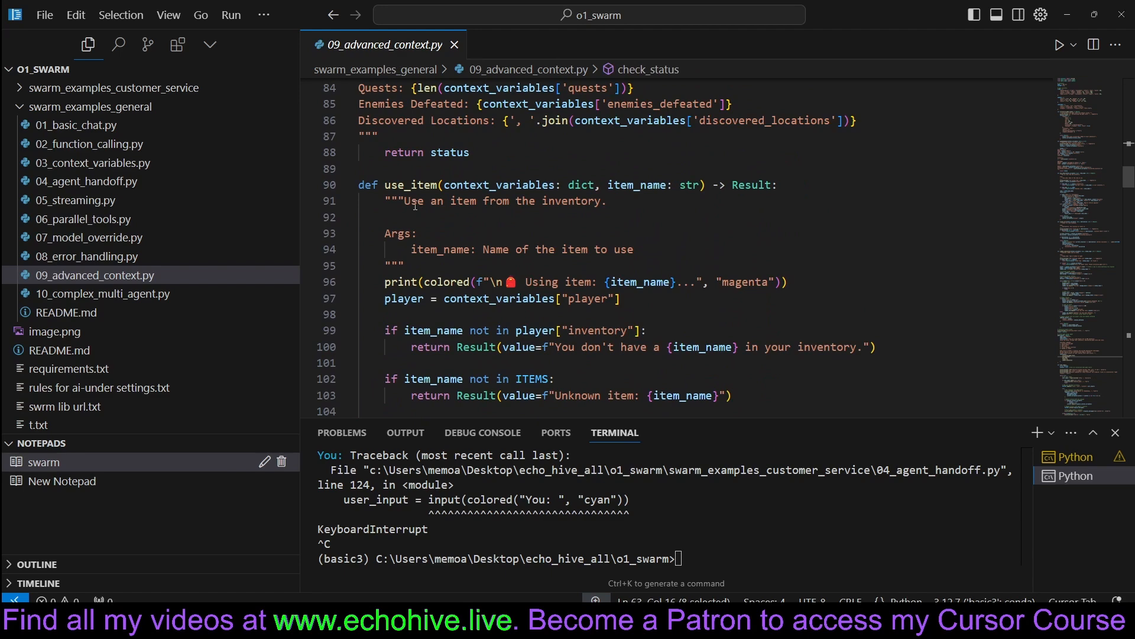
pyautogui.scroll(-3)
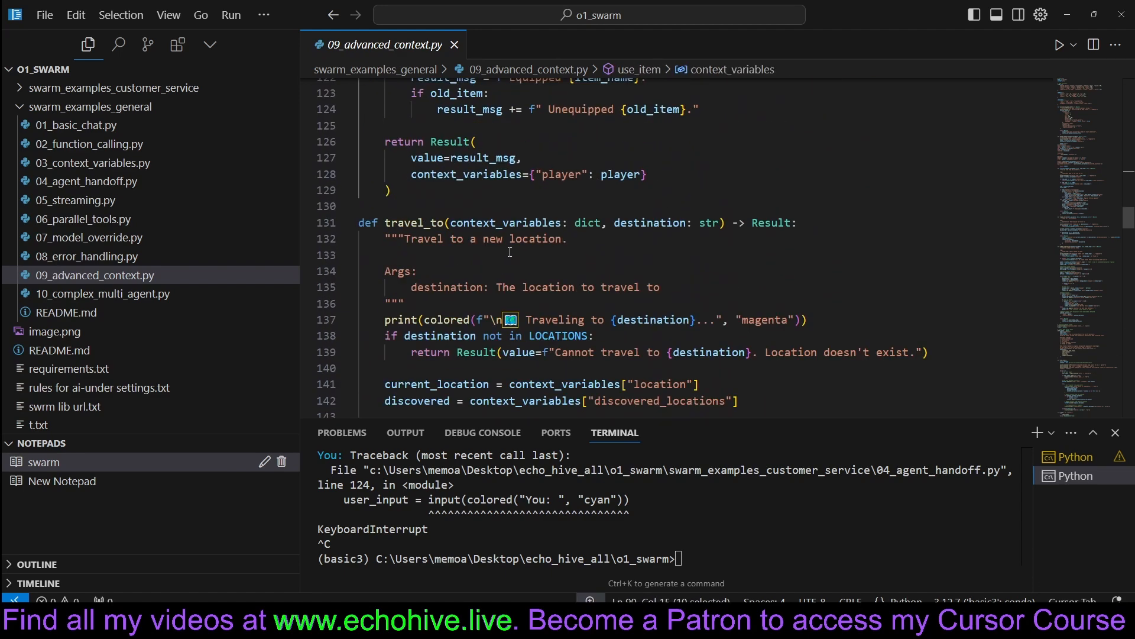
pyautogui.scroll(-3)
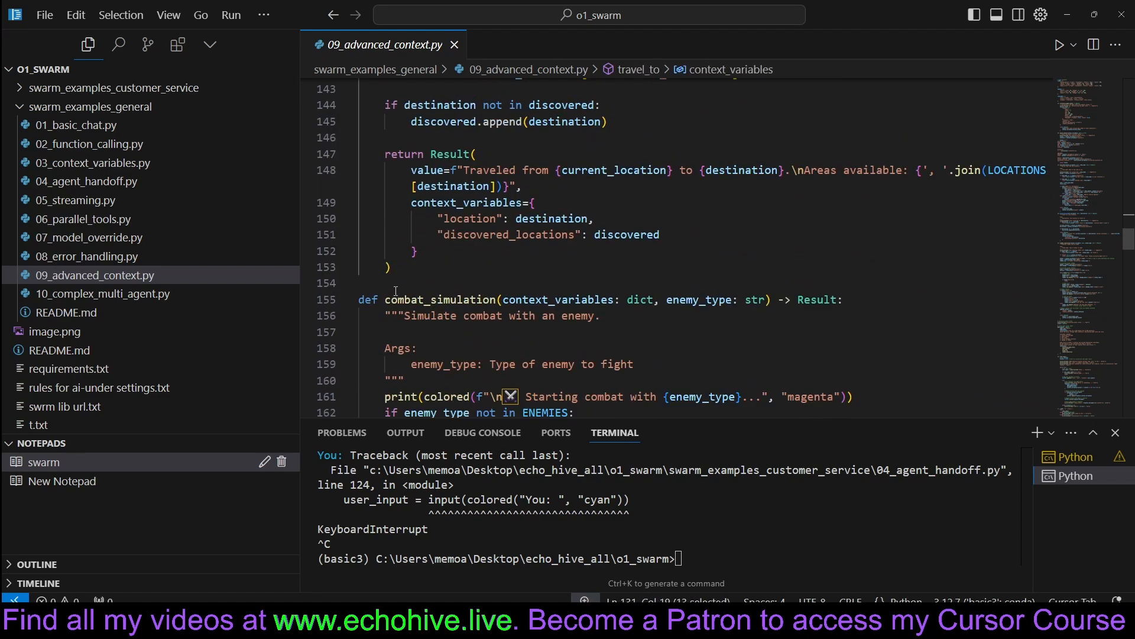
pyautogui.scroll(-3)
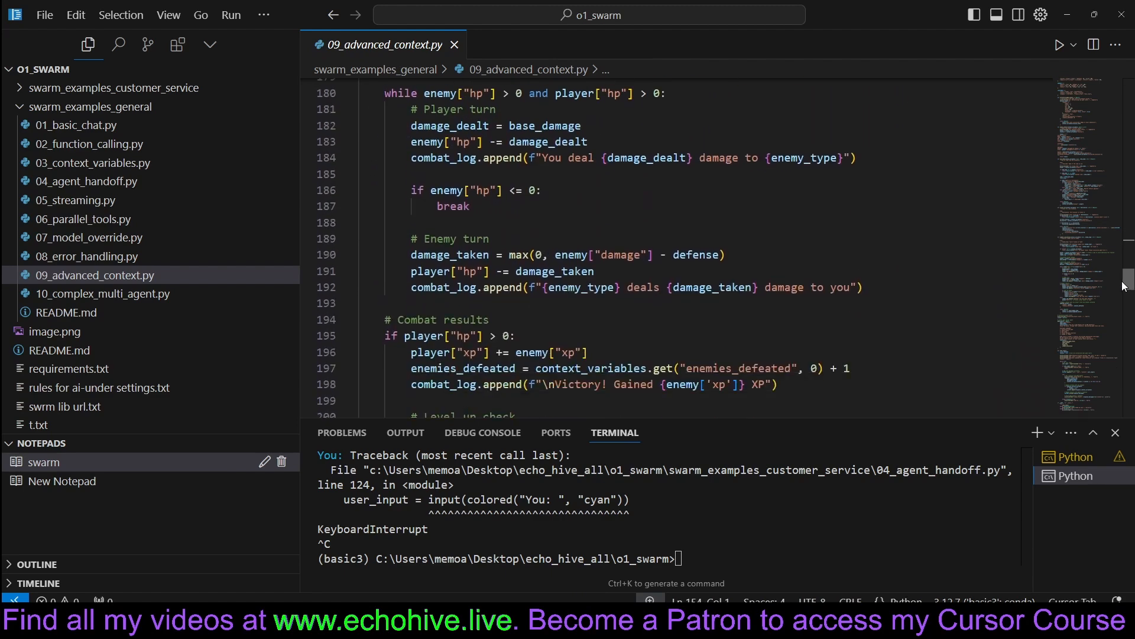
pyautogui.scroll(-3)
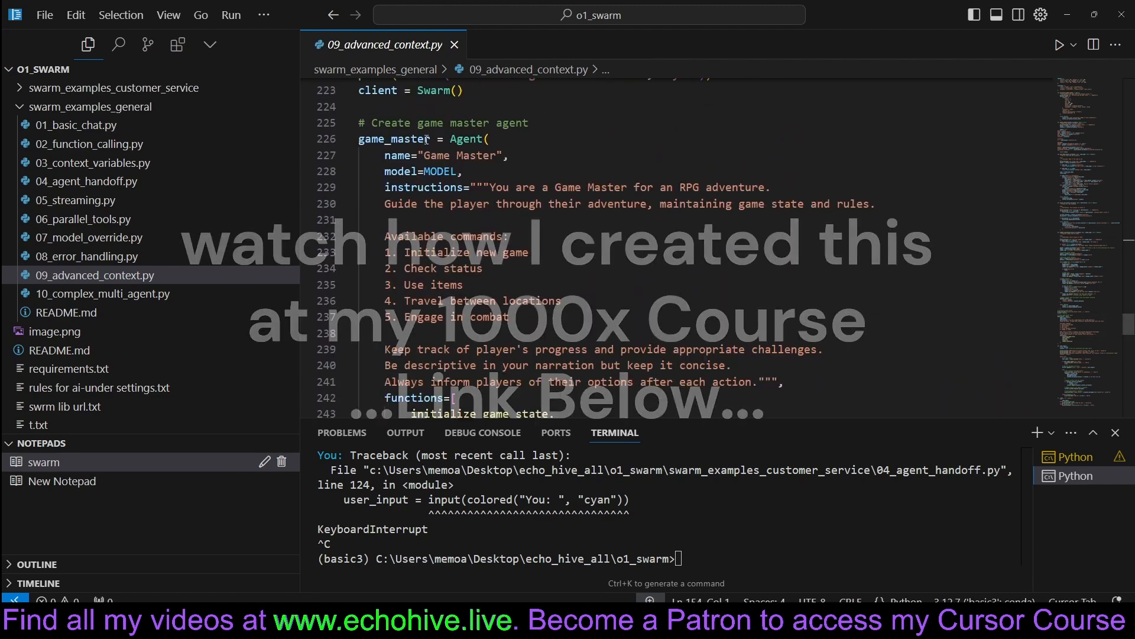
pyautogui.scroll(-3)
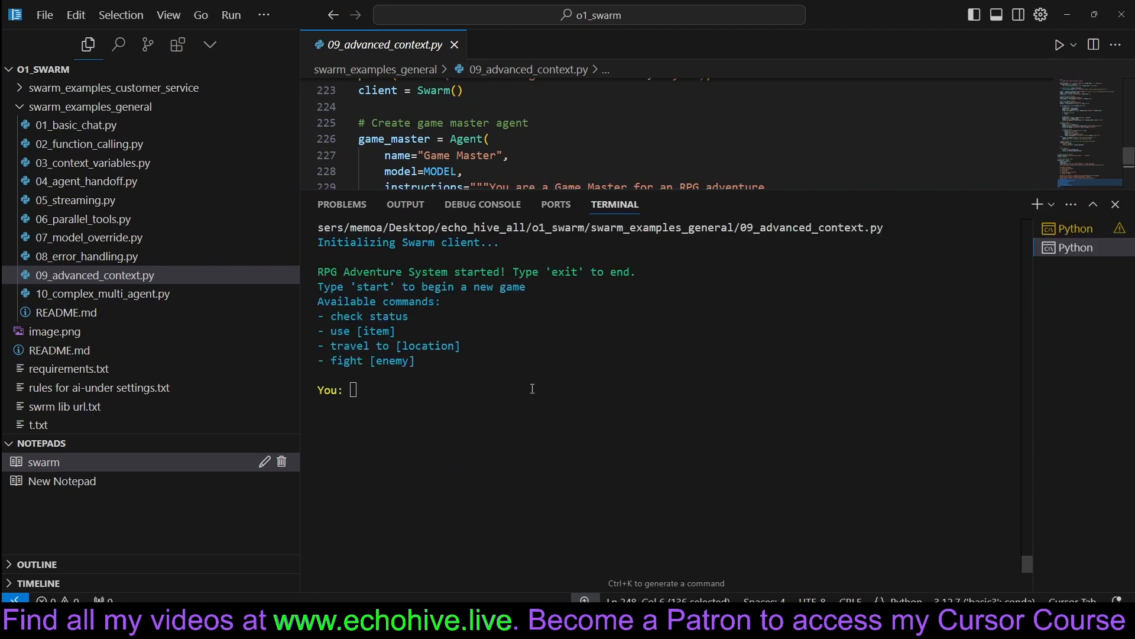
# Step: Tell the game master to 'travel to the forest'
pyautogui.write('travel')
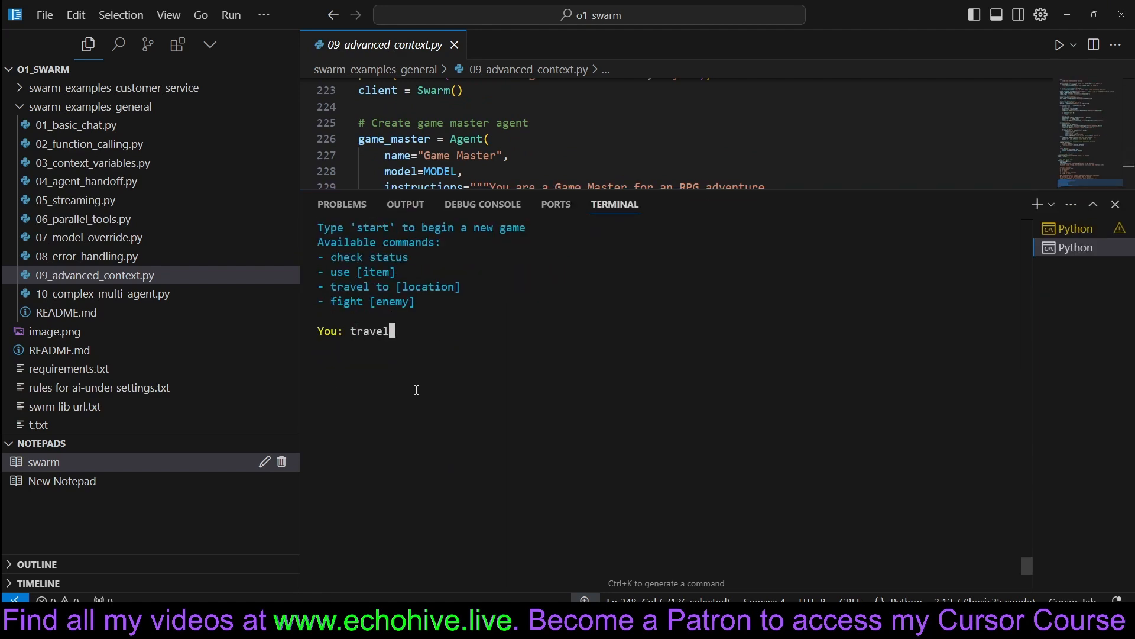
pyautogui.write('to the f')
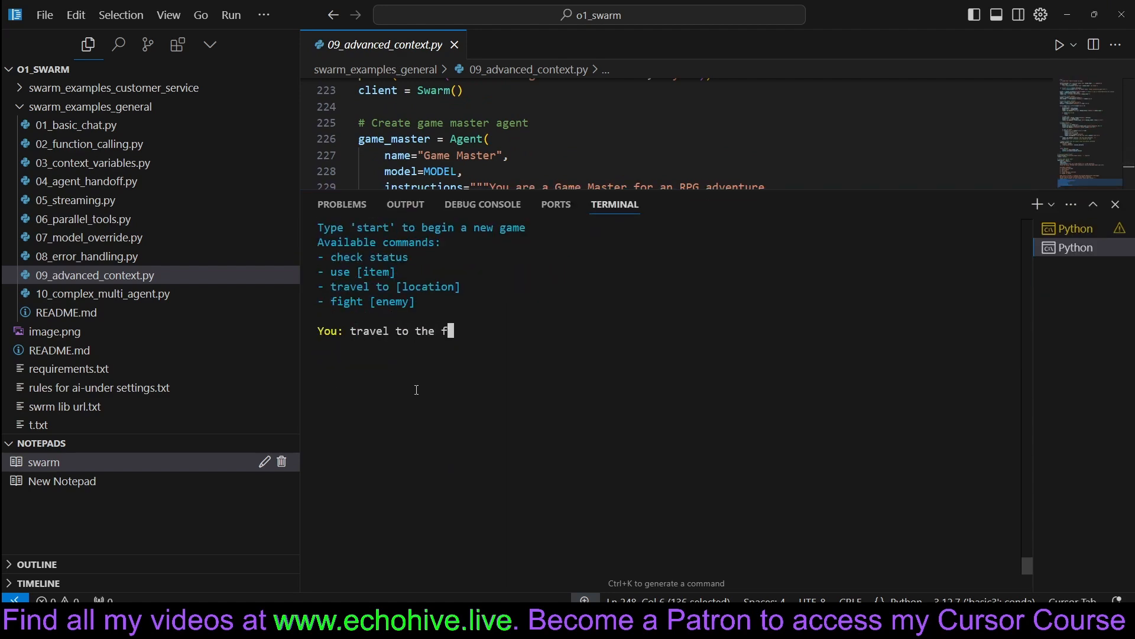
pyautogui.press('Return')
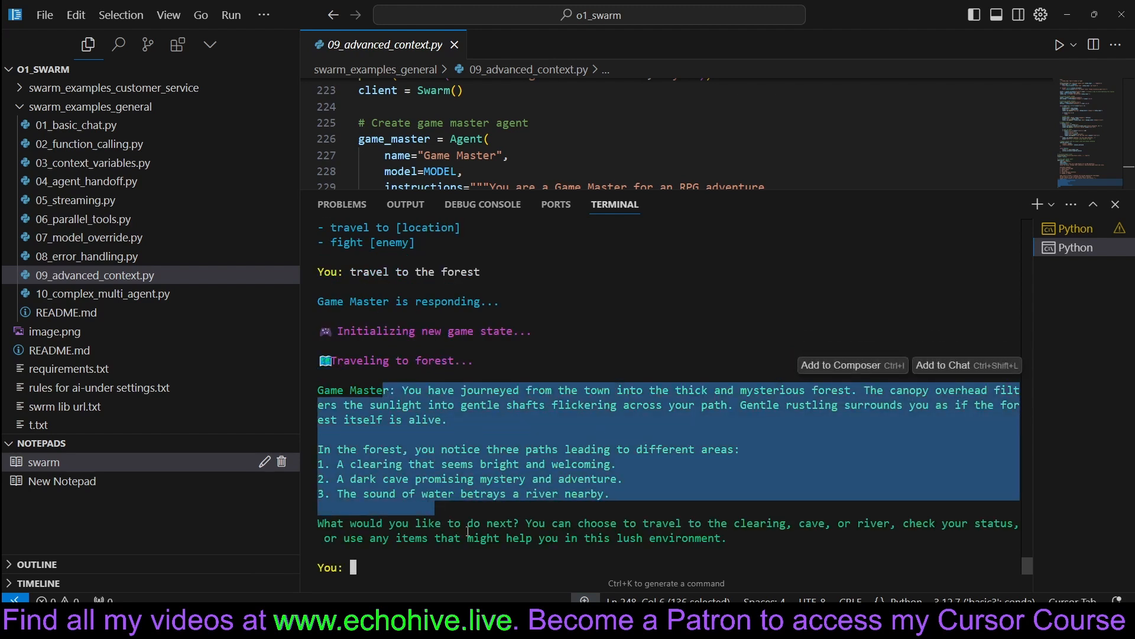
# Step: Pick enemy 1 to fight, then ask for the player's status
pyautogui.click(412, 568)
pyautogui.write('1')
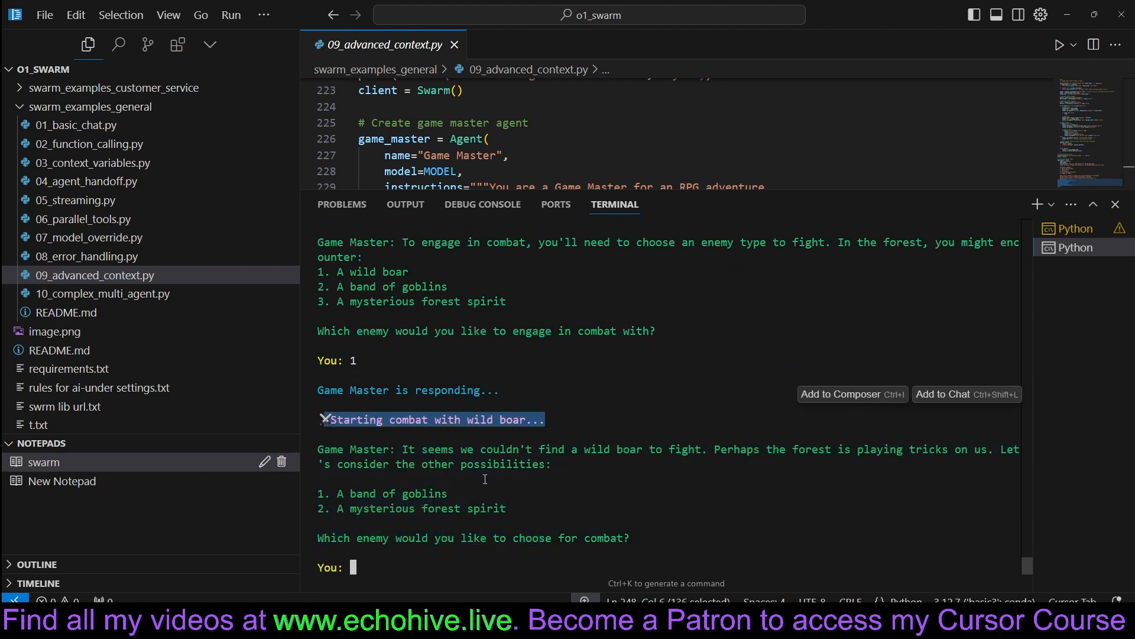
pyautogui.write('stsatus?')
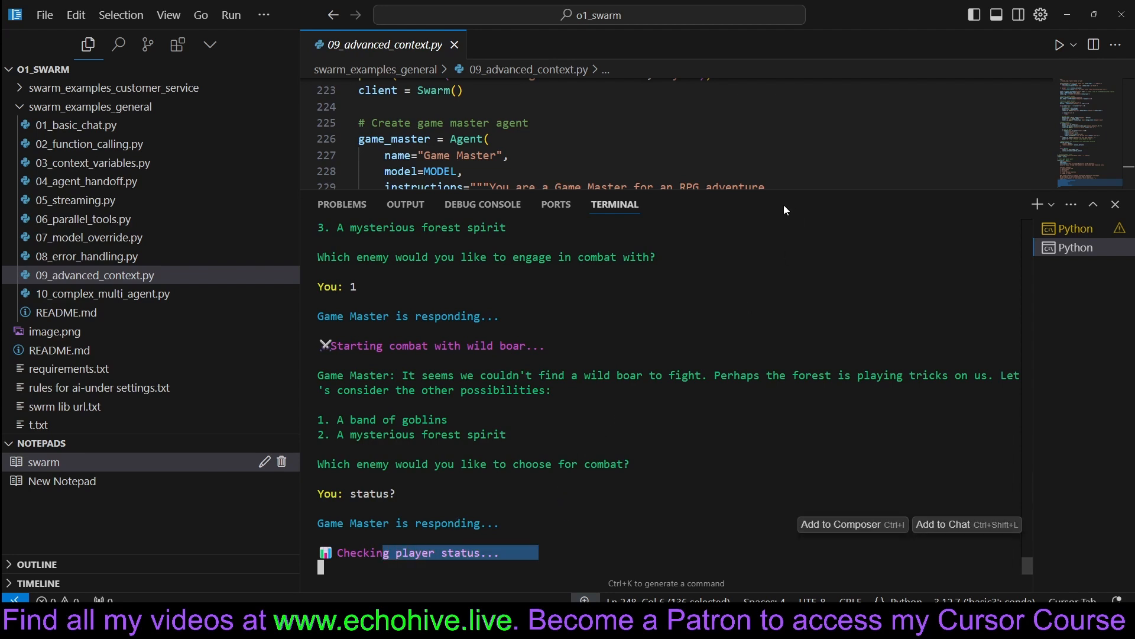
pyautogui.scroll(-3)
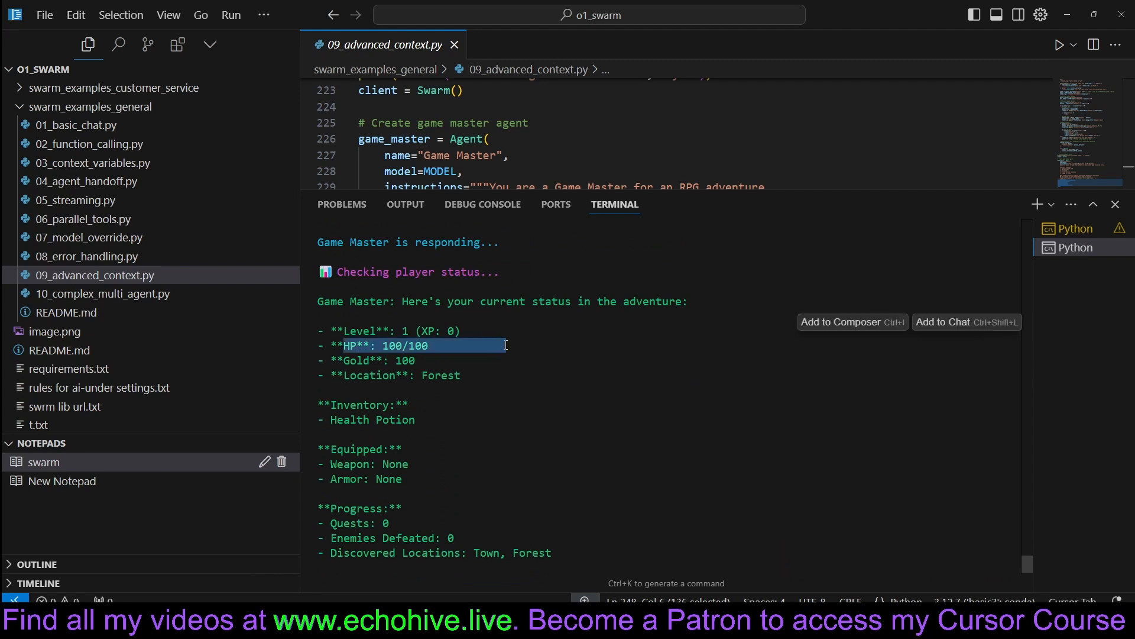
pyautogui.scroll(-3)
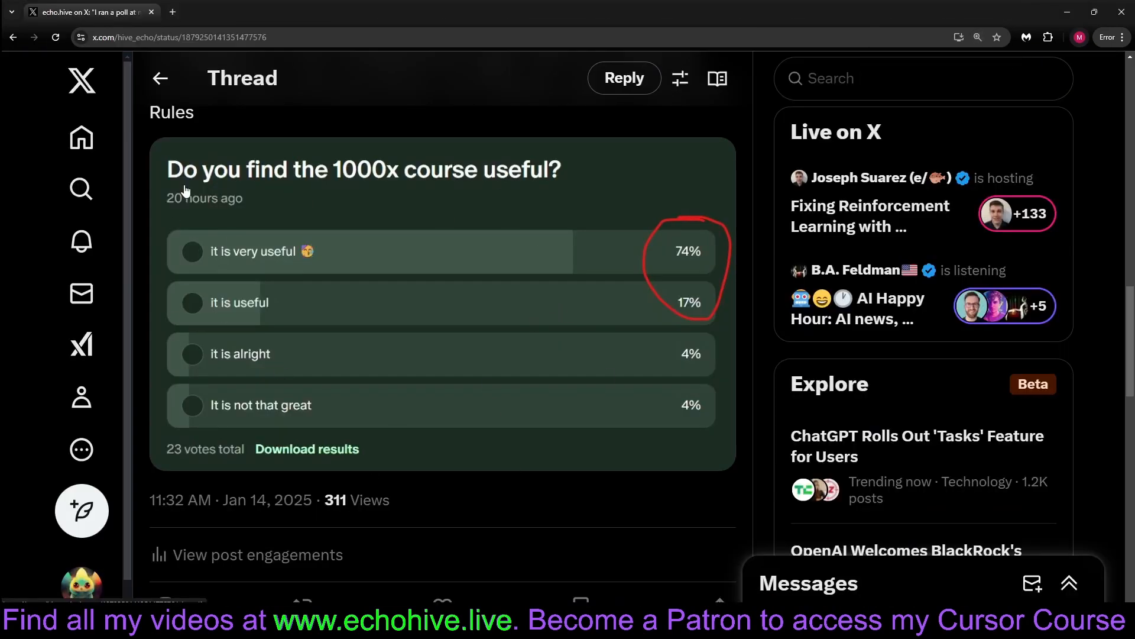
pyautogui.moveTo(249, 188)
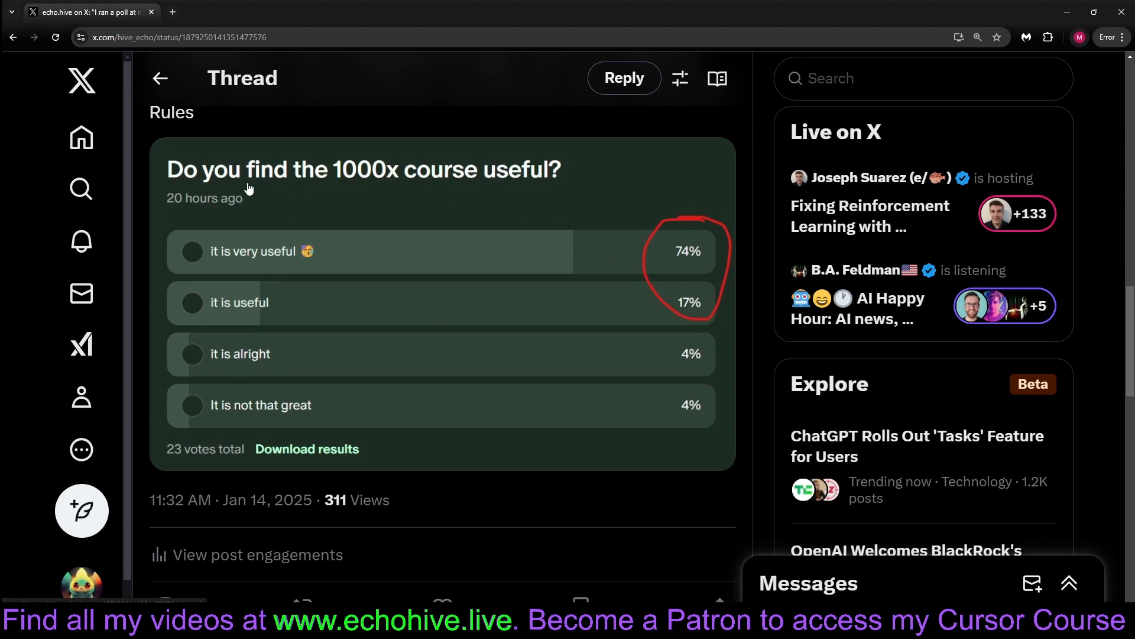
pyautogui.moveTo(445, 180)
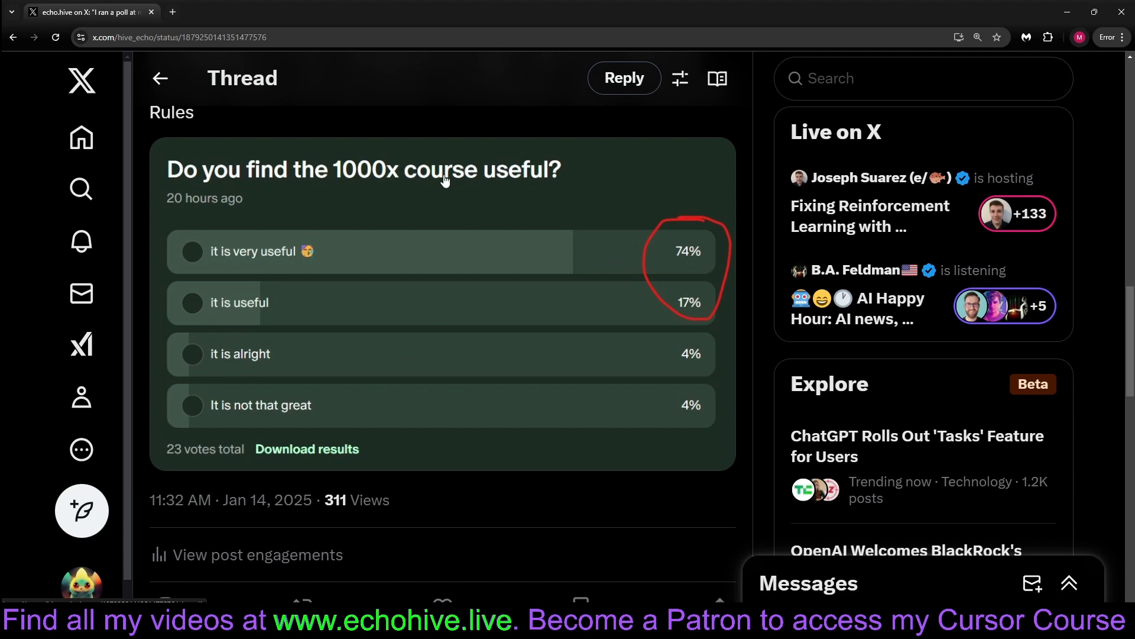
pyautogui.moveTo(717, 327)
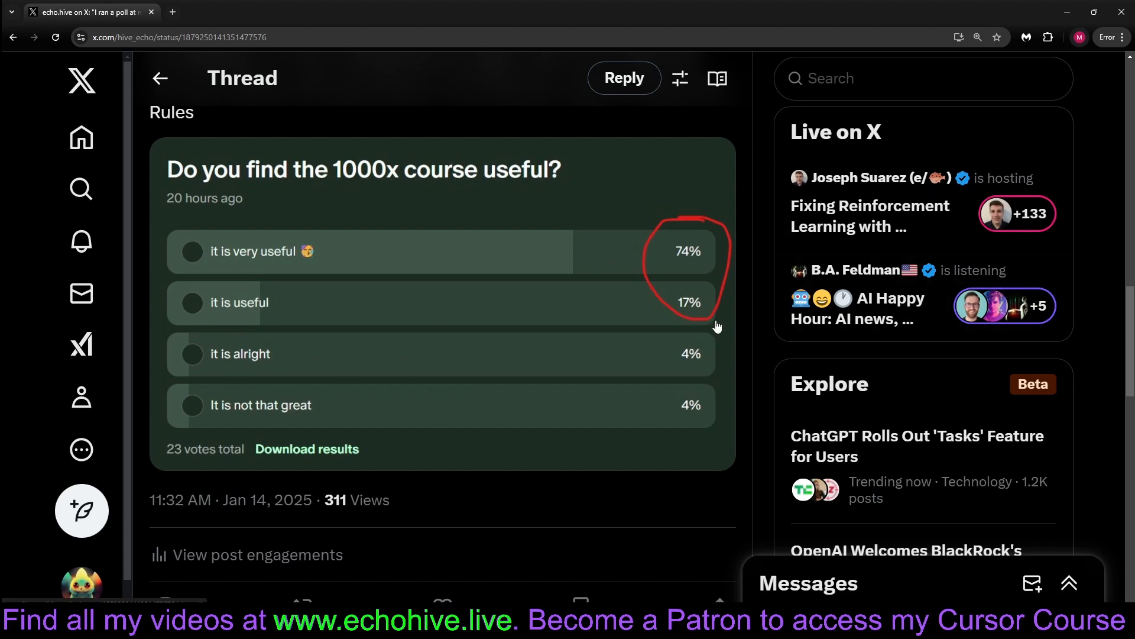
pyautogui.moveTo(239, 314)
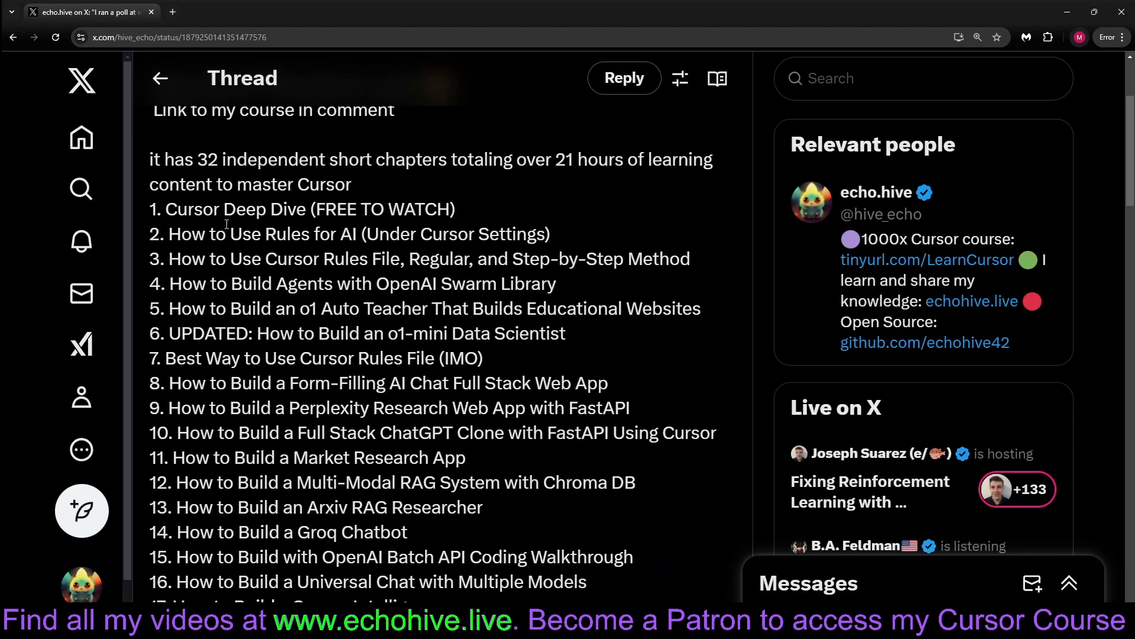
# Step: Scroll the X post from its poll results through the 33-chapter course list
pyautogui.scroll(-3)
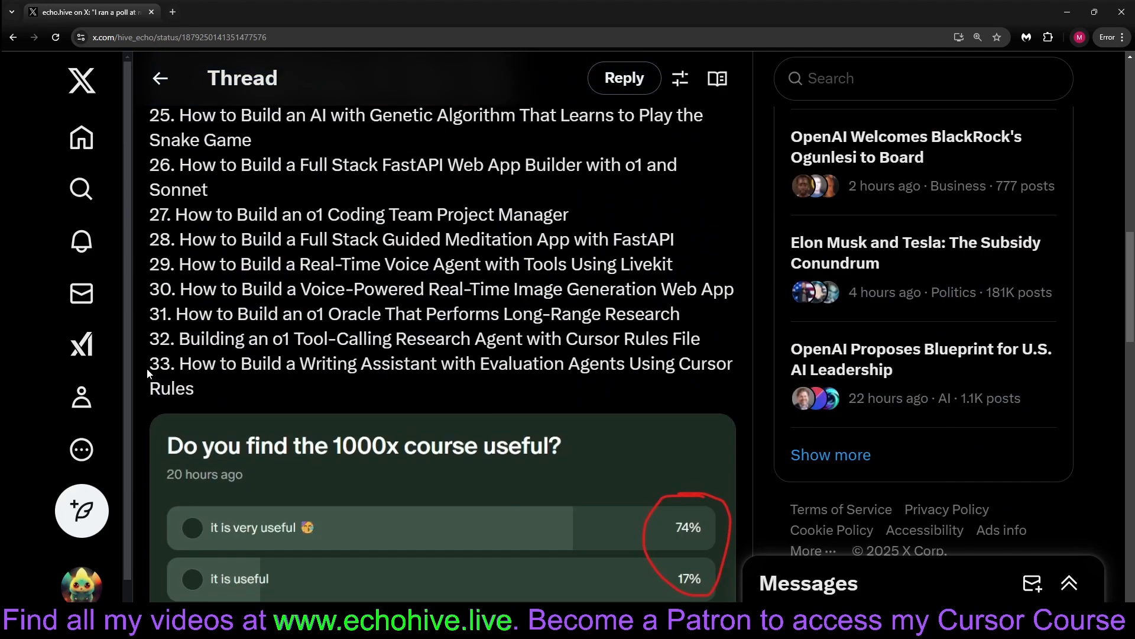
pyautogui.scroll(3)
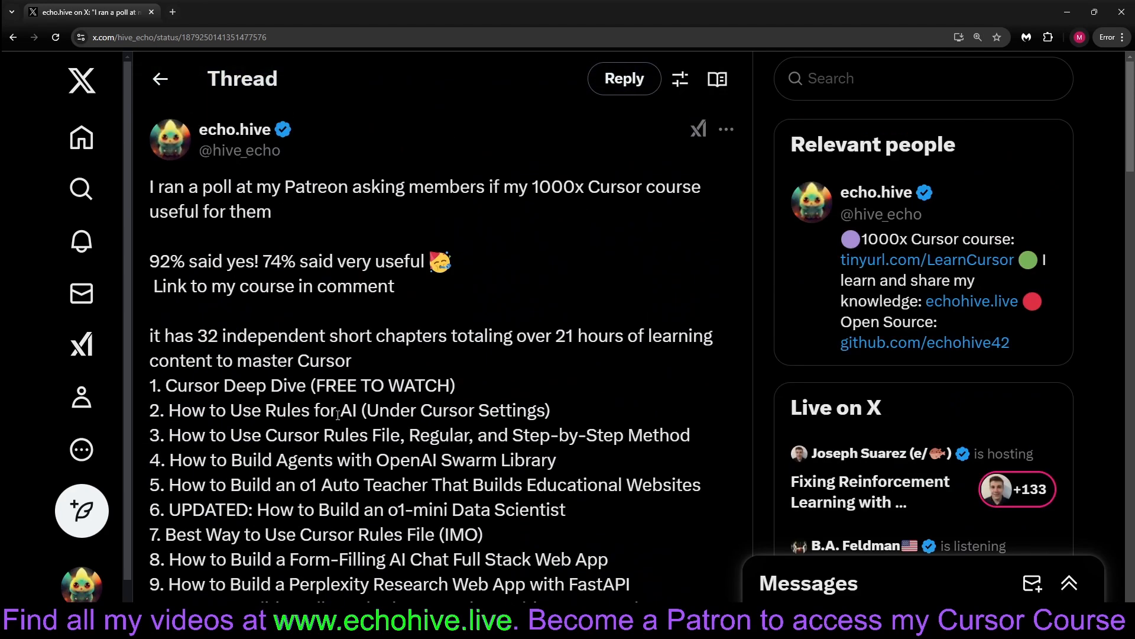
pyautogui.scroll(-3)
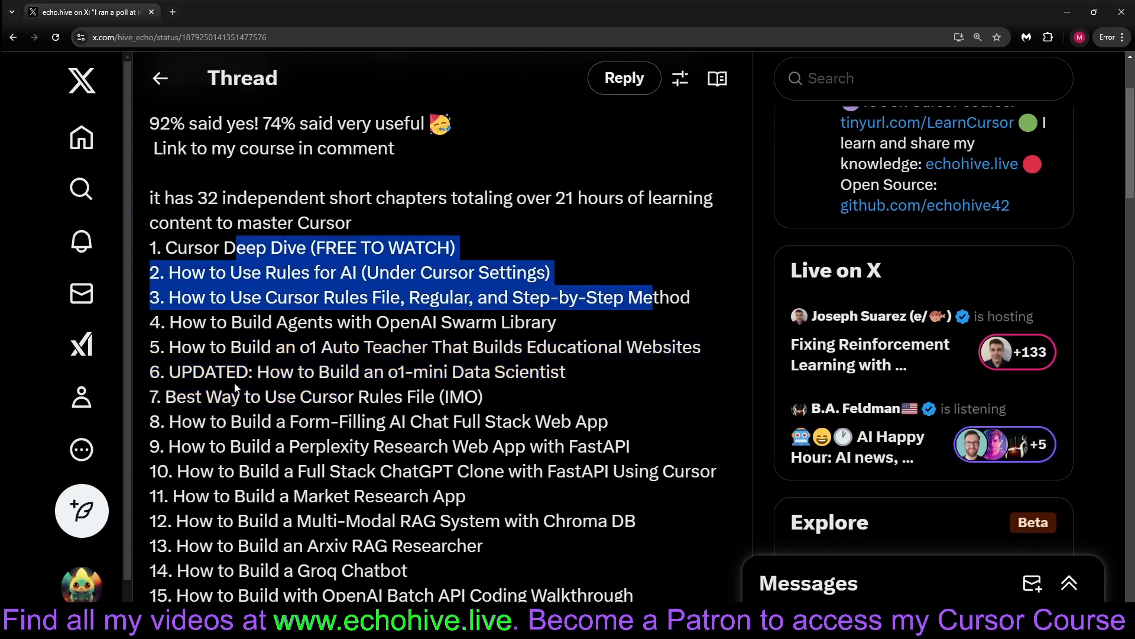
pyautogui.scroll(-3)
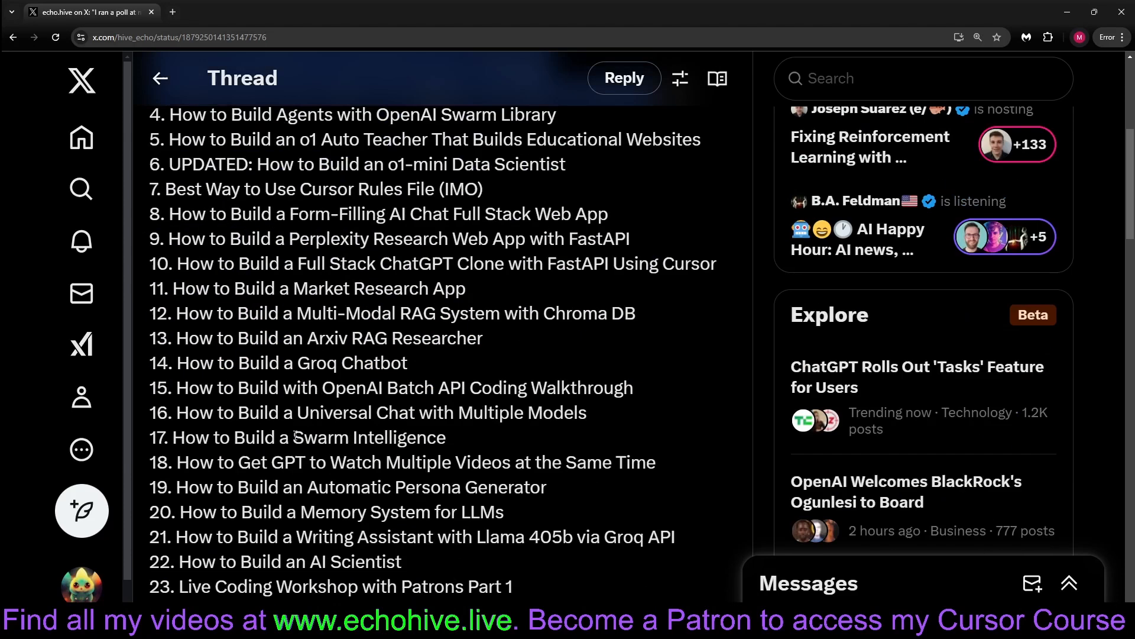
pyautogui.scroll(-3)
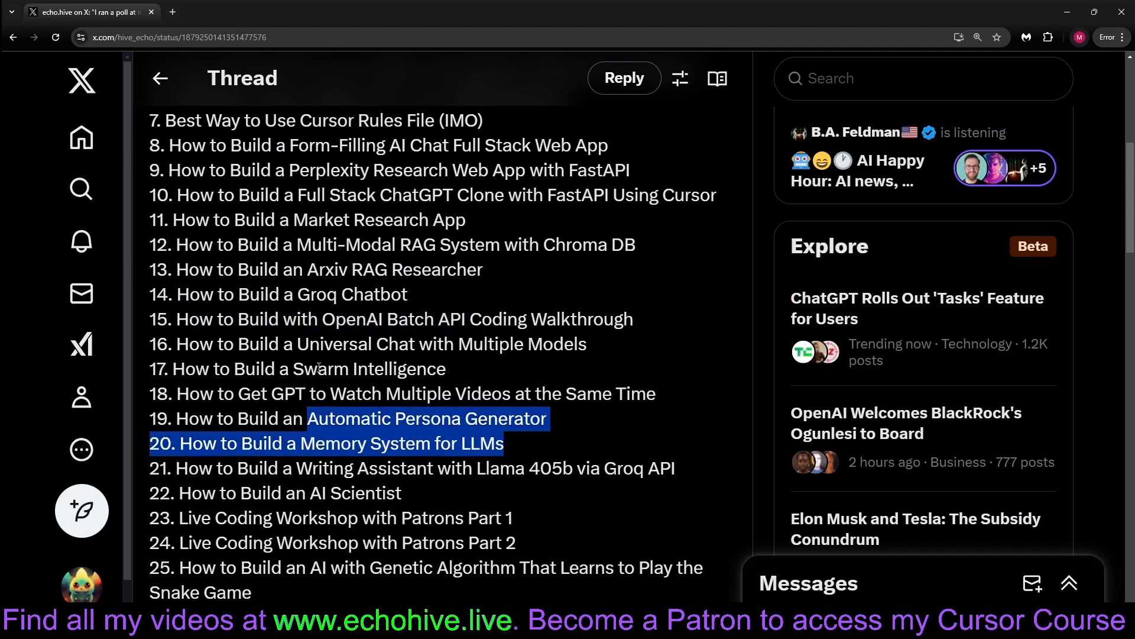
pyautogui.scroll(-3)
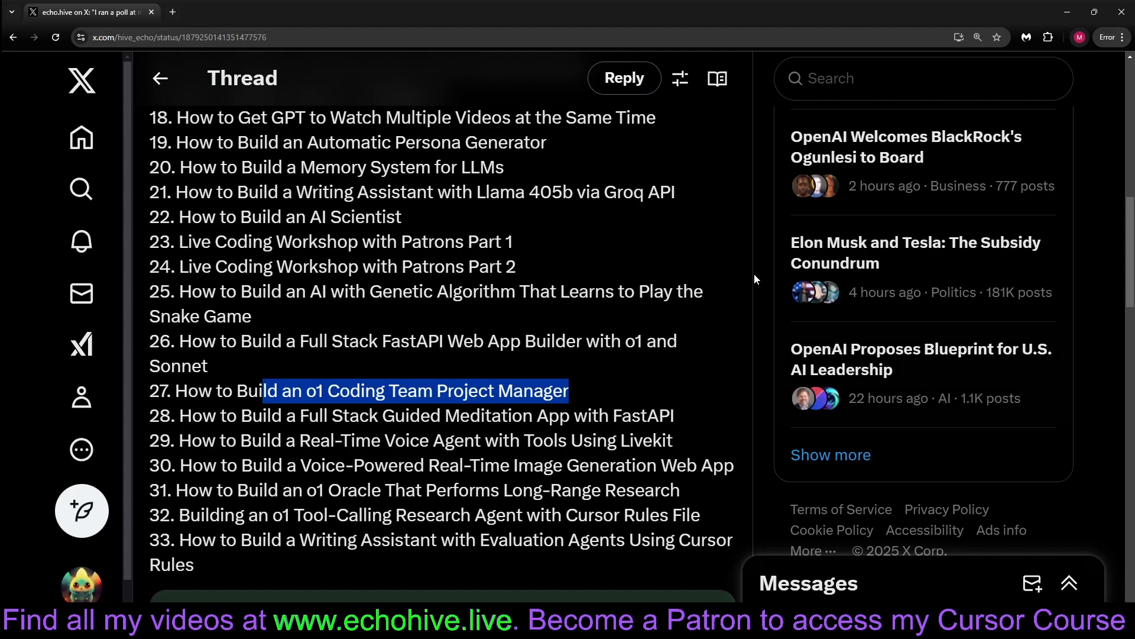
pyautogui.moveTo(505, 381)
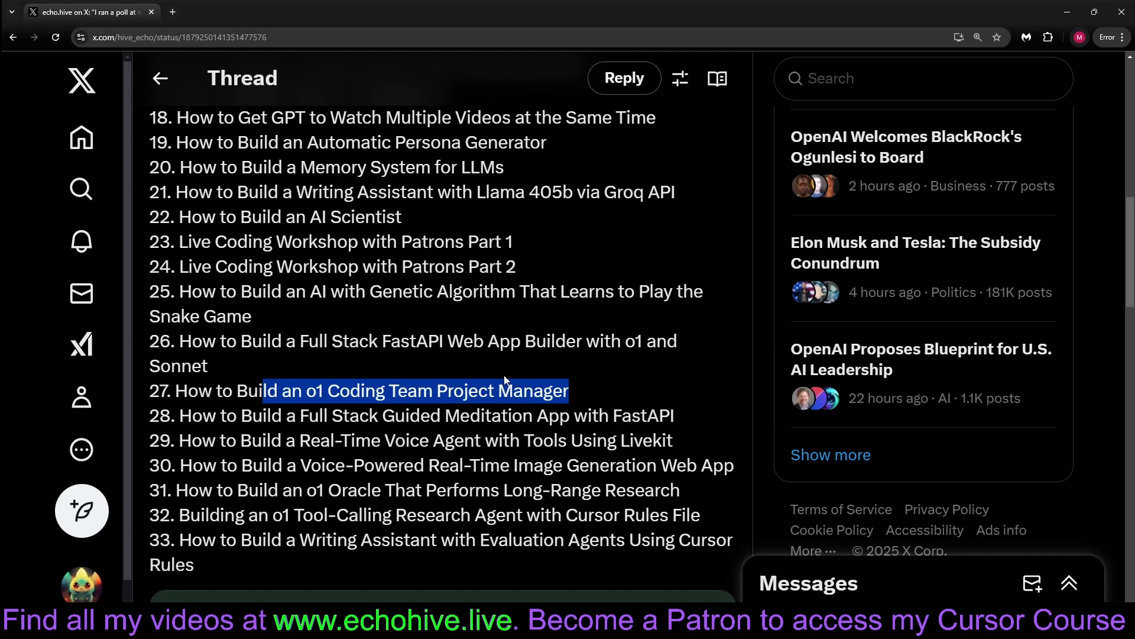
pyautogui.scroll(-3)
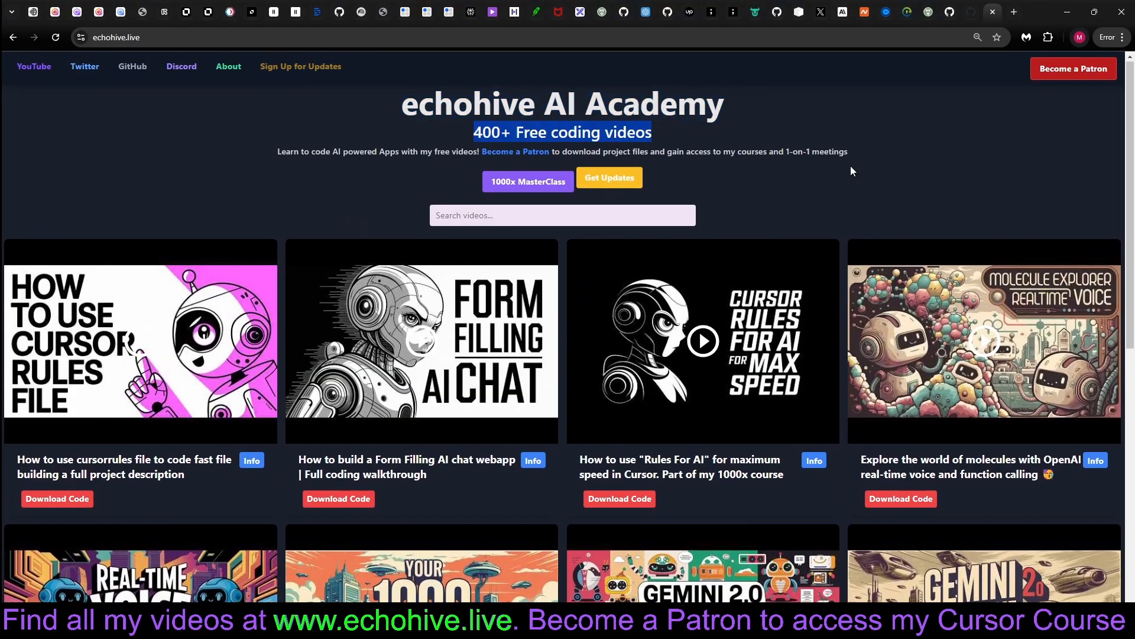
# Step: Scroll the video grid past the Cursor agent, Cursor rules and Arxiv project videos
pyautogui.scroll(-3)
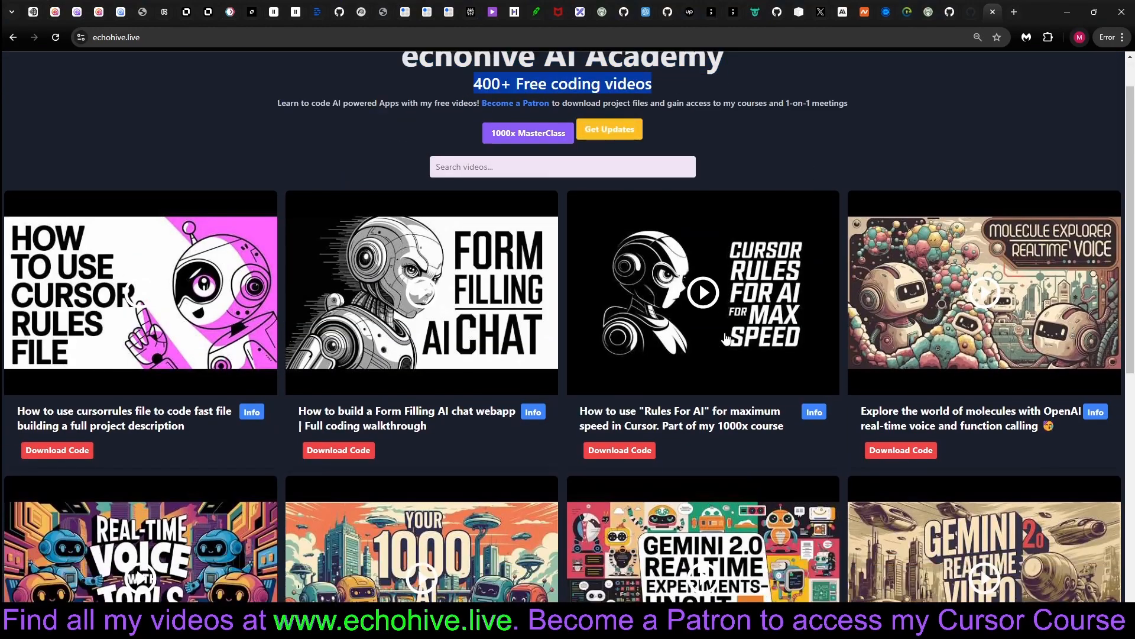
pyautogui.scroll(-3)
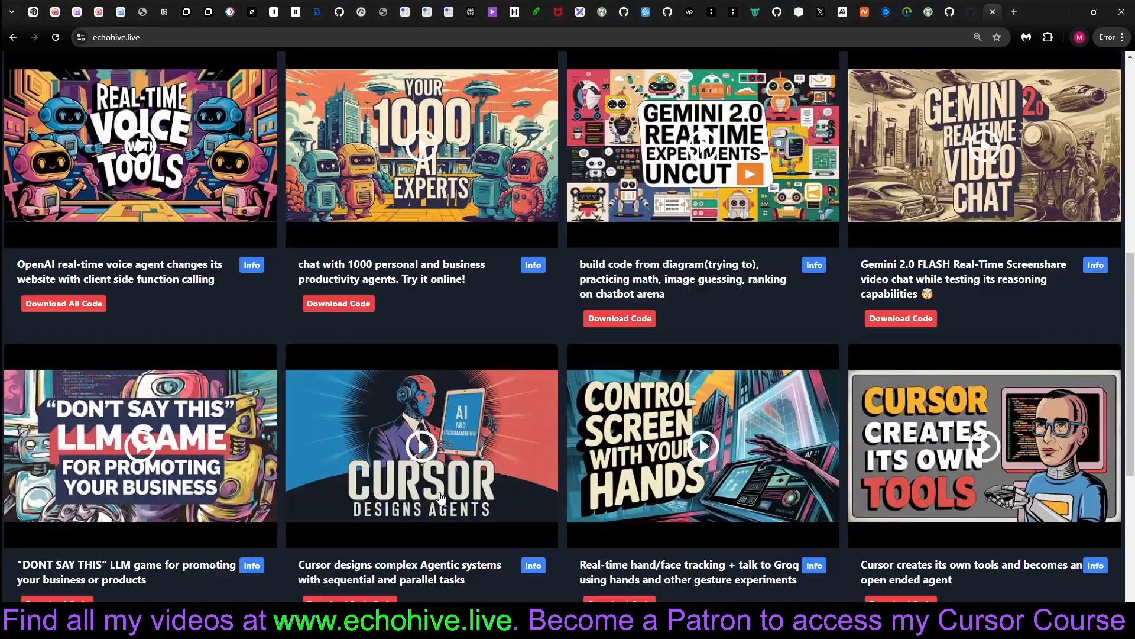
pyautogui.scroll(-3)
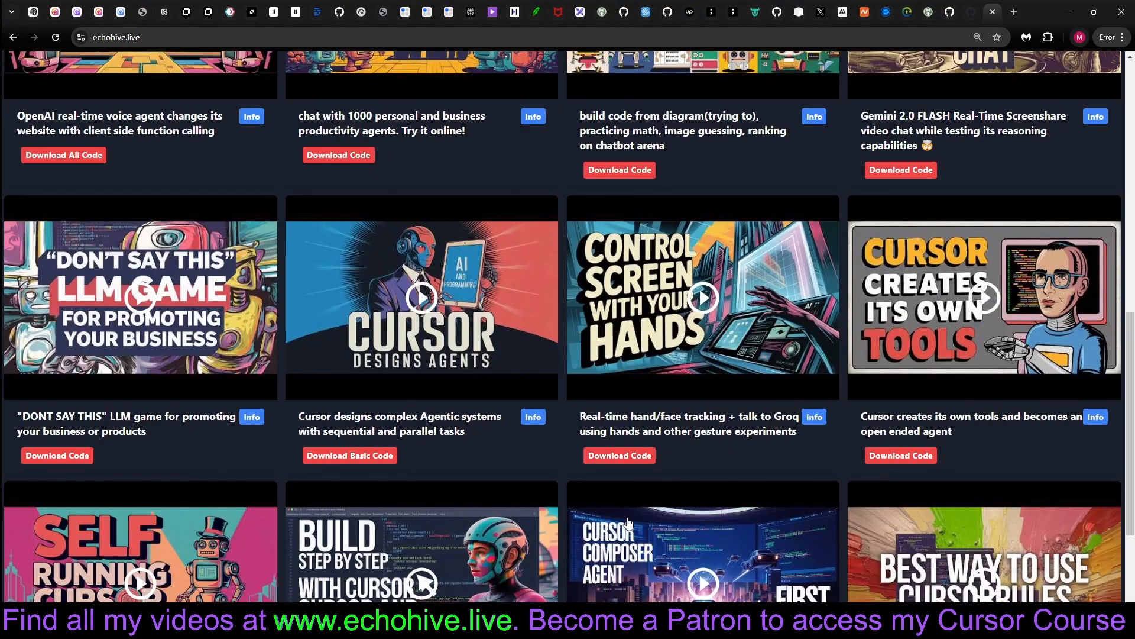
pyautogui.scroll(-3)
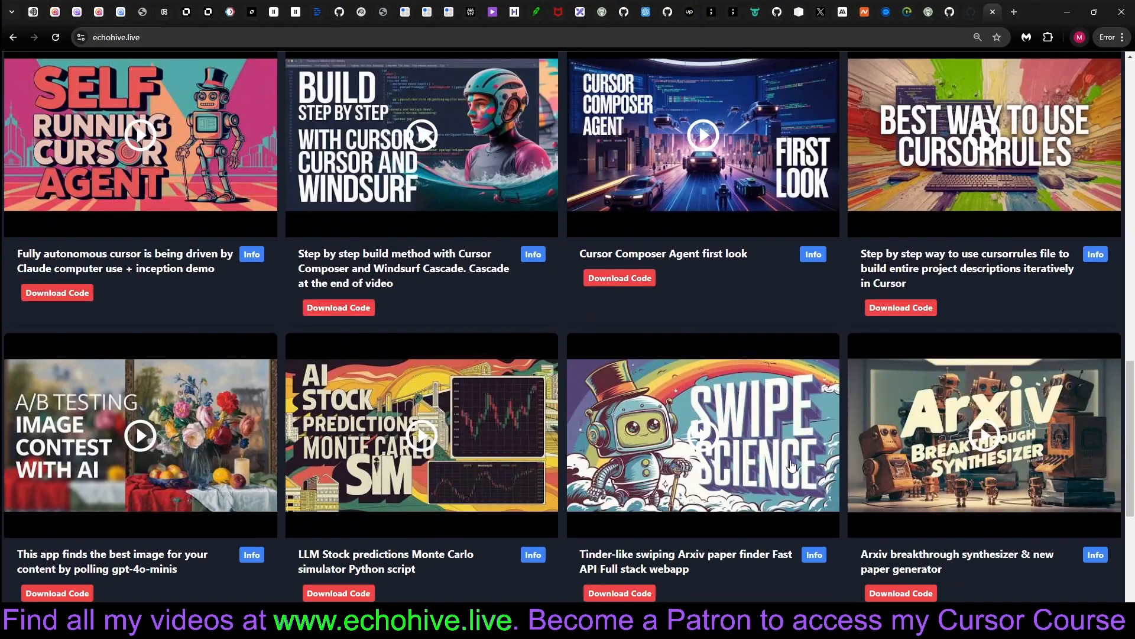